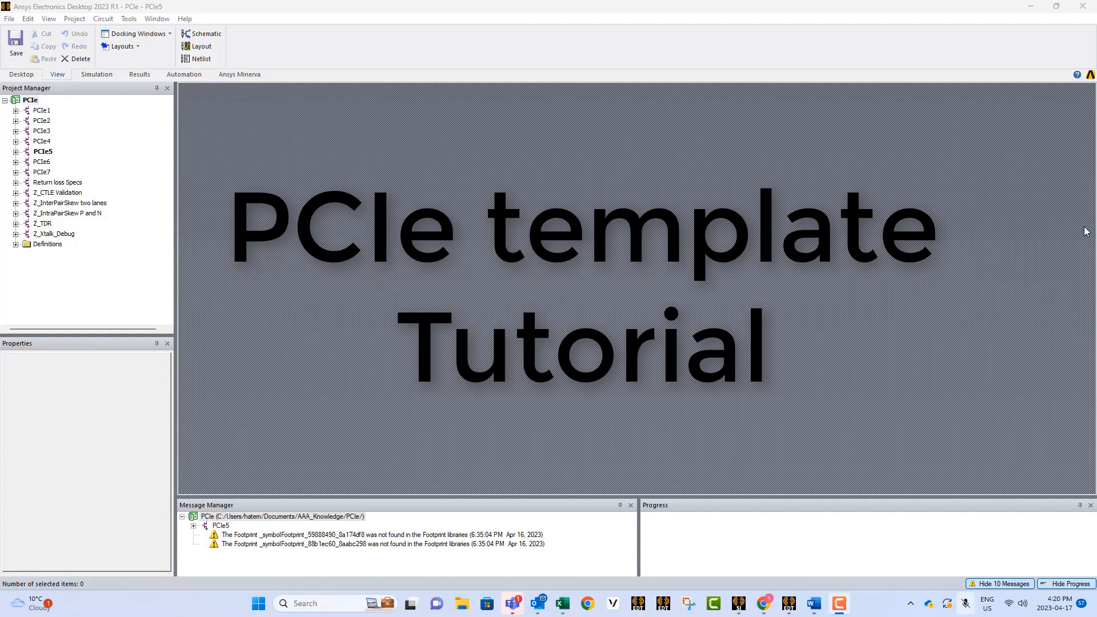
mouse_move(930, 244)
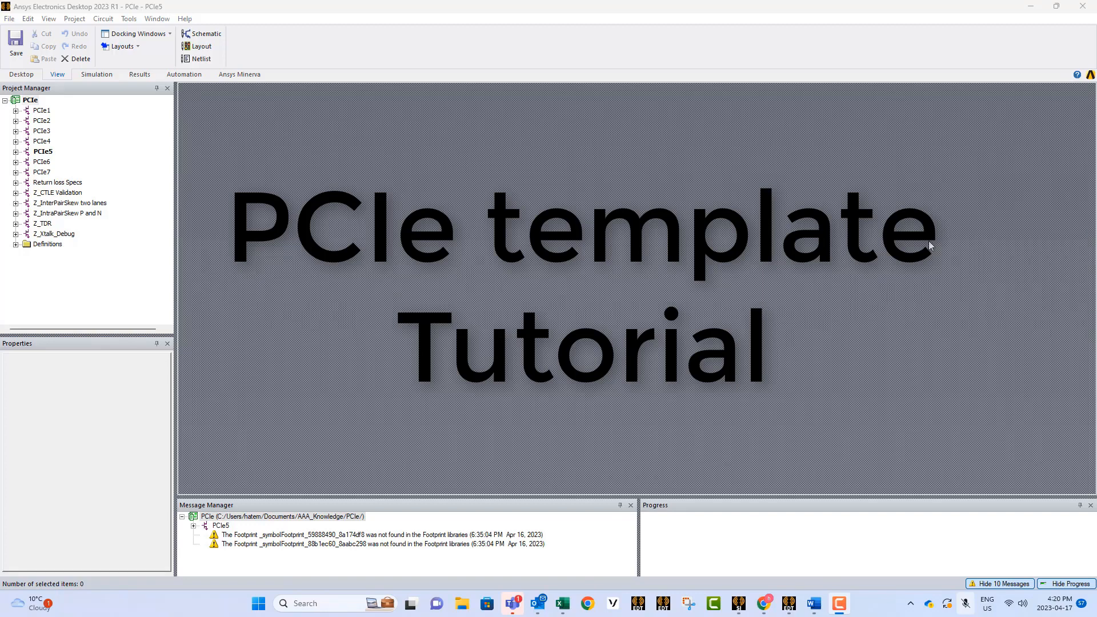
mouse_move(768, 296)
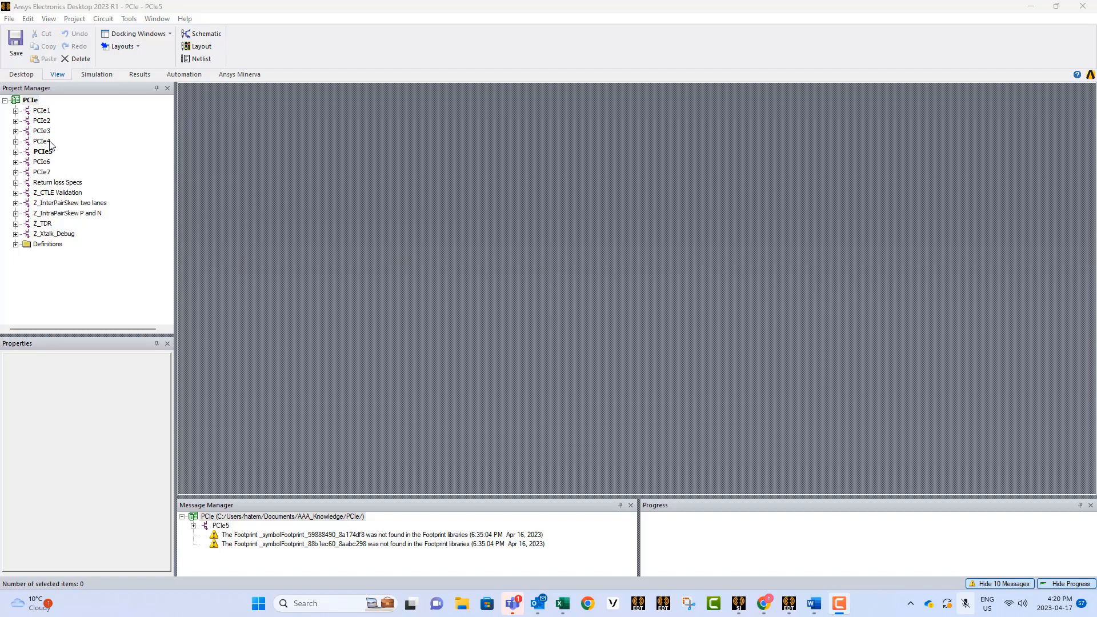
- Open the PCIe5 design's Gen 5 eye schematic and cancel the N-port file browser
left_click(41, 151)
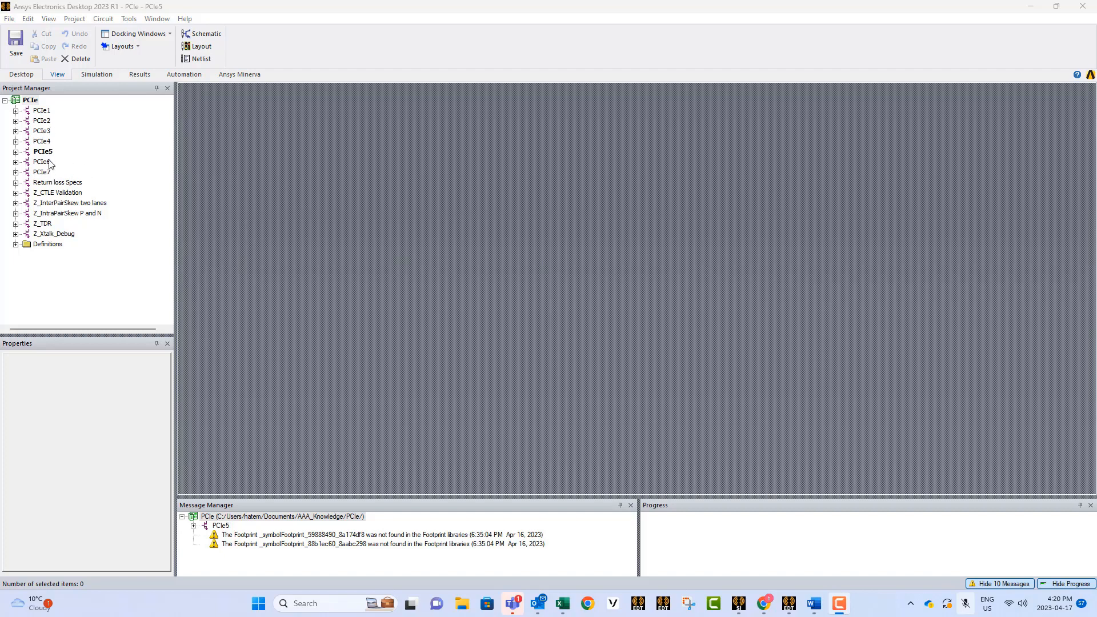
double_click(41, 151)
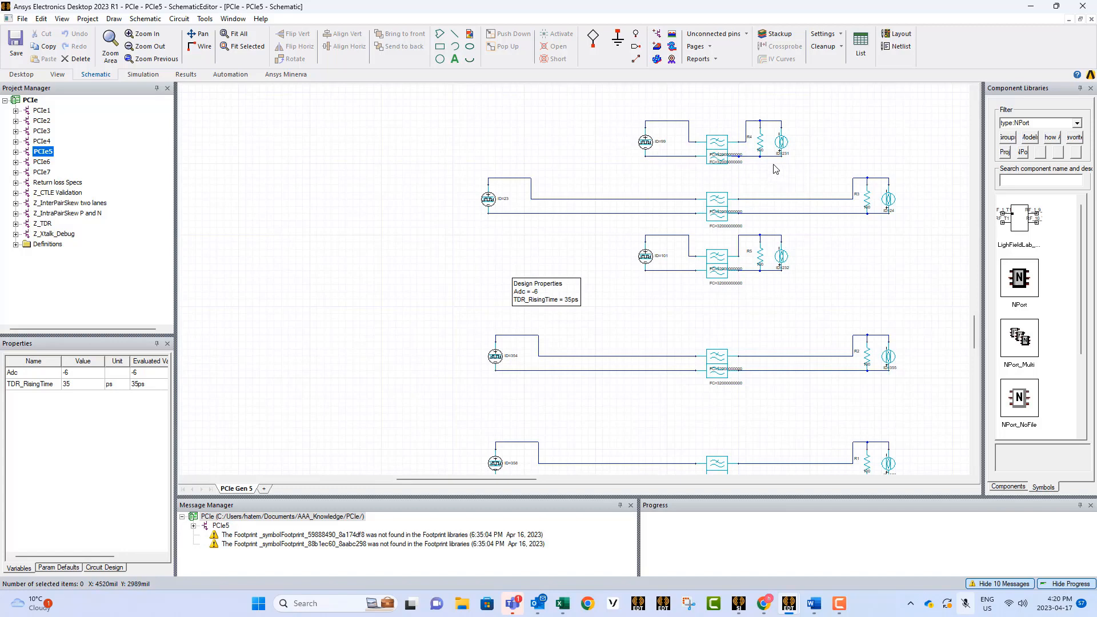
mouse_move(734, 177)
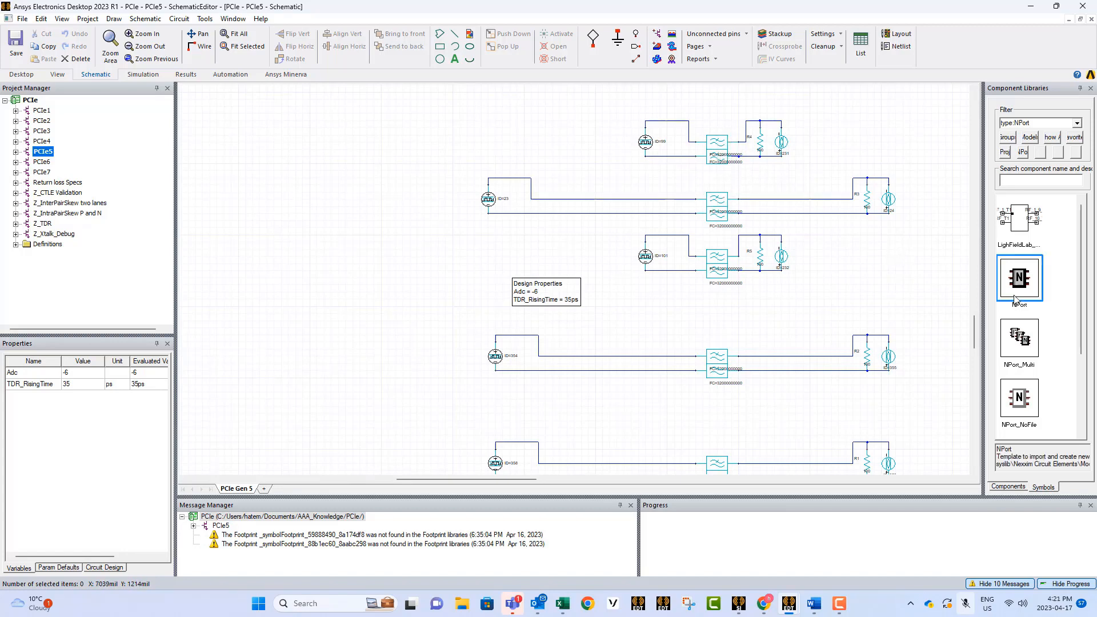
mouse_move(1023, 287)
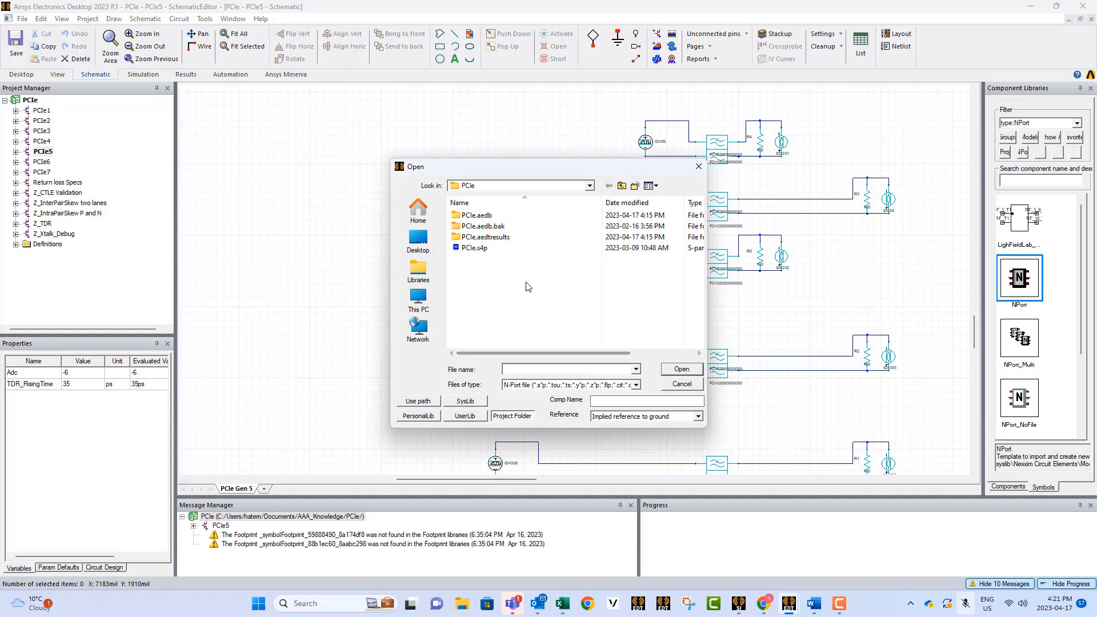
mouse_move(492, 306)
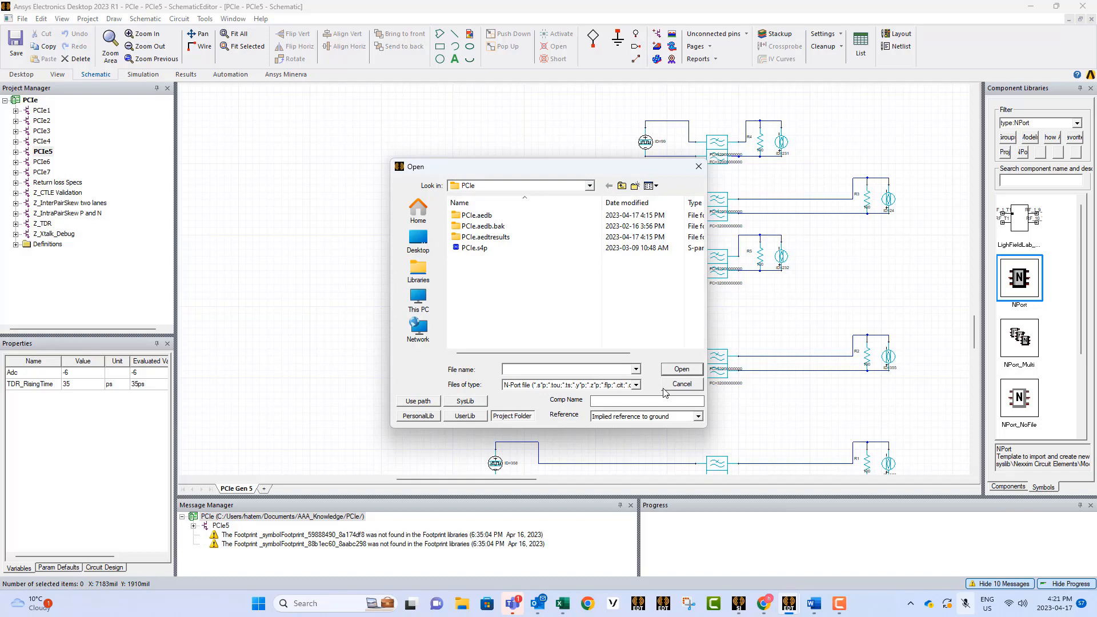
left_click(682, 384)
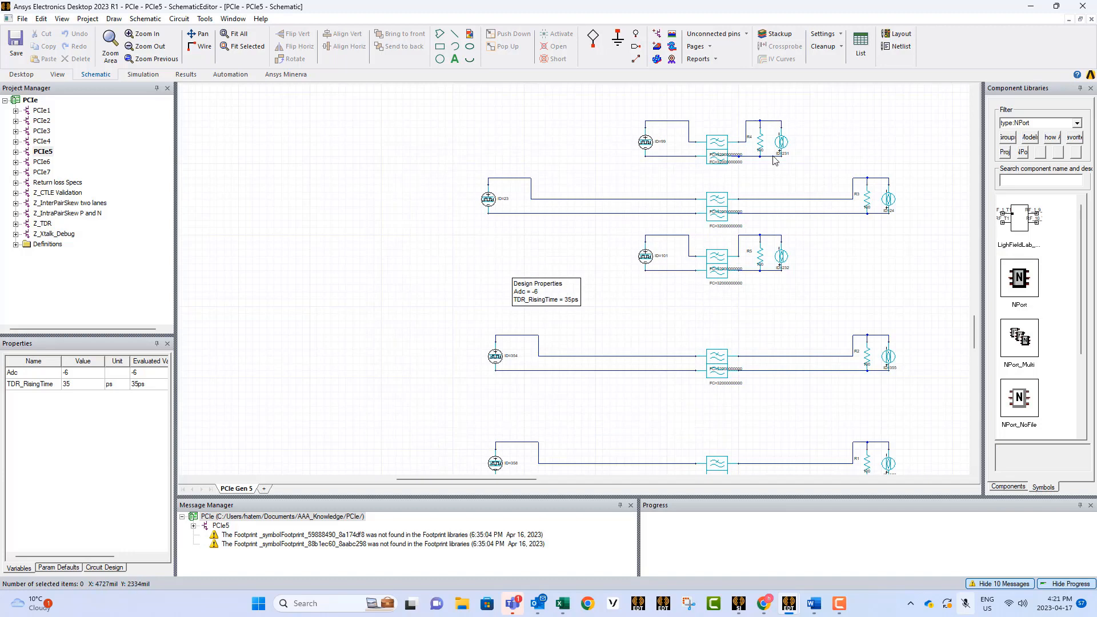
mouse_move(745, 215)
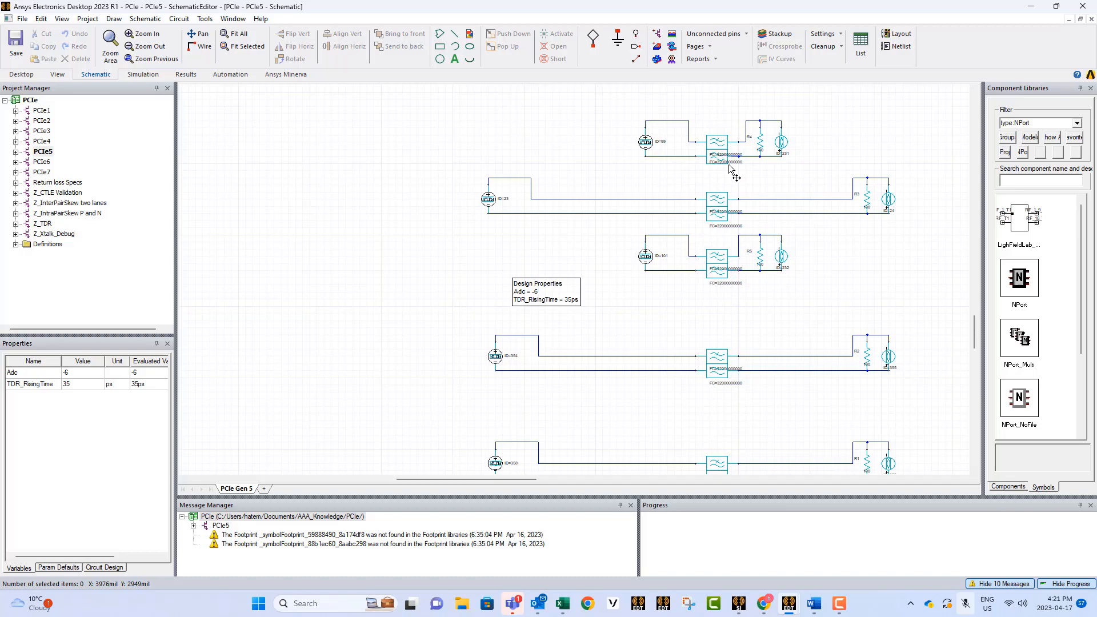
mouse_move(709, 262)
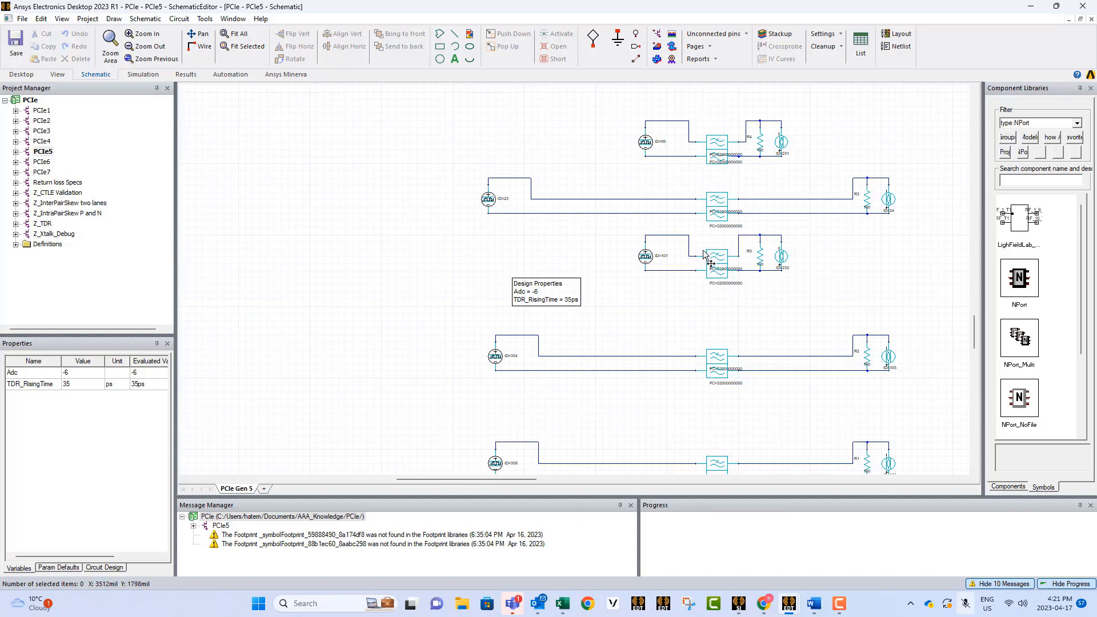
mouse_move(797, 236)
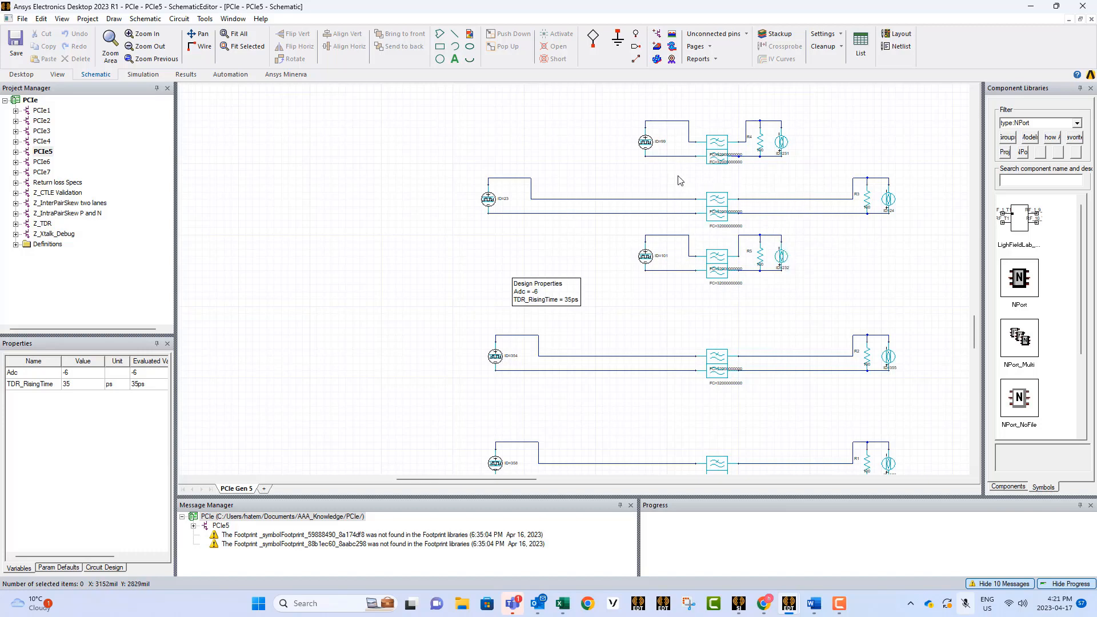
mouse_move(619, 166)
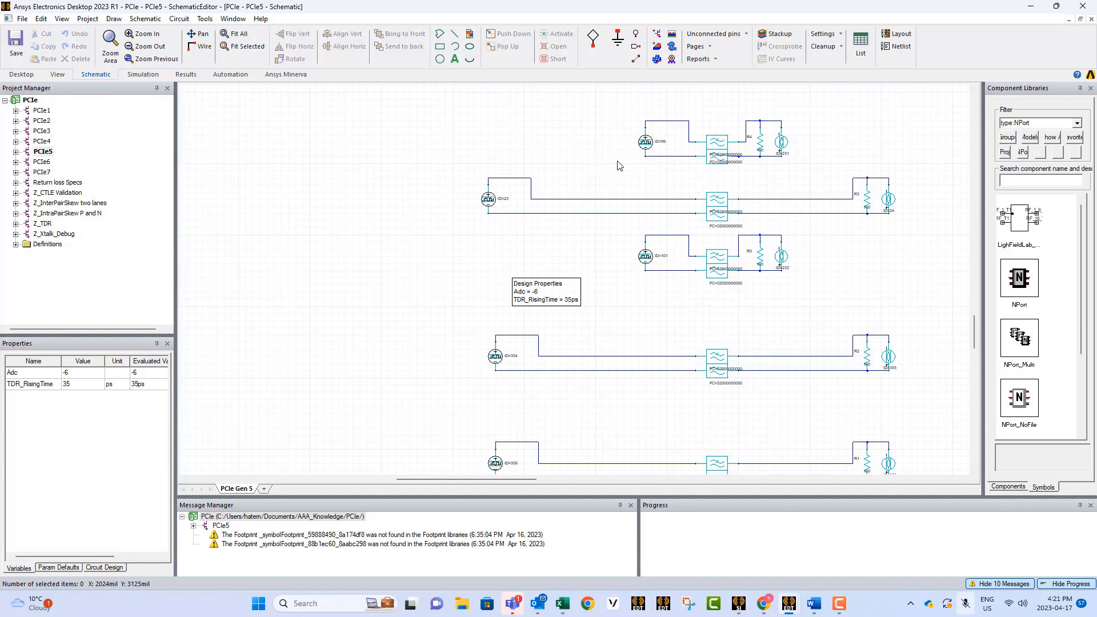
mouse_move(494, 210)
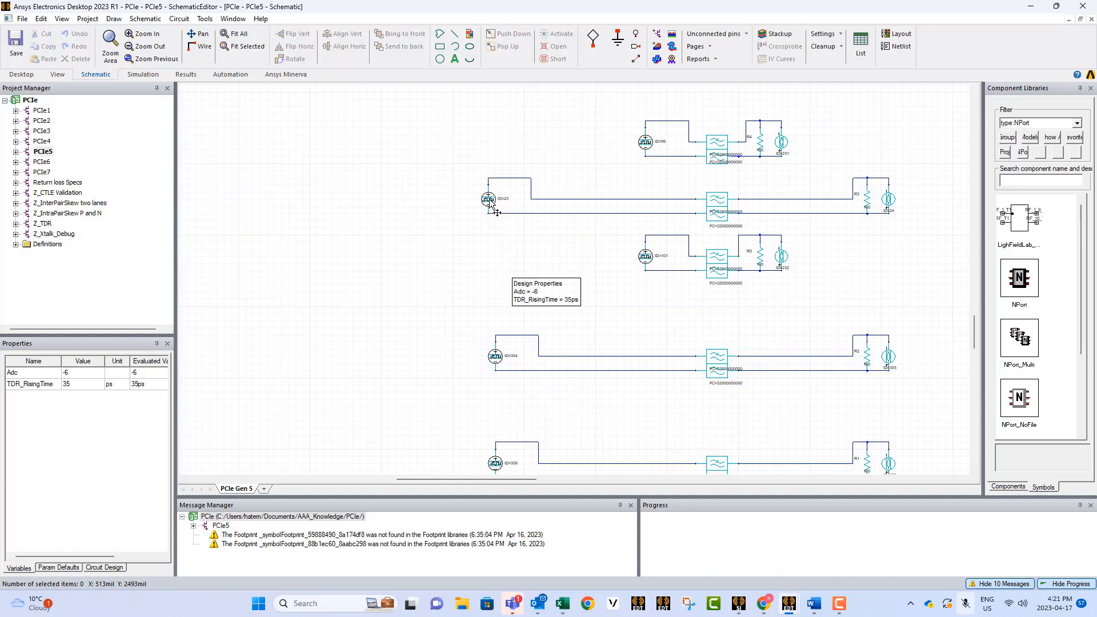
mouse_move(488, 199)
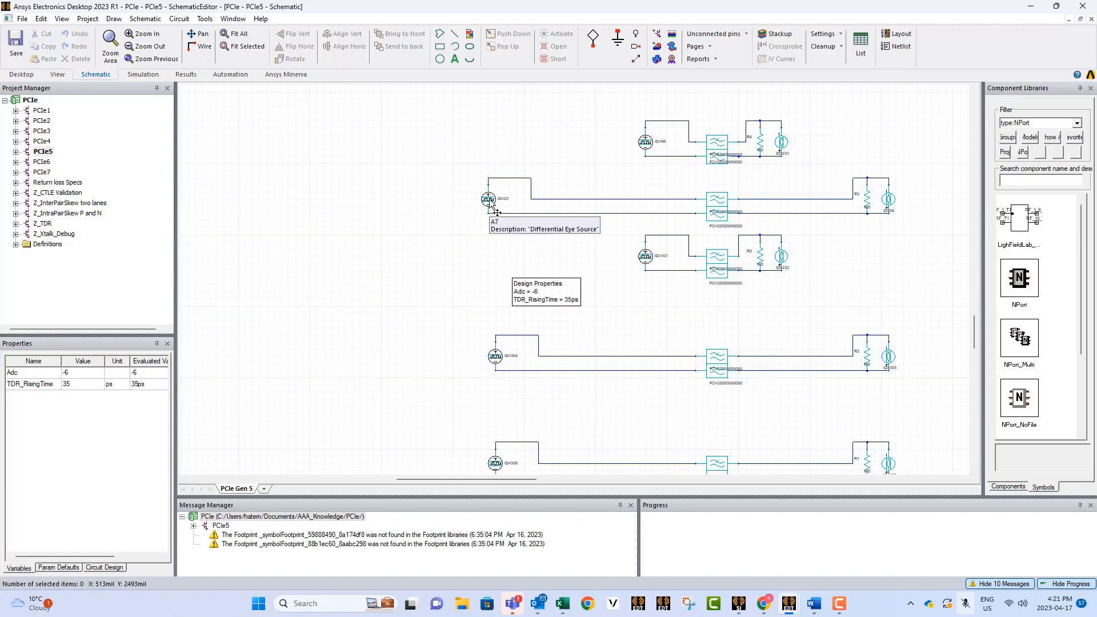
double_click(487, 199)
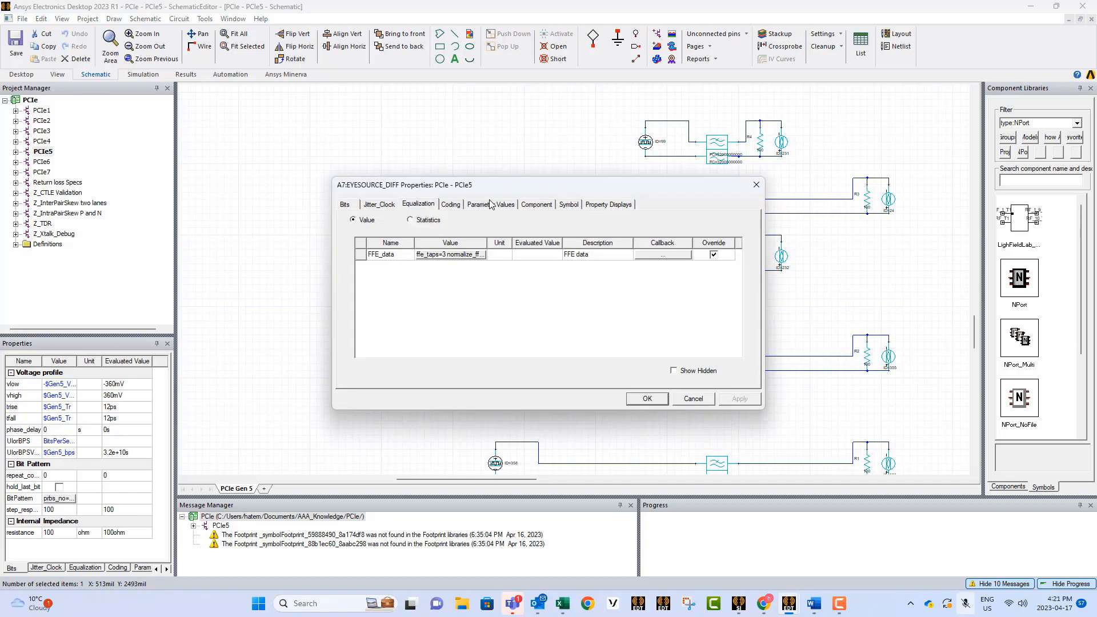
left_click(344, 203)
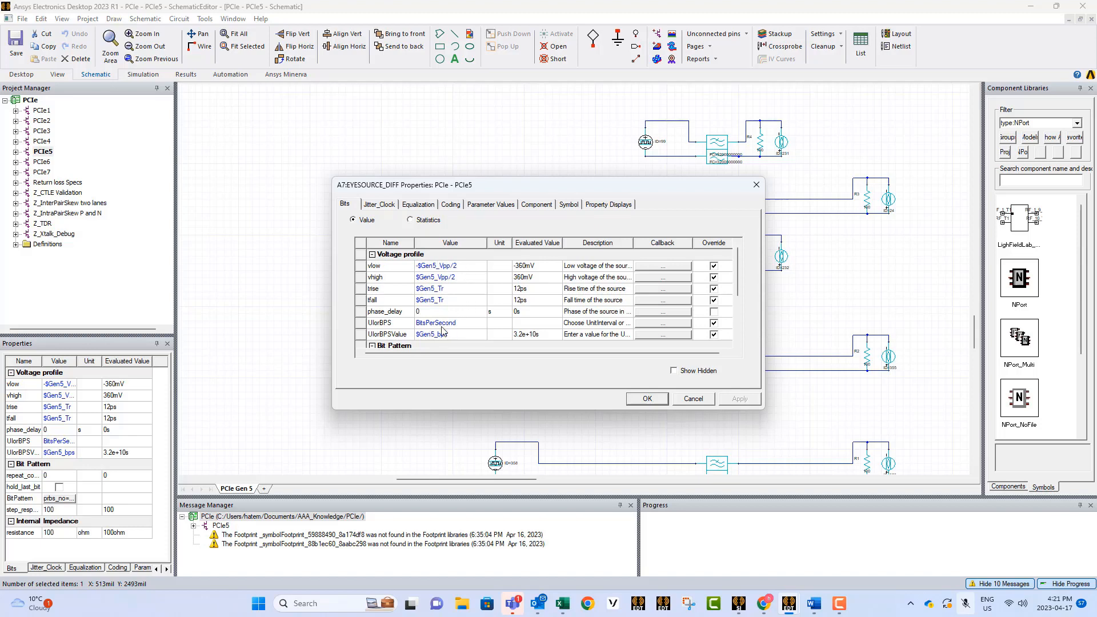
mouse_move(478, 291)
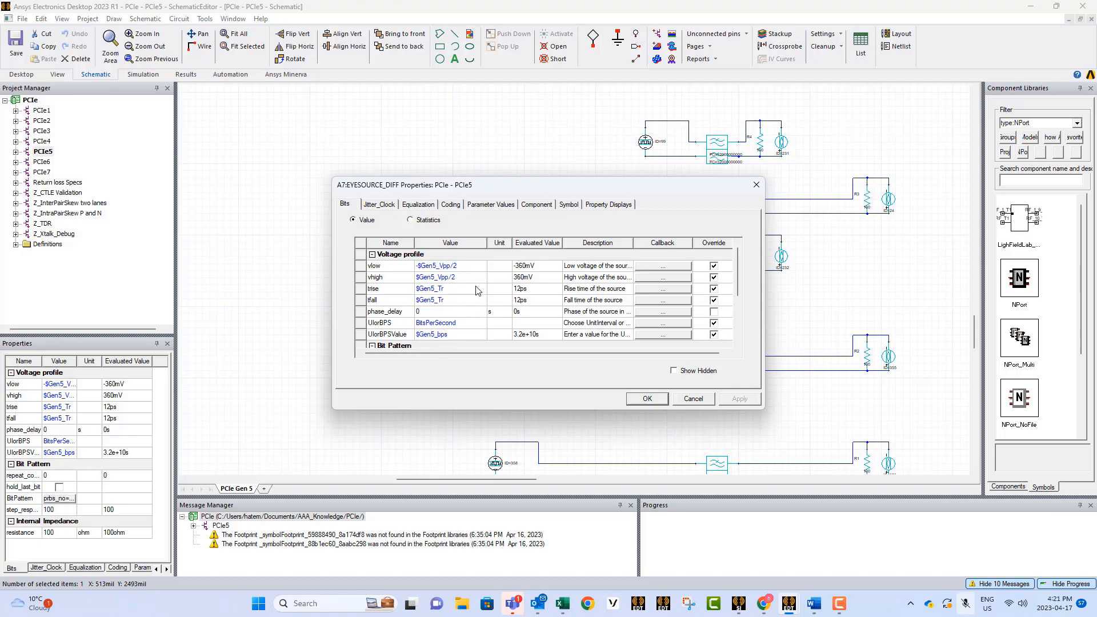
mouse_move(466, 279)
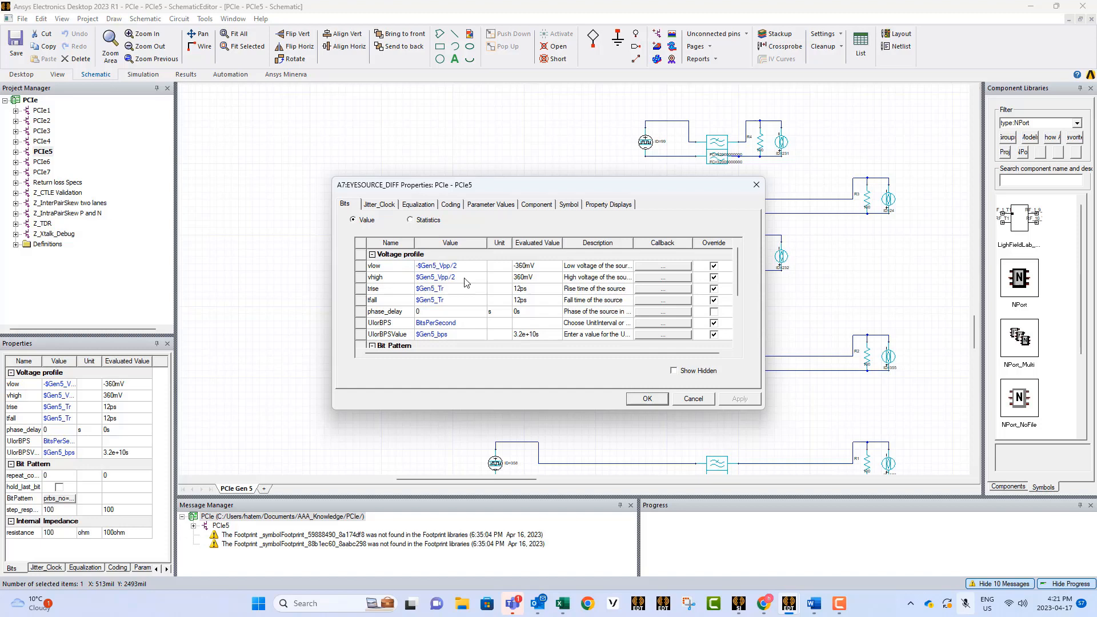
mouse_move(477, 278)
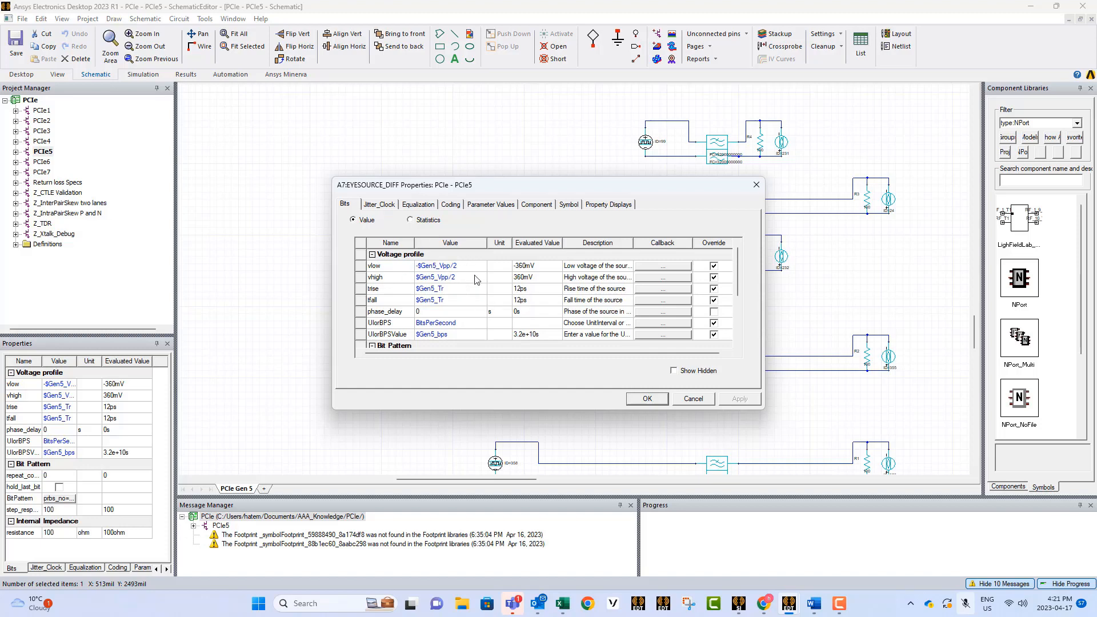
mouse_move(647, 399)
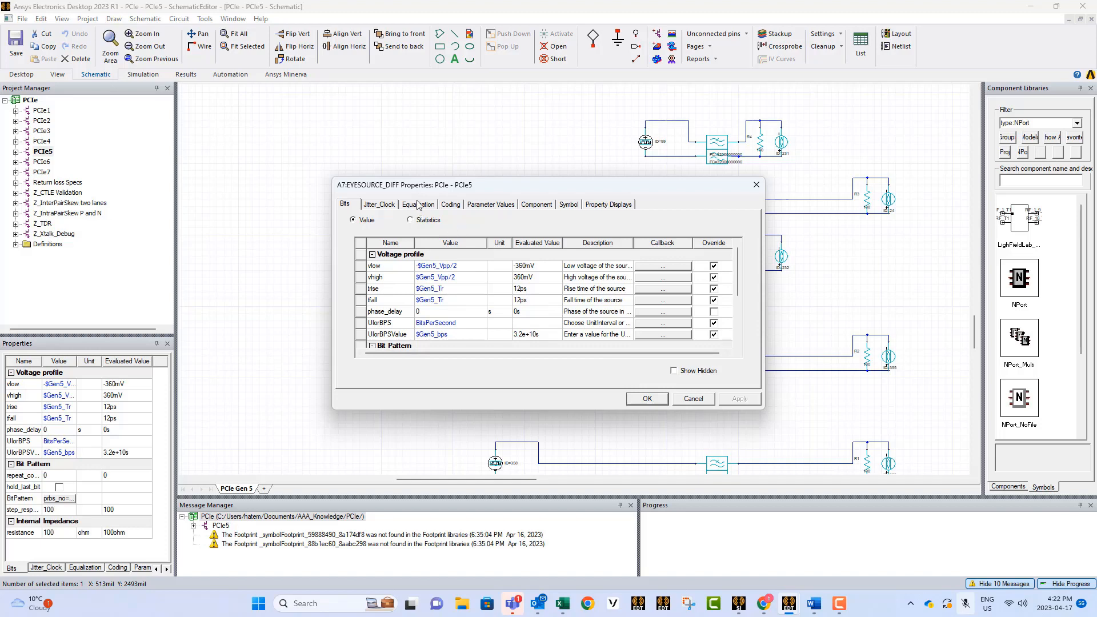
left_click(418, 204)
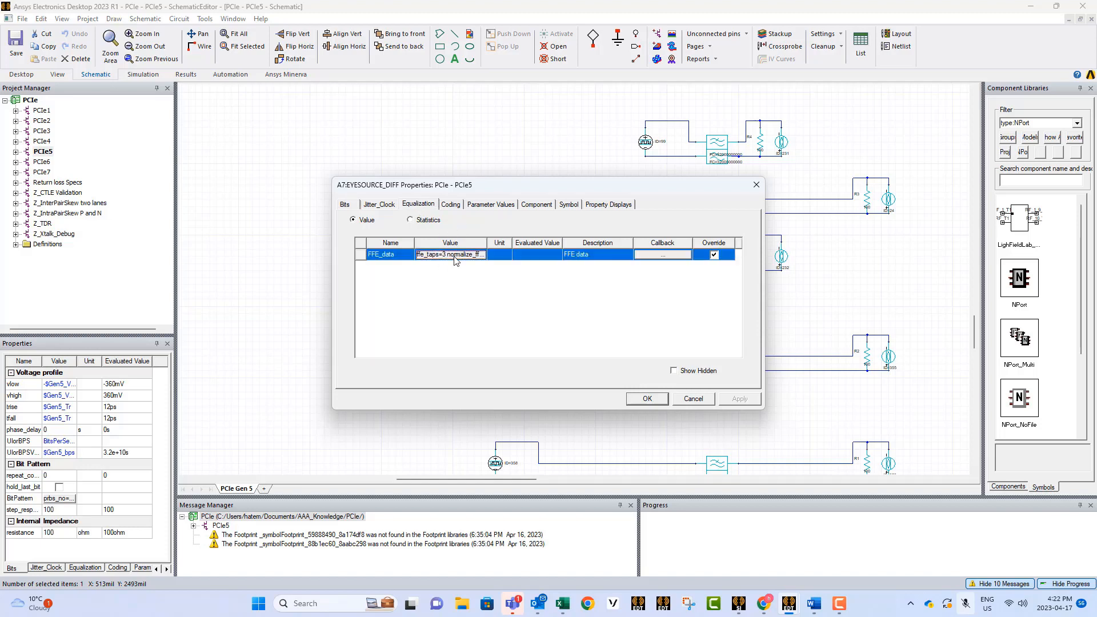
left_click(663, 254)
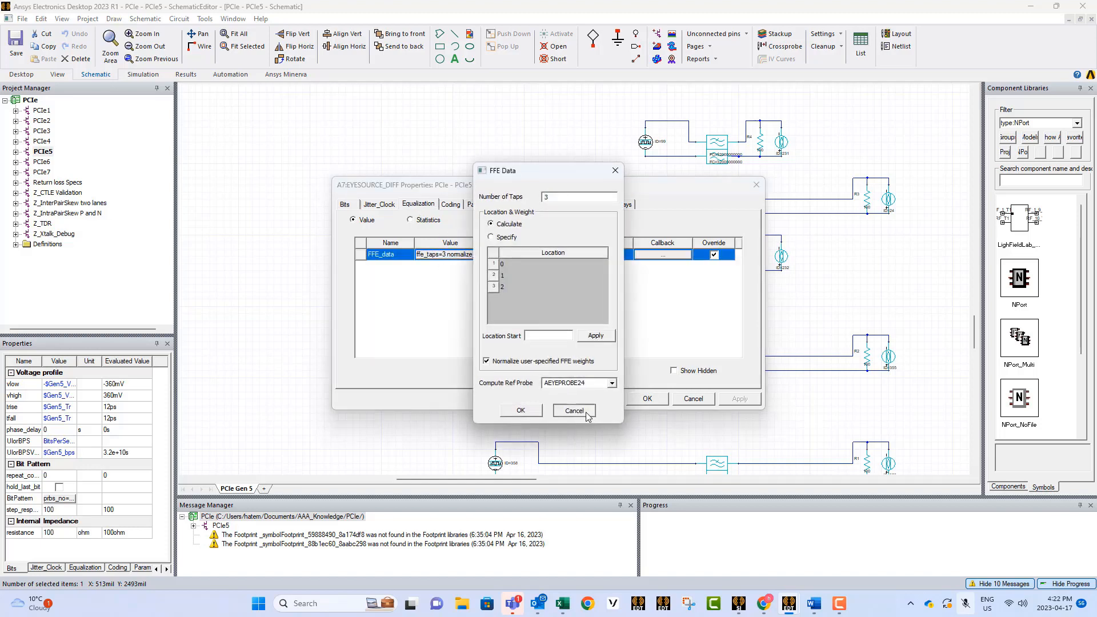
left_click(574, 410)
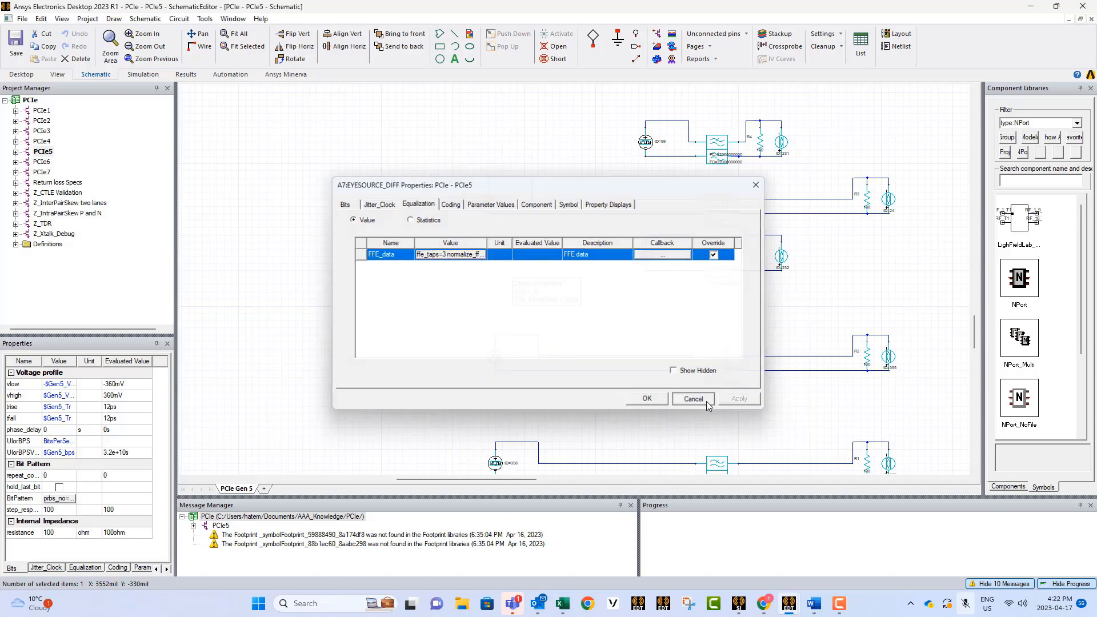
left_click(693, 398)
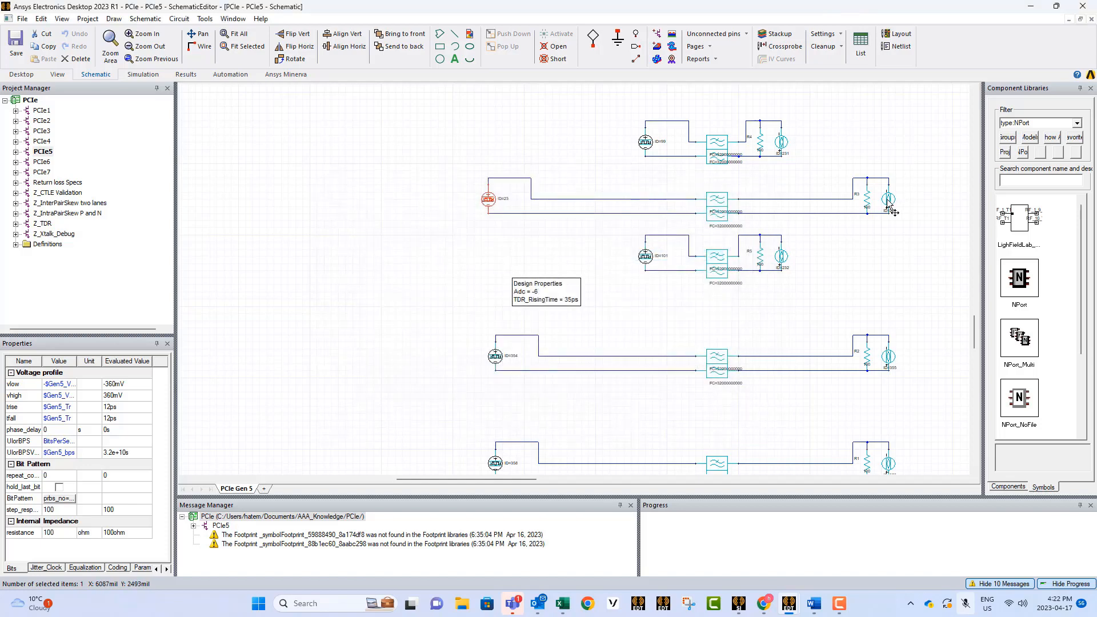
double_click(889, 199)
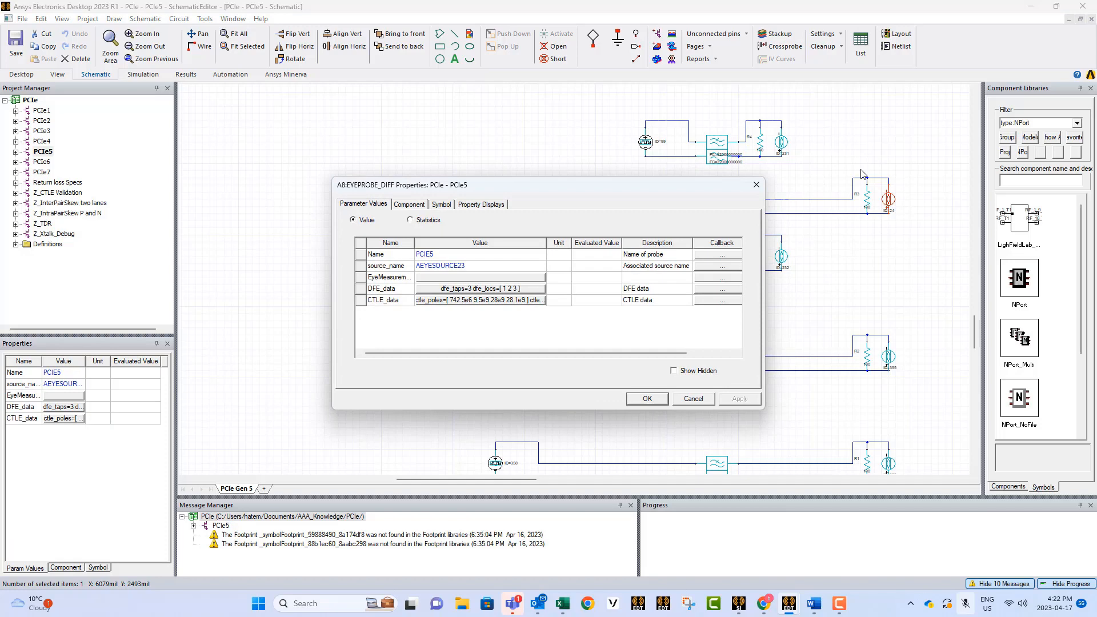
mouse_move(898, 188)
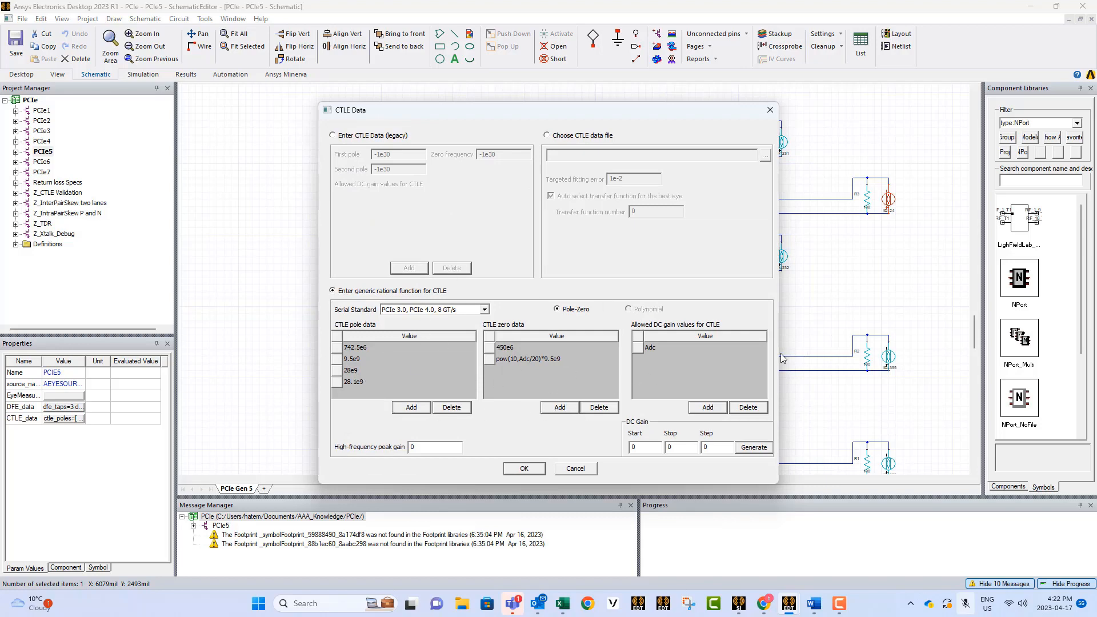
mouse_move(666, 352)
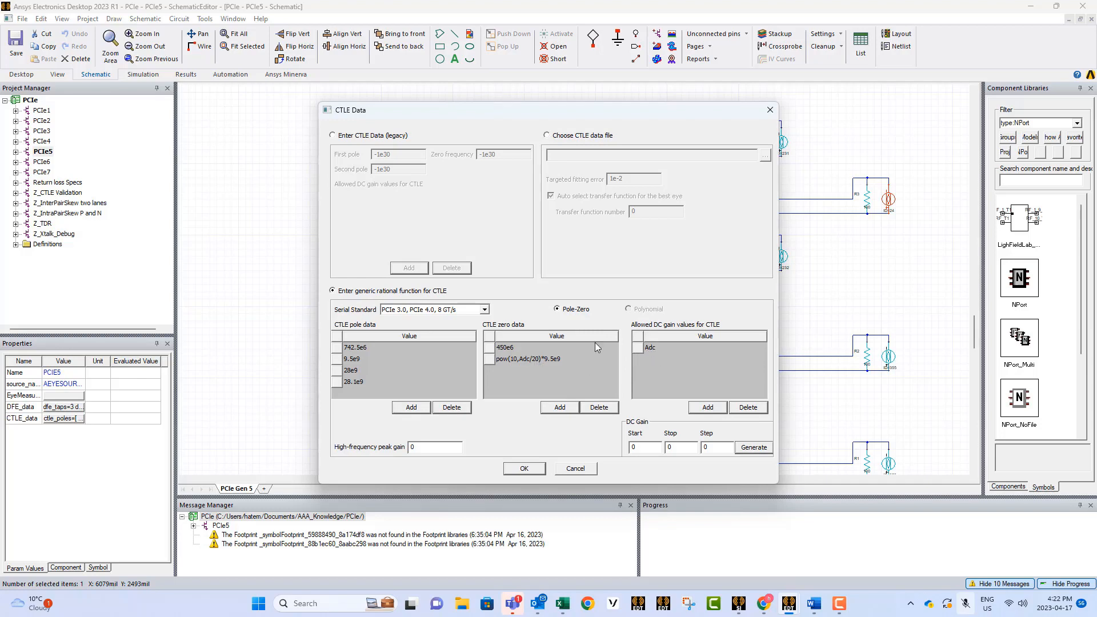
mouse_move(623, 352)
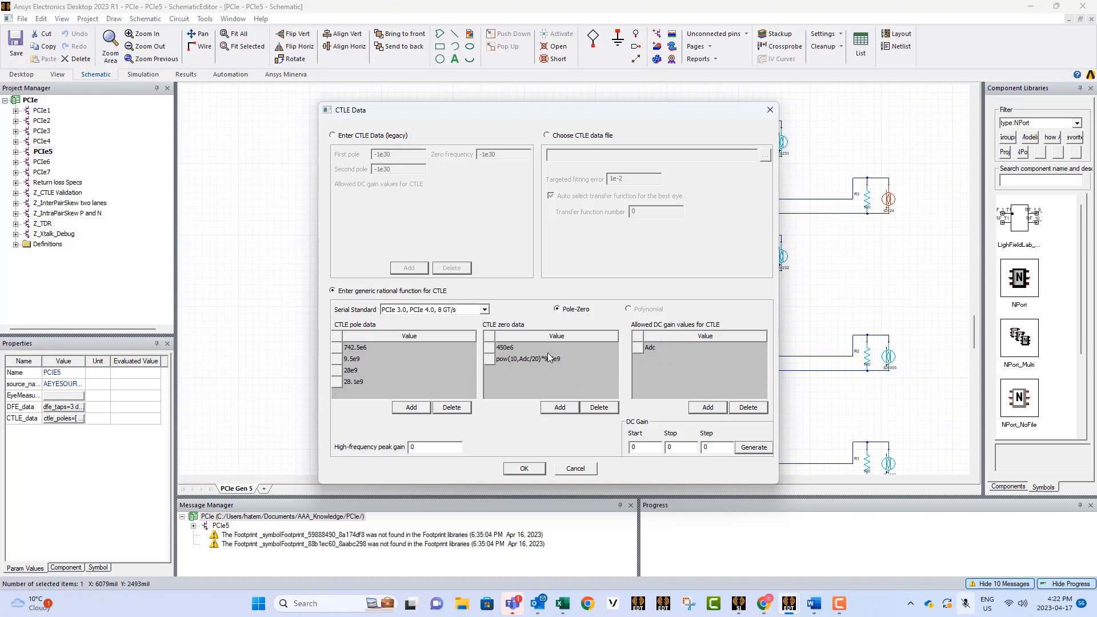
mouse_move(557, 340)
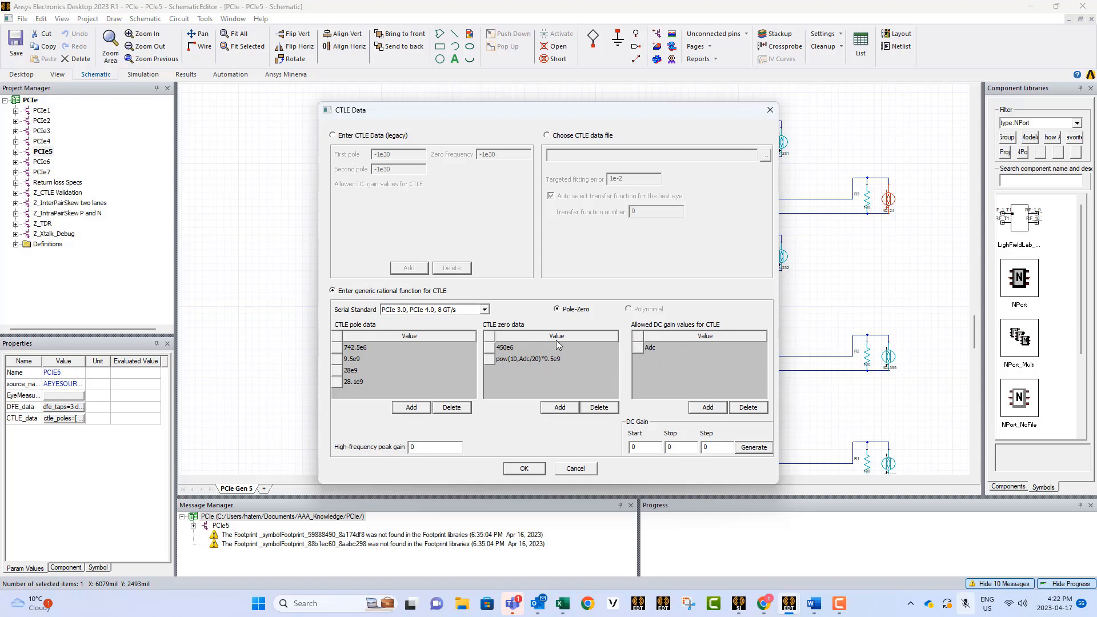
mouse_move(525, 332)
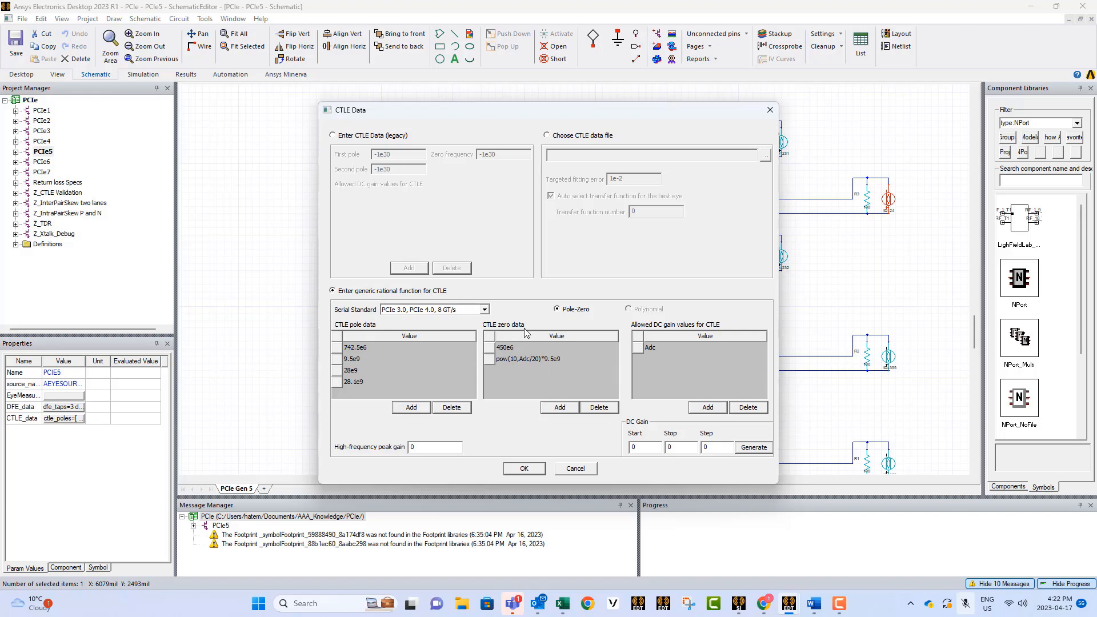
mouse_move(576, 469)
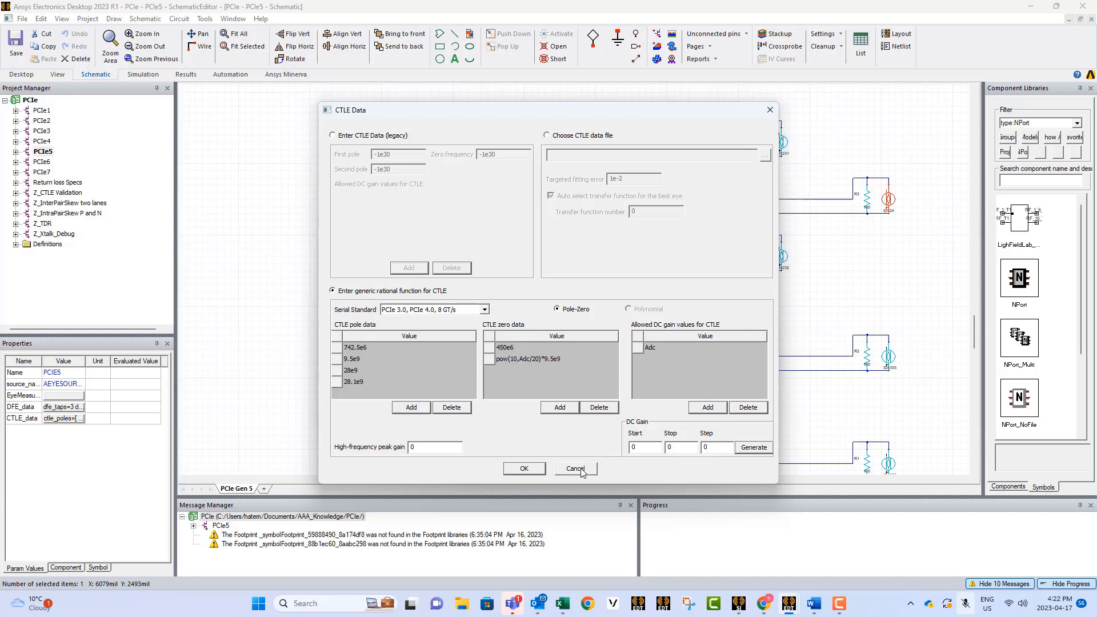
mouse_move(574, 471)
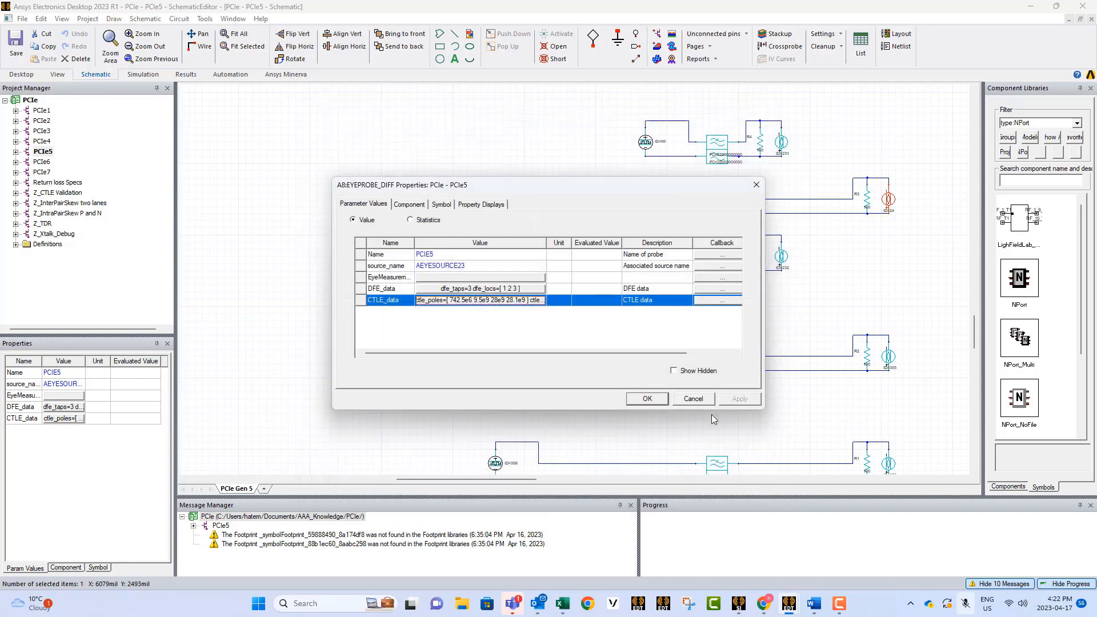
left_click(693, 398)
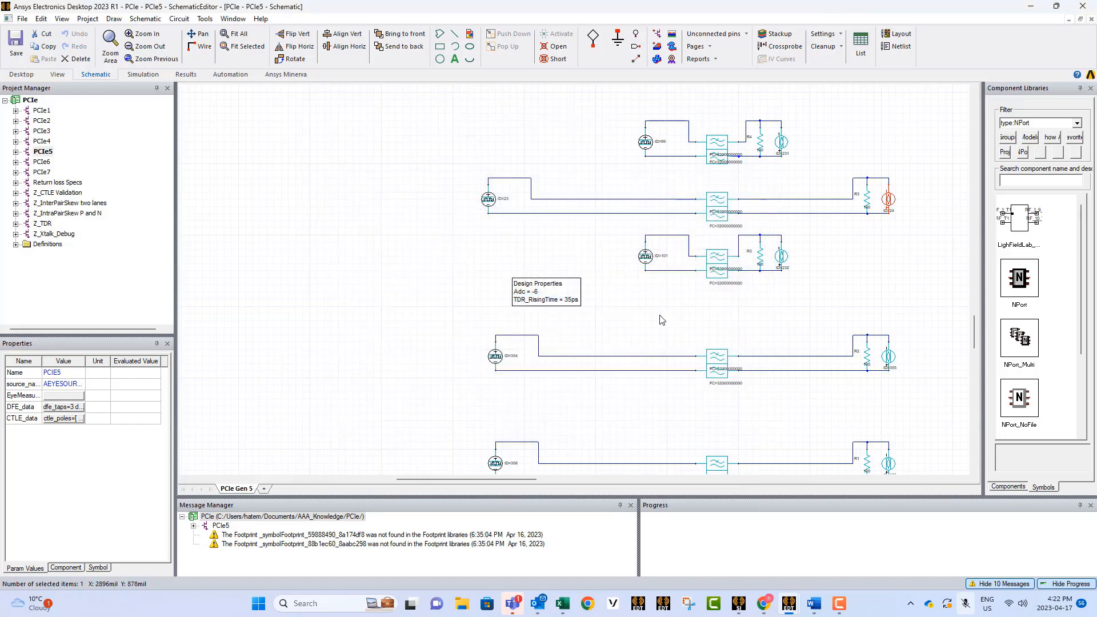
mouse_move(687, 316)
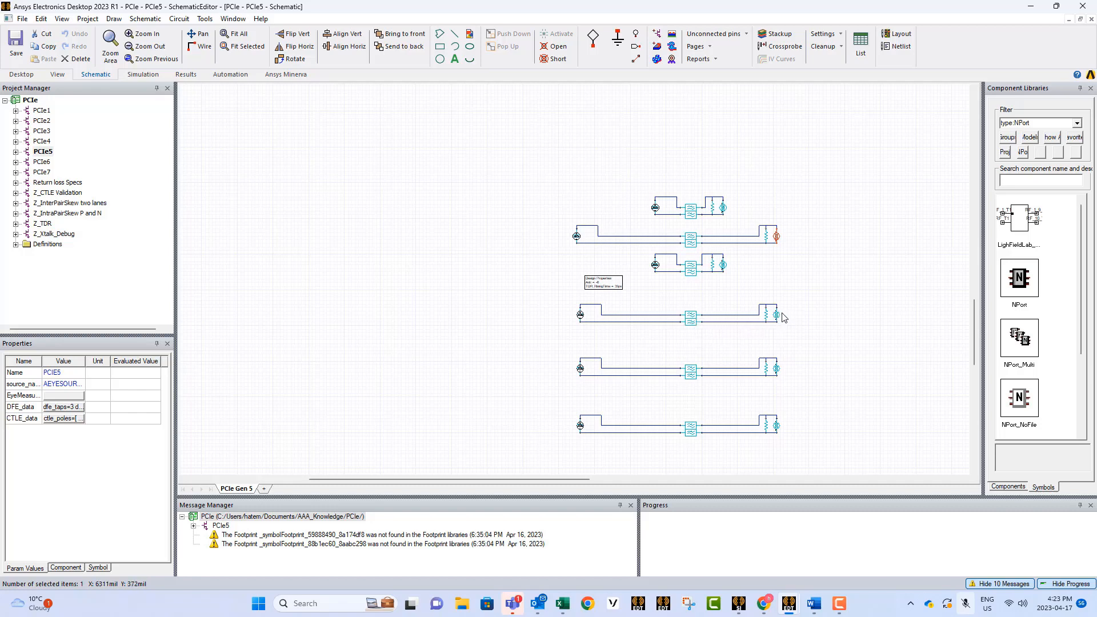
mouse_move(782, 322)
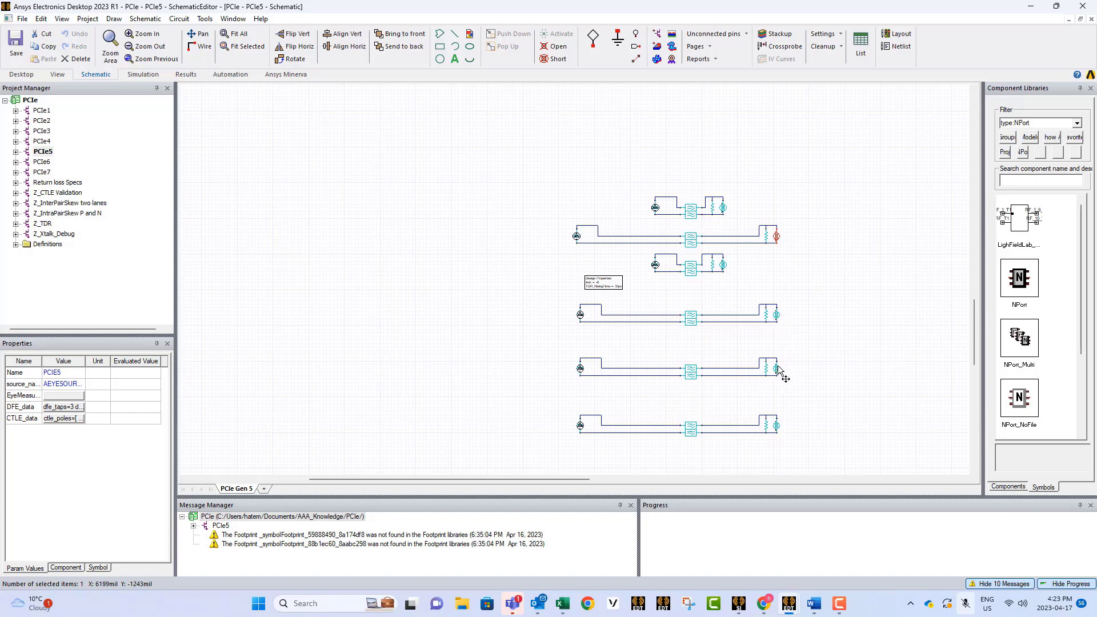
mouse_move(718, 447)
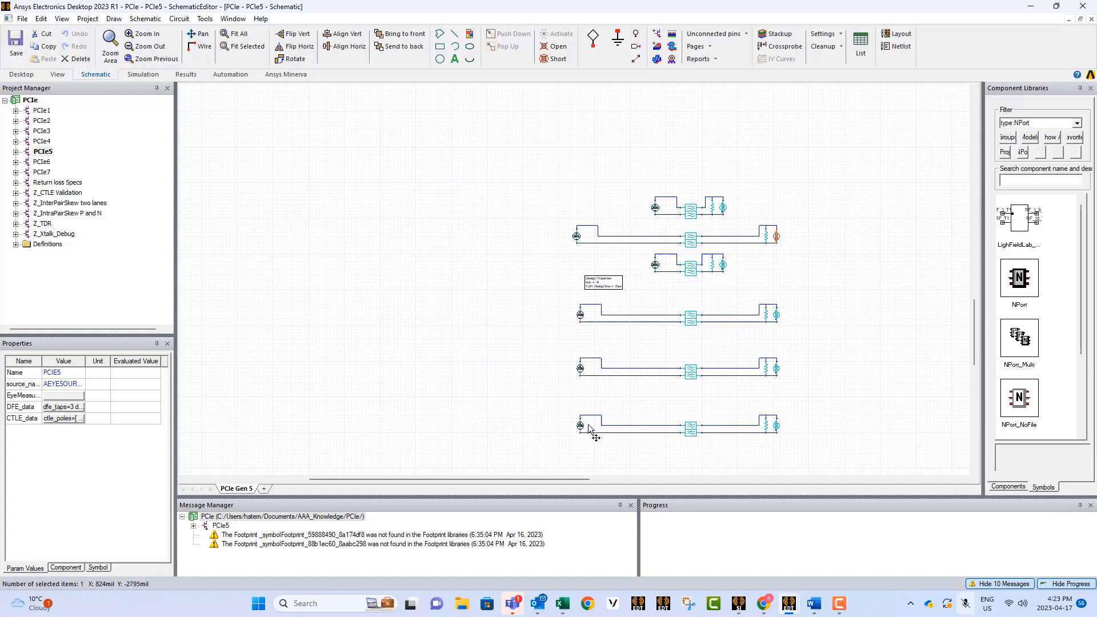
mouse_move(582, 420)
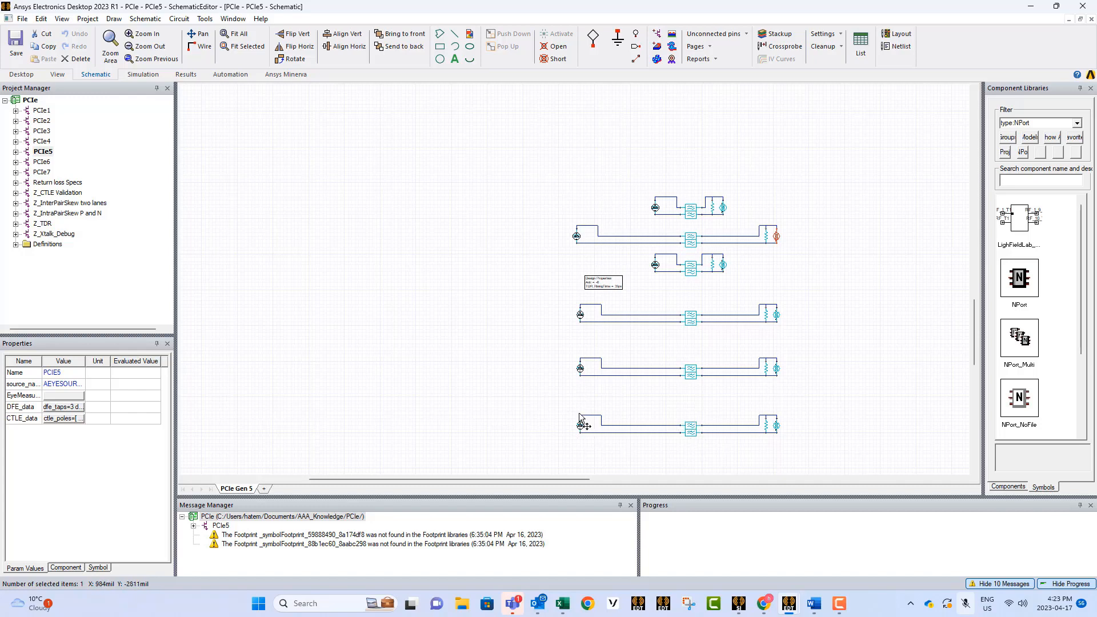
mouse_move(755, 435)
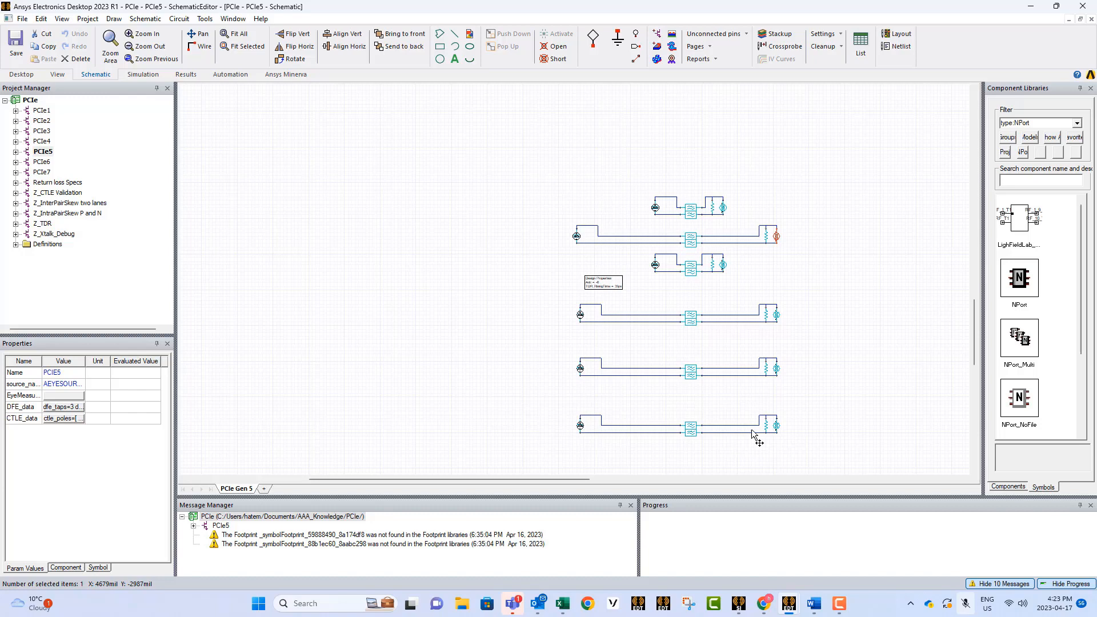
mouse_move(706, 444)
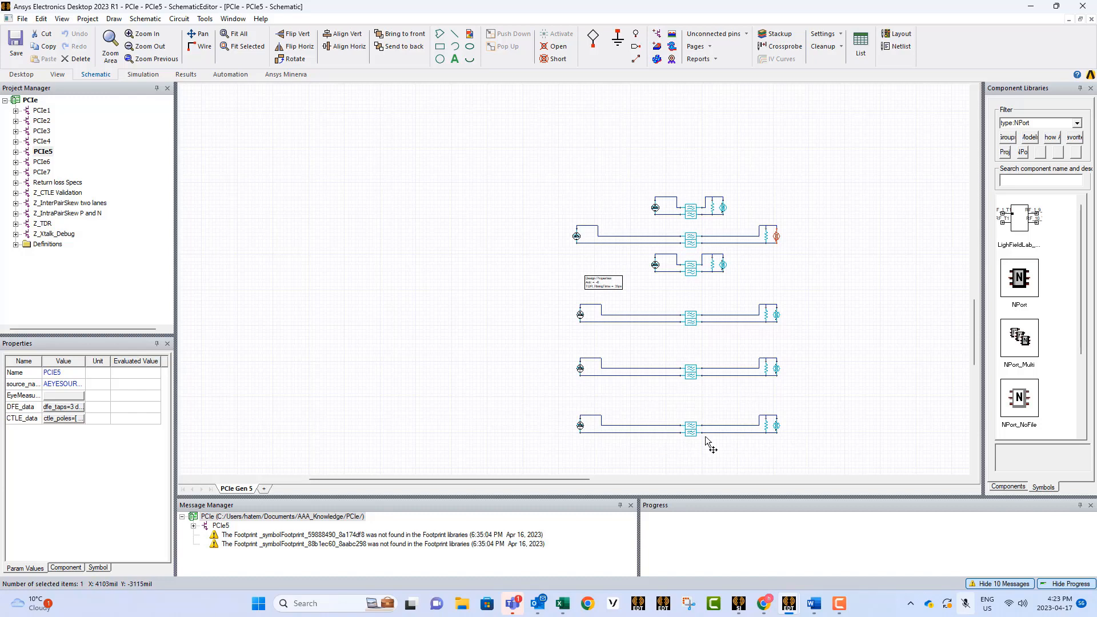
mouse_move(636, 212)
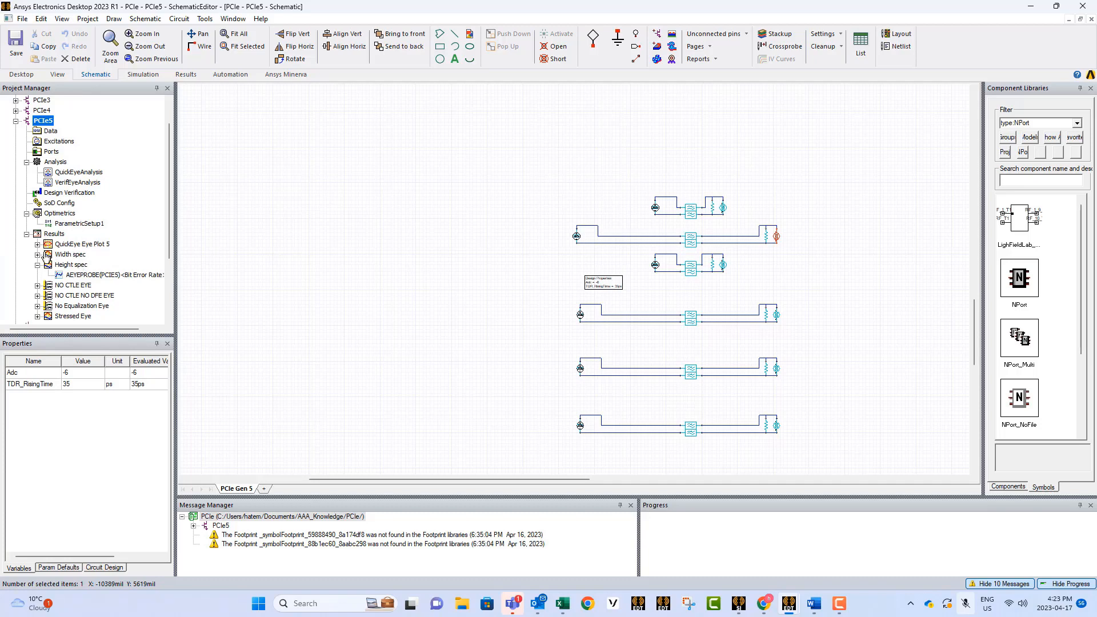
mouse_move(102, 279)
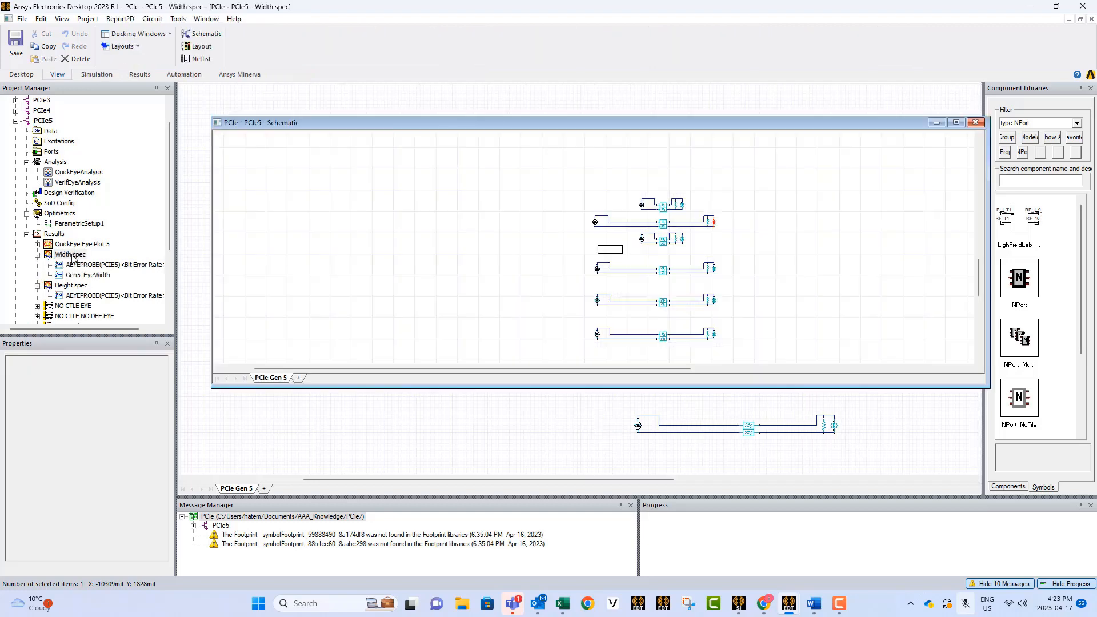
- Show the Width spec eye-width report, then pick the Height spec report in the tree
double_click(69, 254)
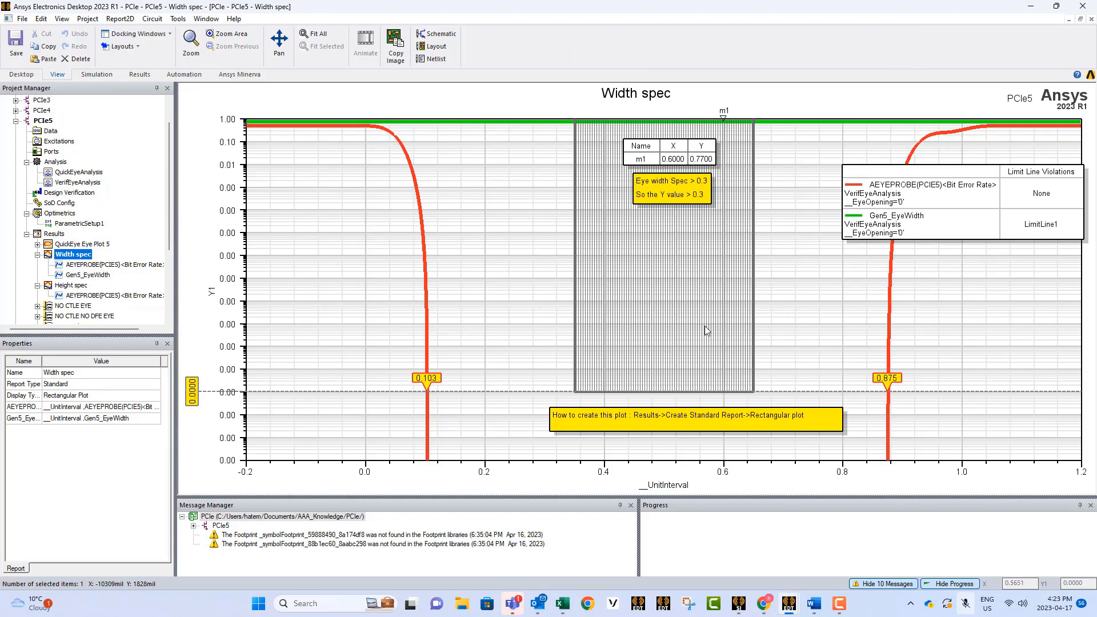
mouse_move(755, 382)
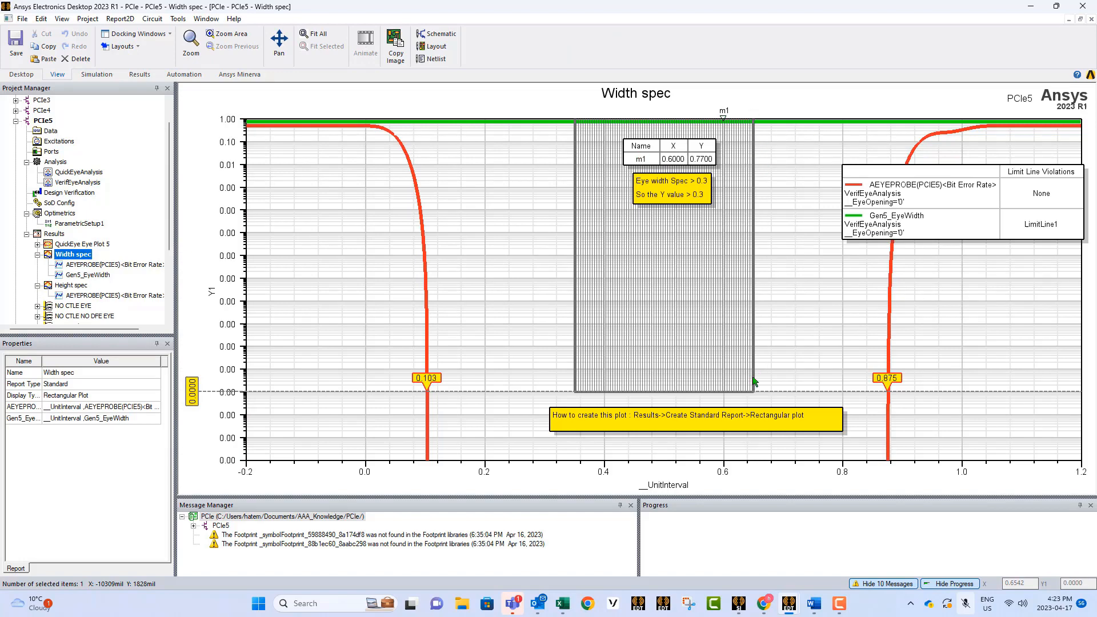
mouse_move(694, 370)
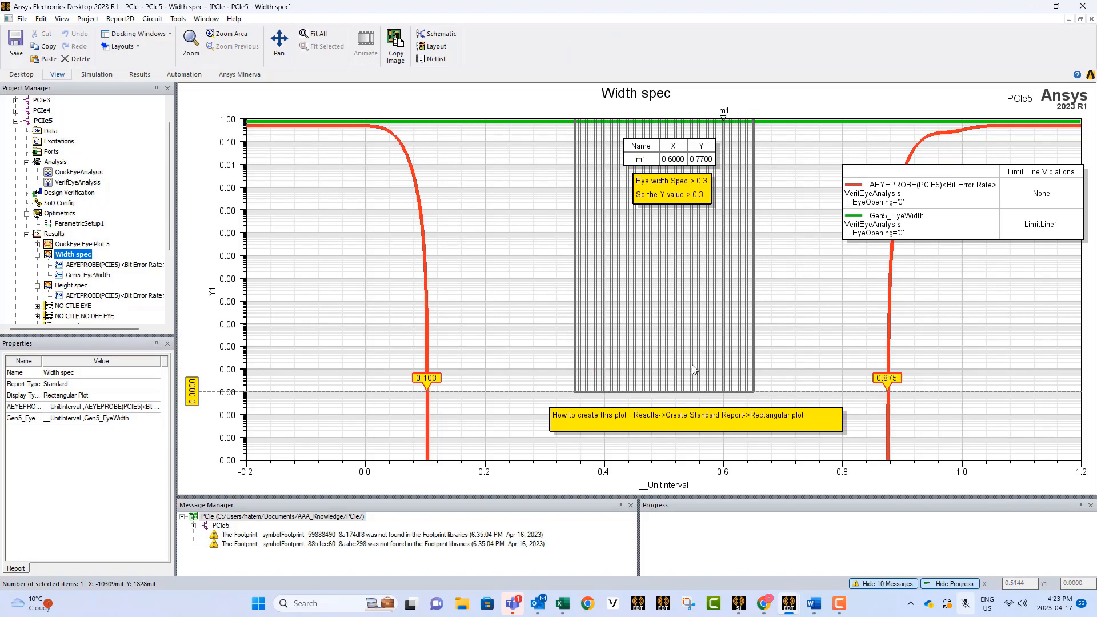
mouse_move(565, 343)
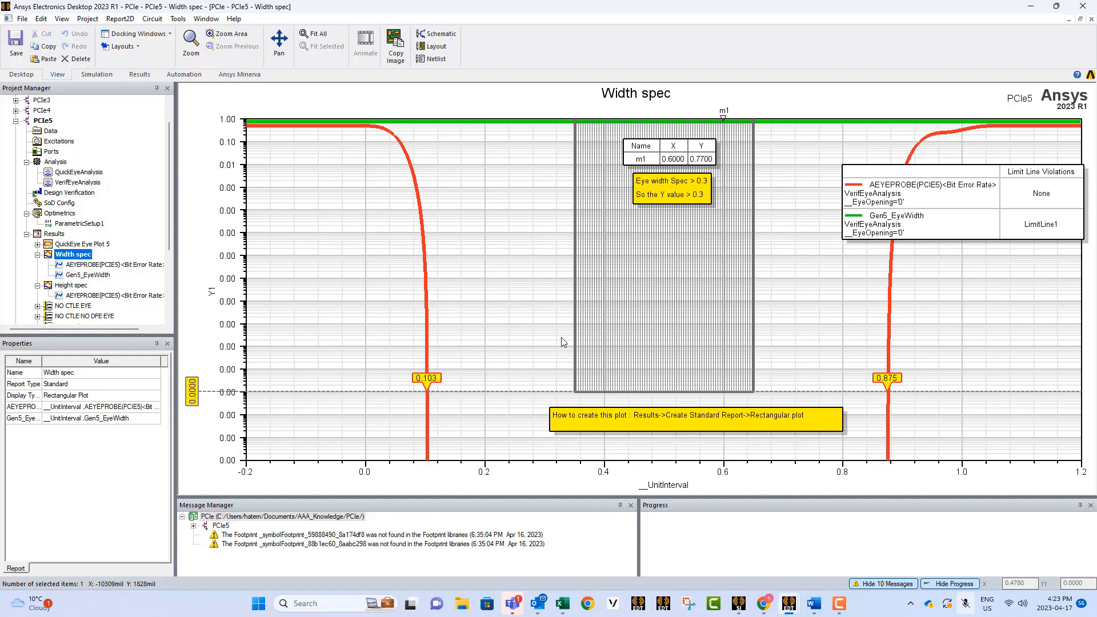
mouse_move(437, 390)
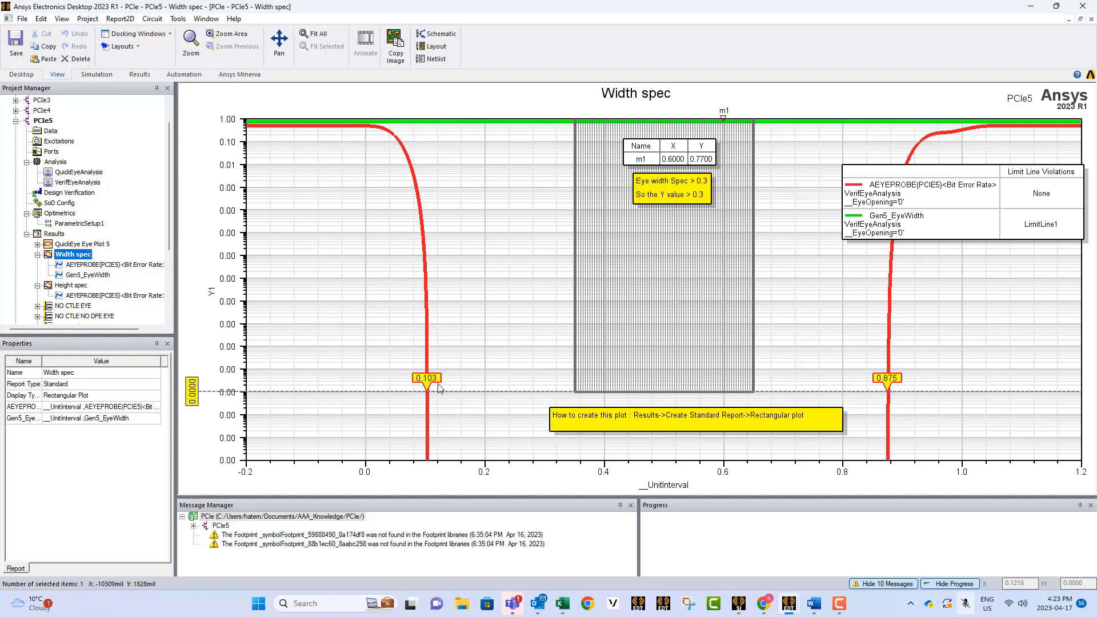
mouse_move(629, 396)
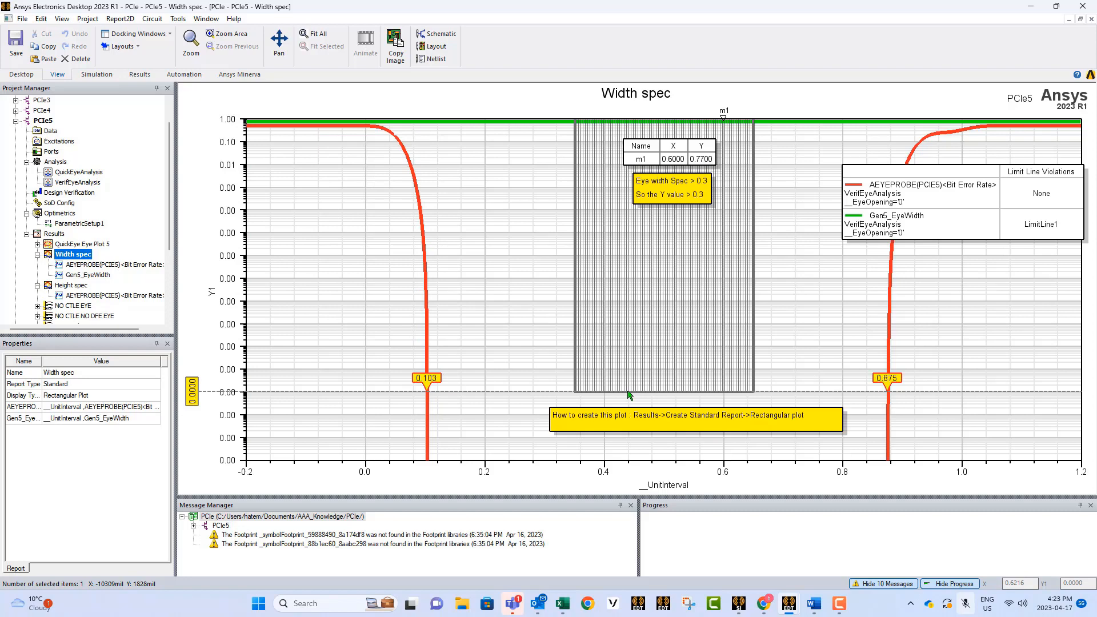
mouse_move(426, 387)
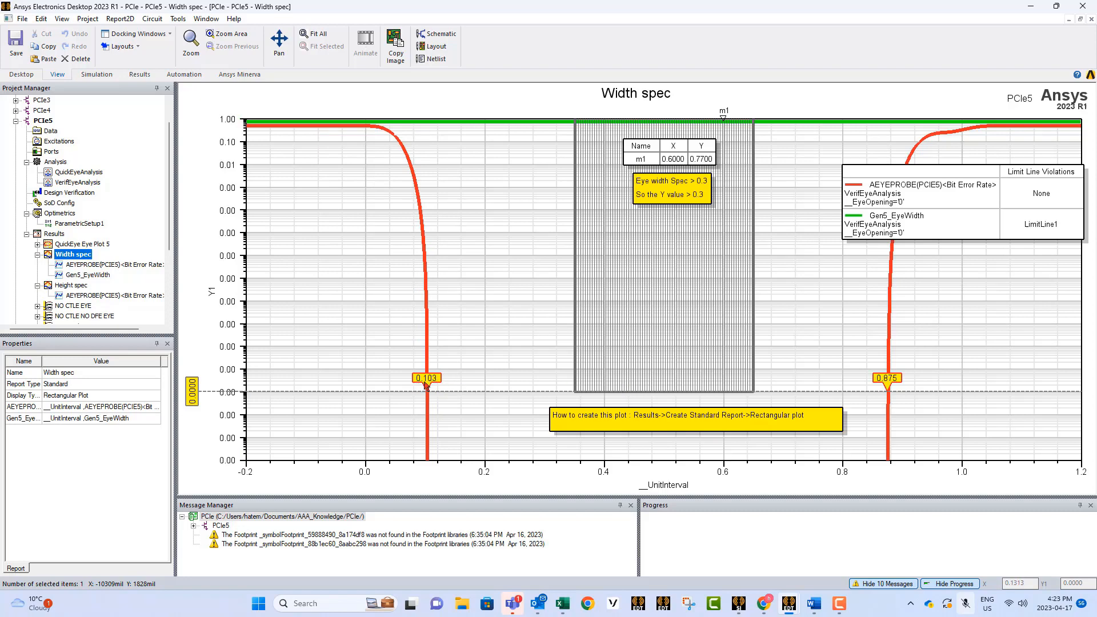
mouse_move(482, 398)
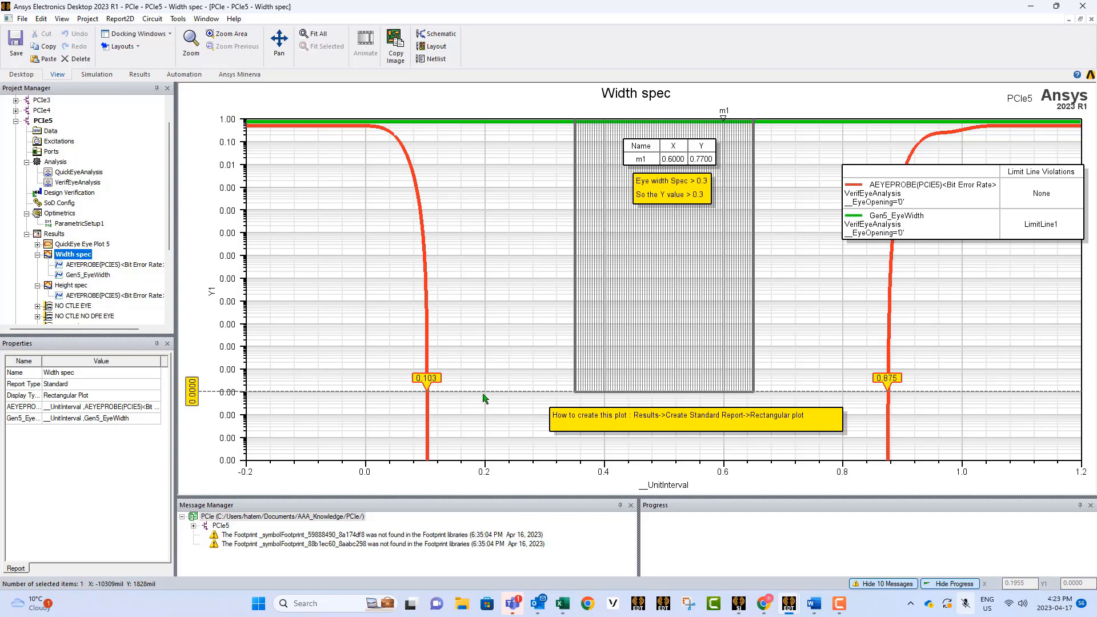
mouse_move(800, 401)
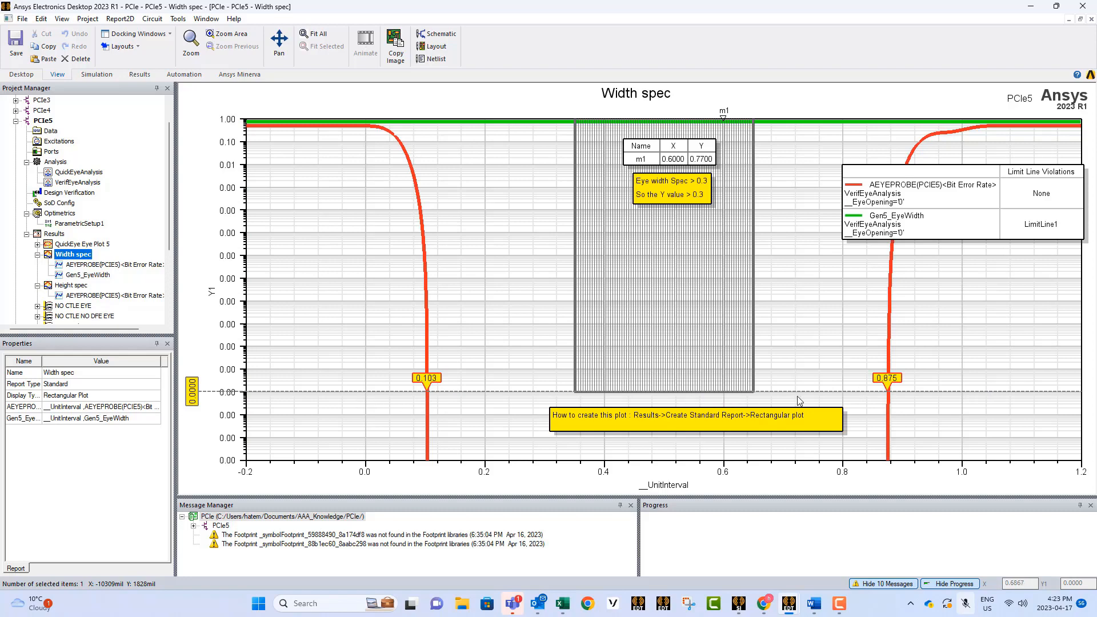
mouse_move(583, 396)
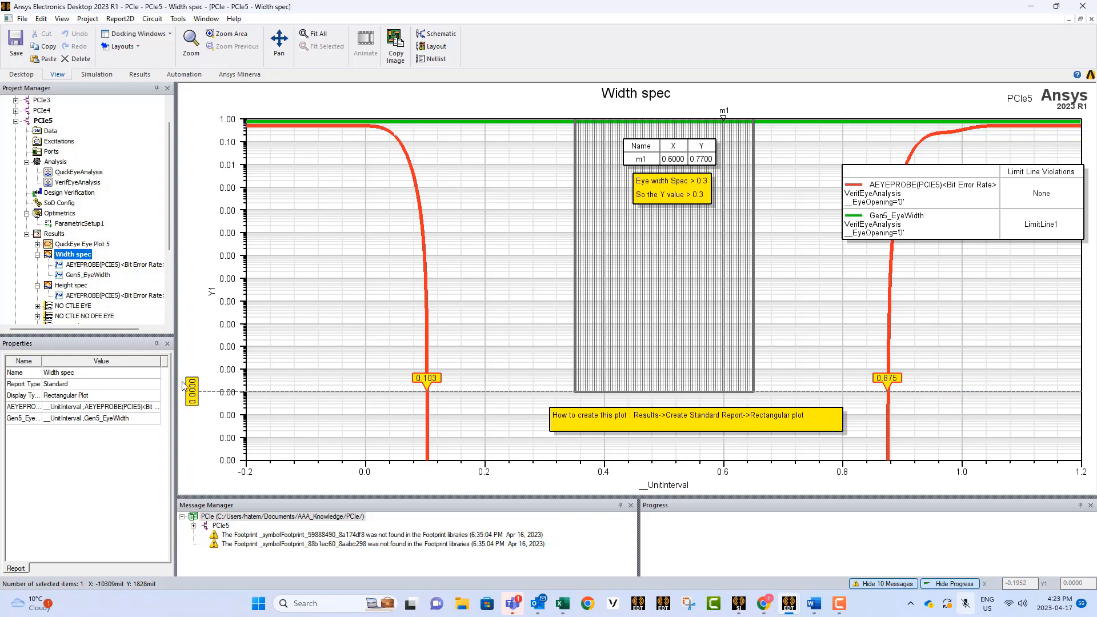
mouse_move(609, 235)
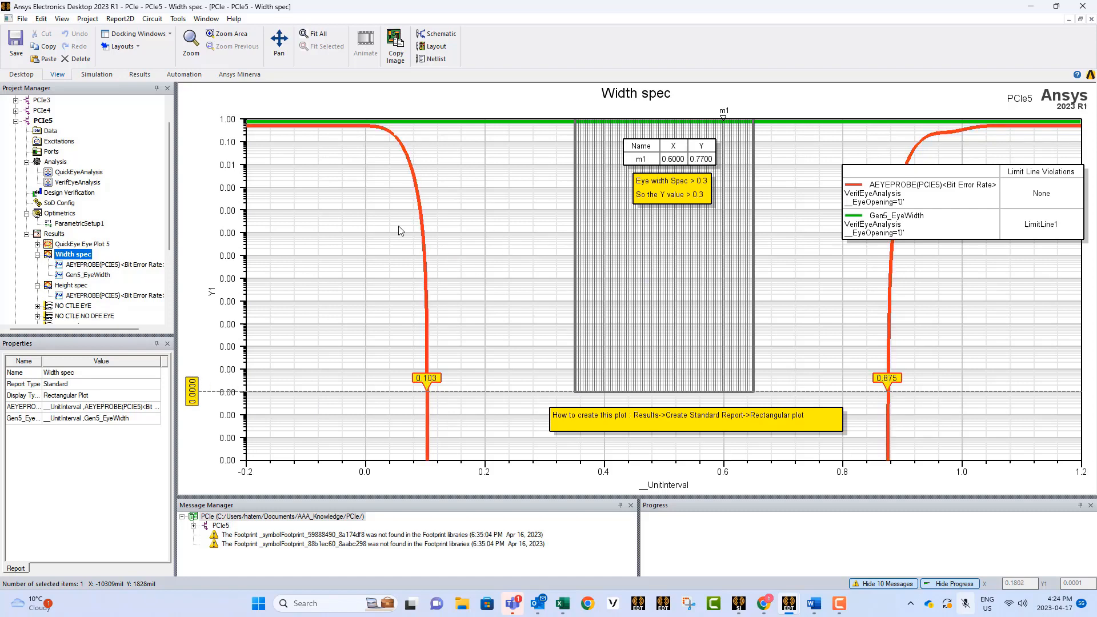
mouse_move(346, 123)
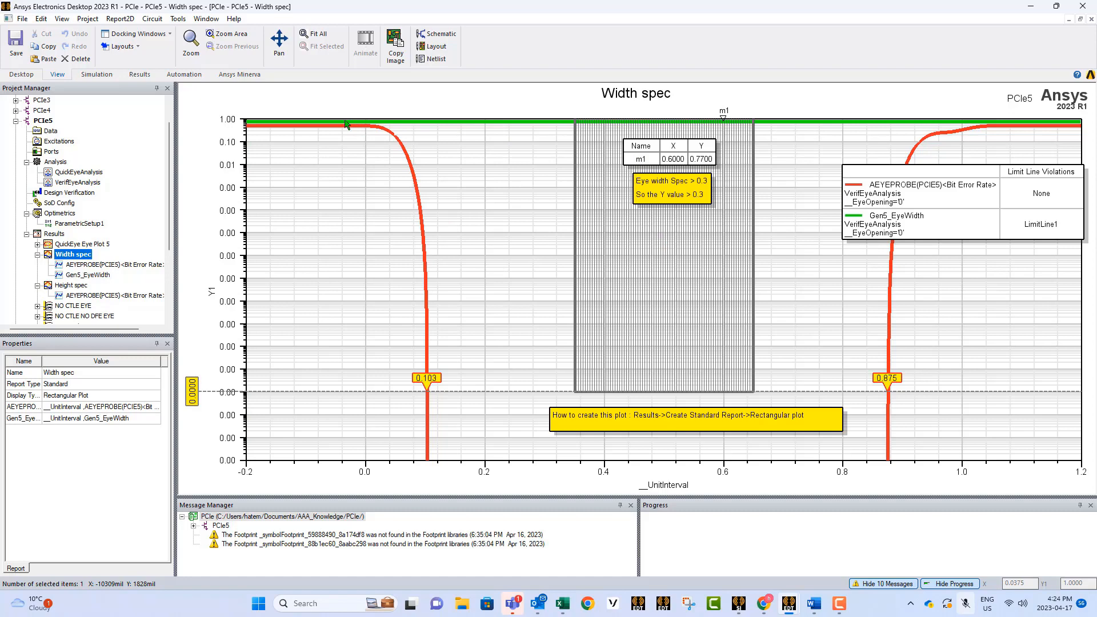
mouse_move(757, 133)
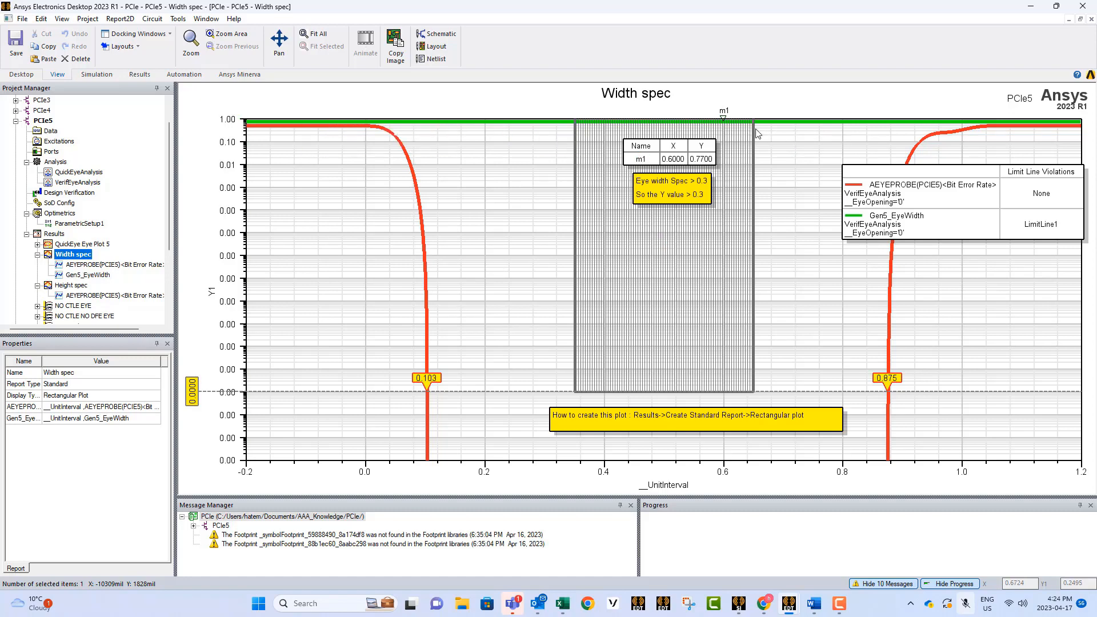
mouse_move(698, 174)
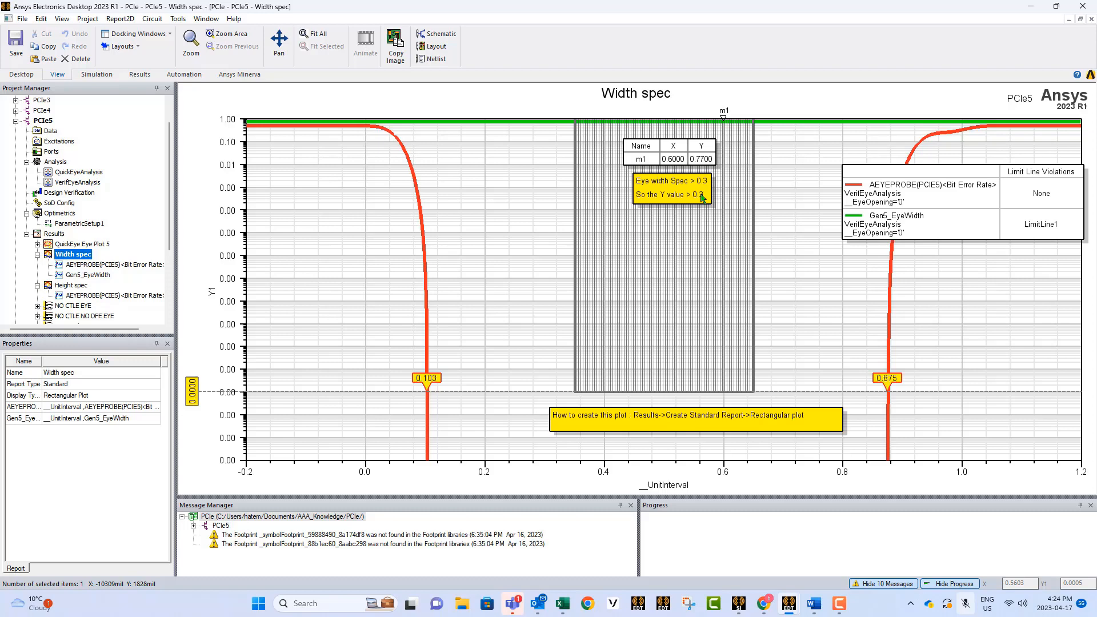
mouse_move(703, 200)
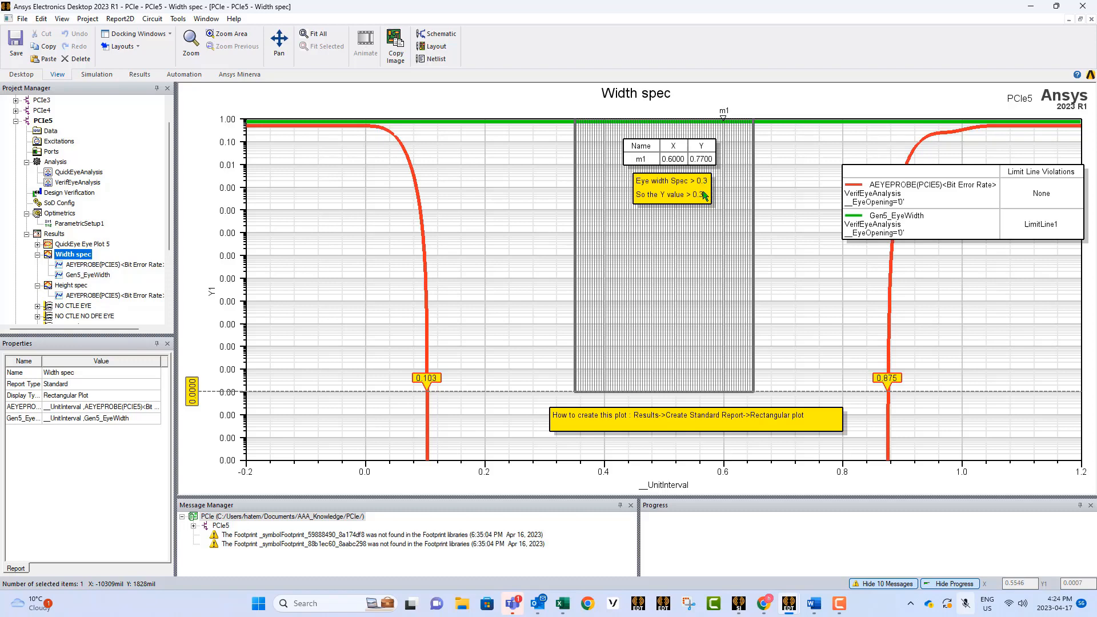
mouse_move(244, 291)
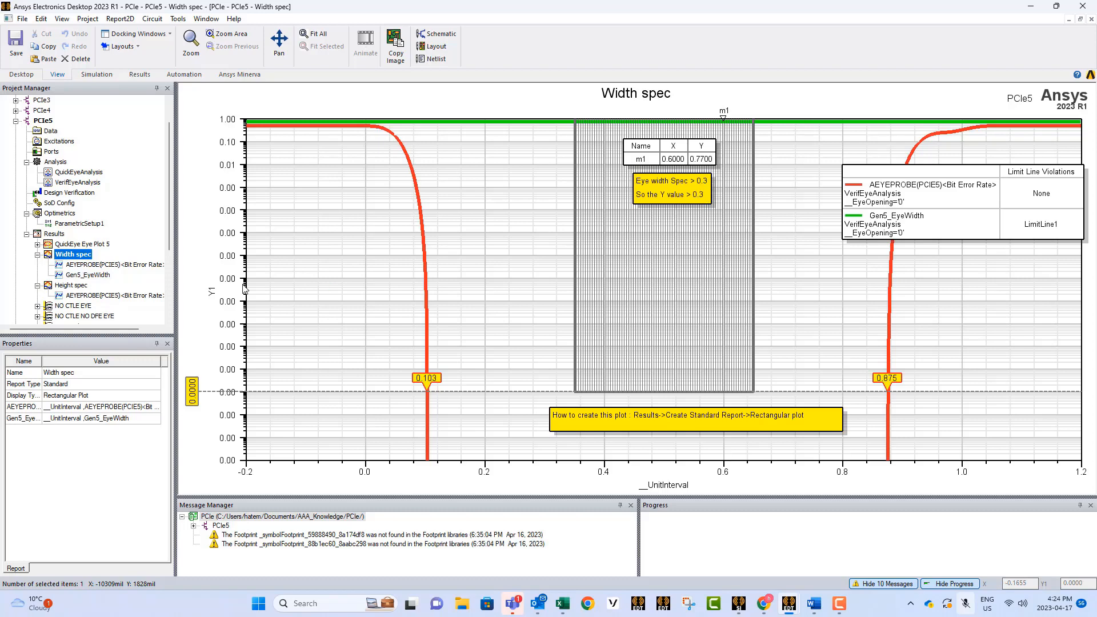
left_click(71, 284)
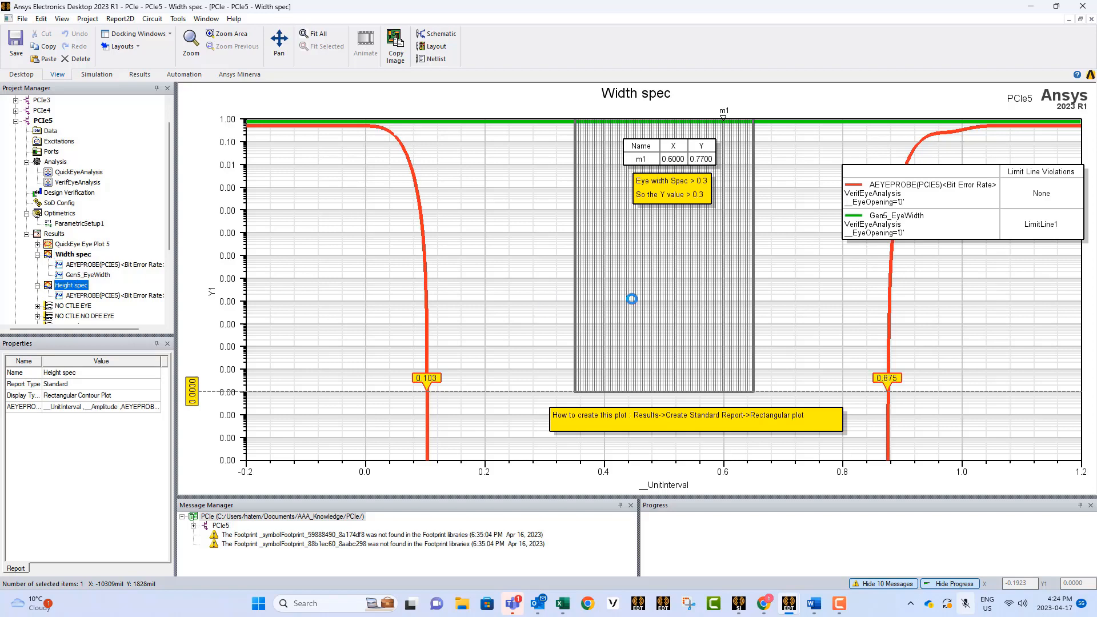
- Move marker m1 onto the lower eye edge of Height spec for a 311.5578 height difference
left_click(71, 285)
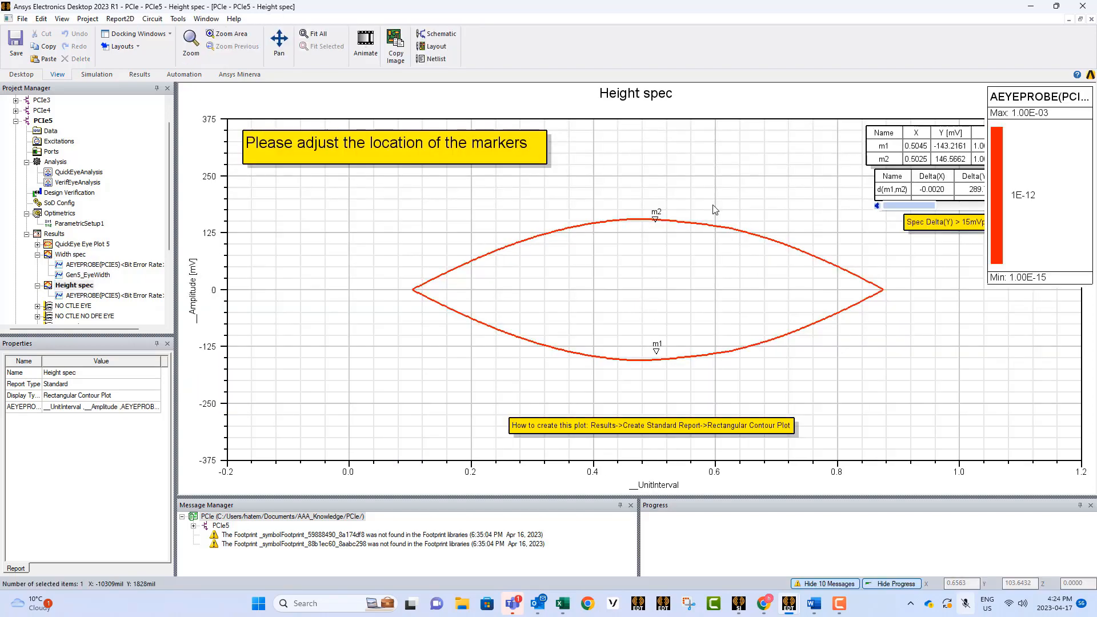
left_click(654, 219)
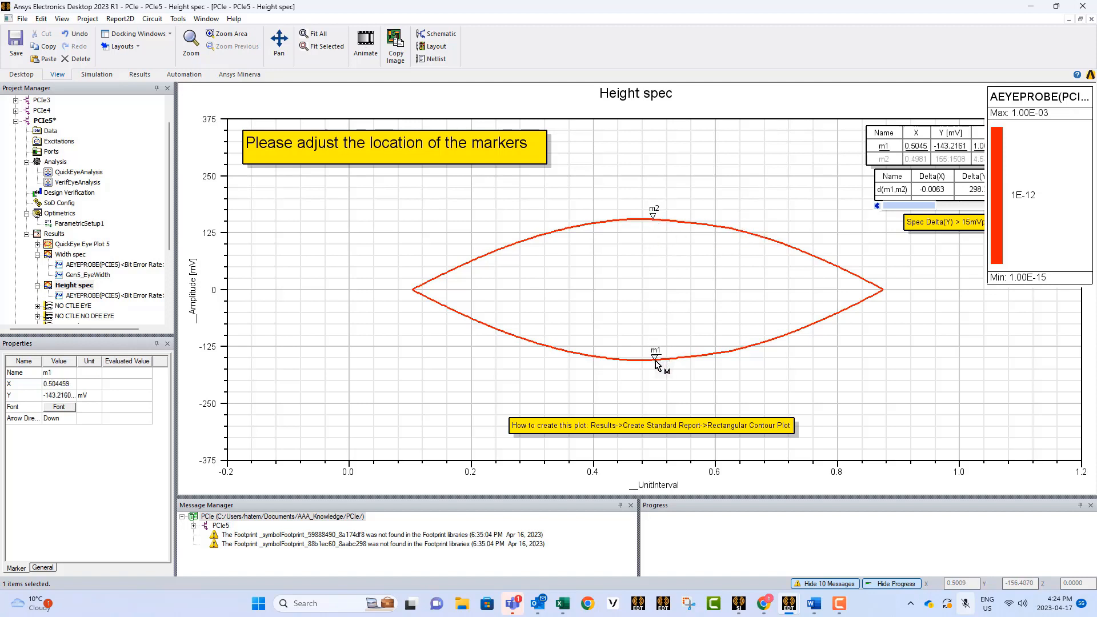
left_click_drag(653, 359, 652, 359)
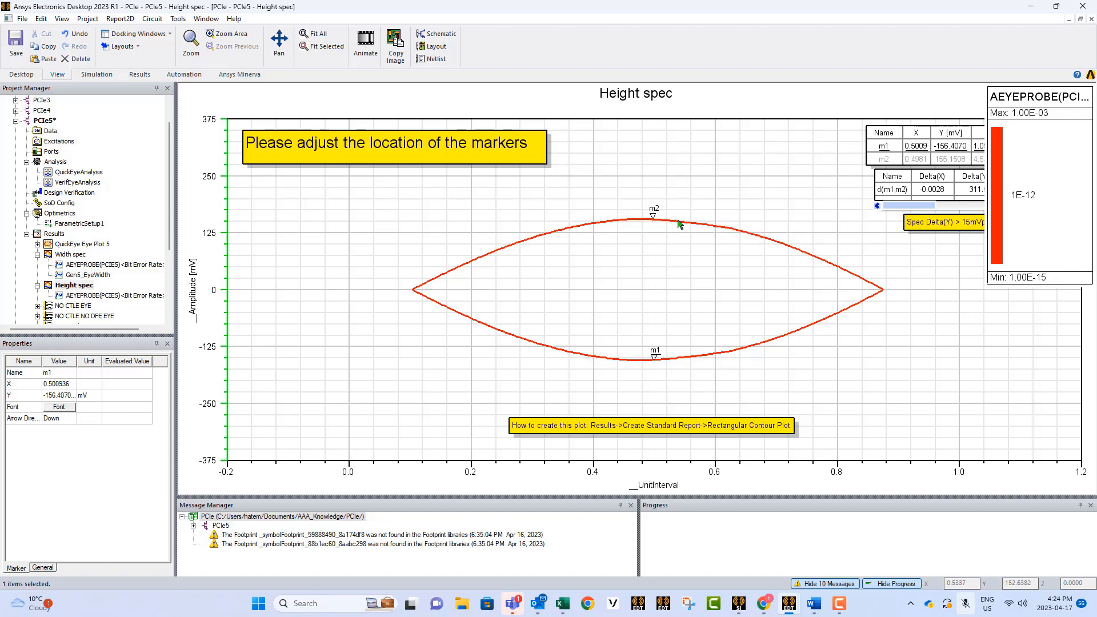
mouse_move(706, 332)
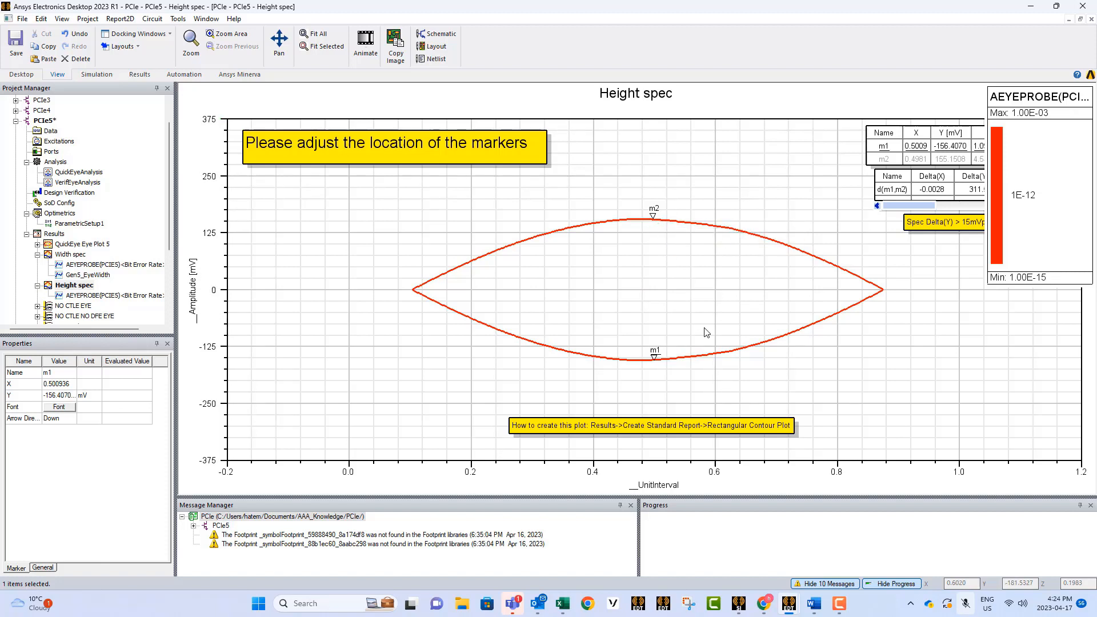
mouse_move(1061, 135)
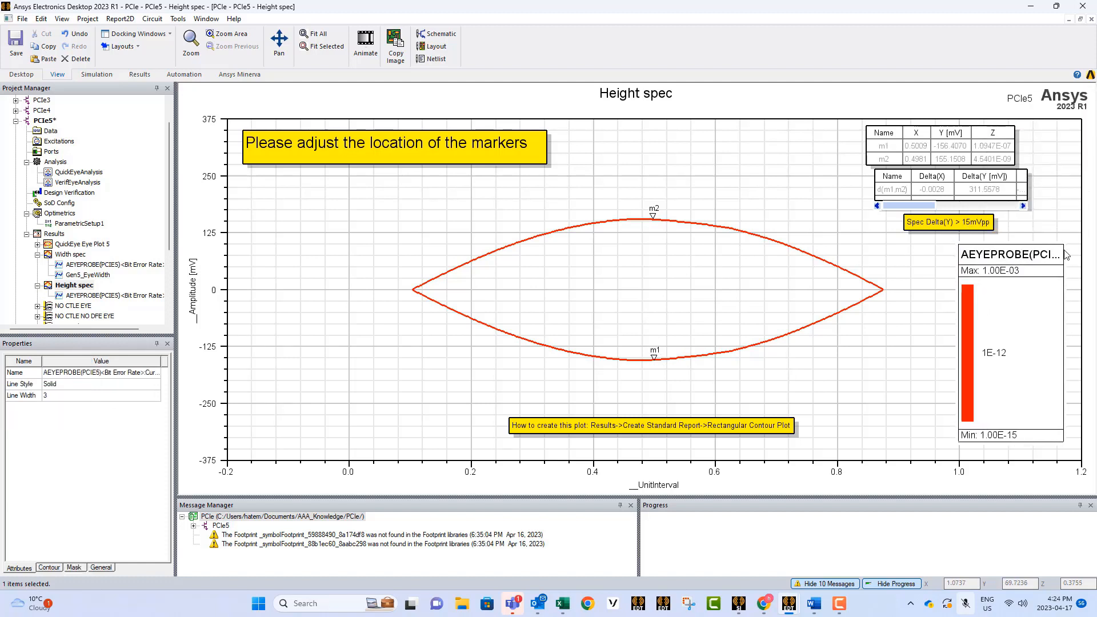
mouse_move(954, 231)
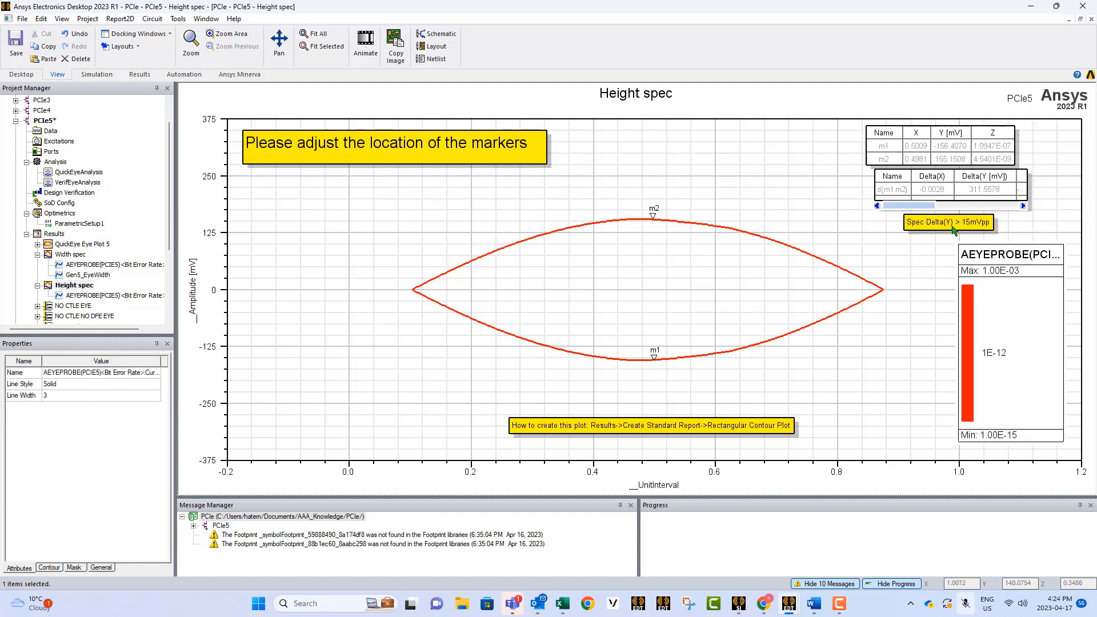
mouse_move(647, 258)
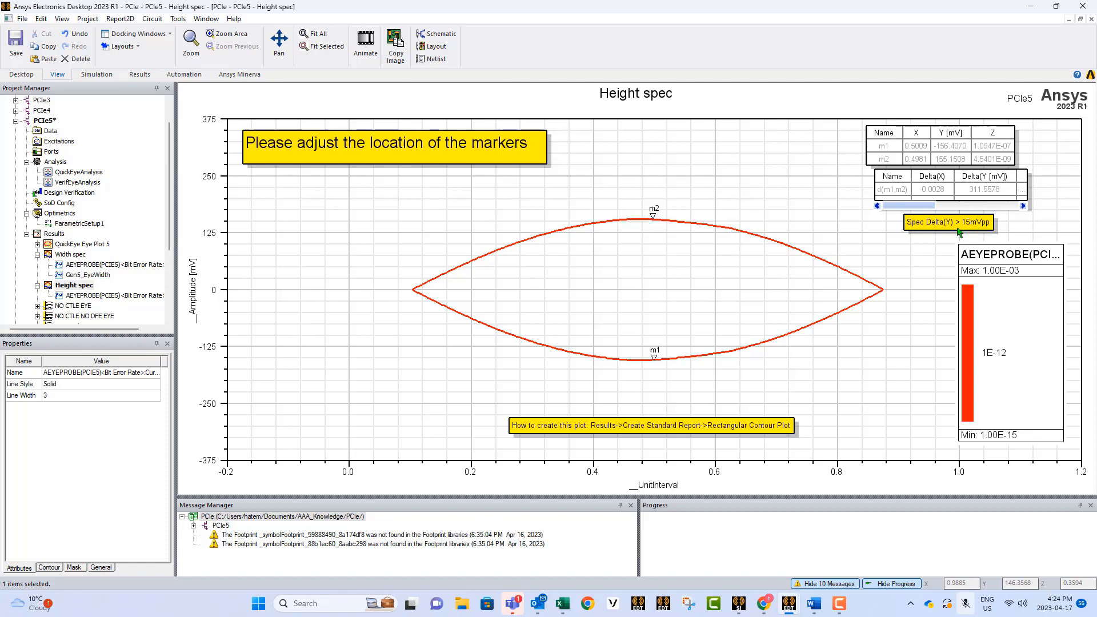
mouse_move(1007, 221)
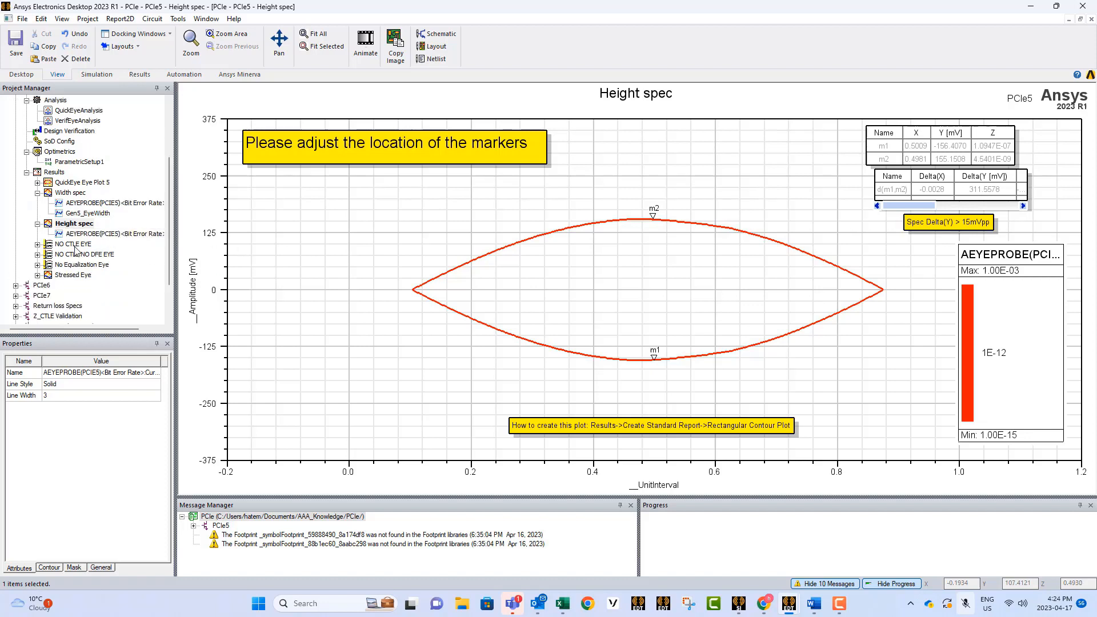
left_click(73, 244)
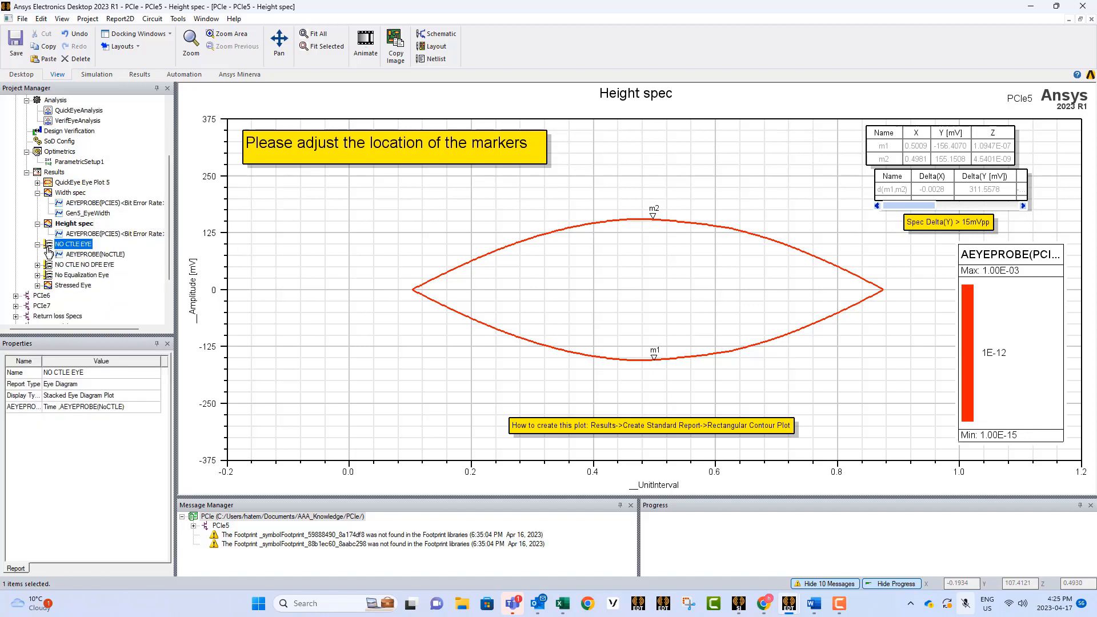
- Show the NO CTLE EYE diagram with eye height 326.8347 and width 26.9499, closing its settings
left_click(86, 254)
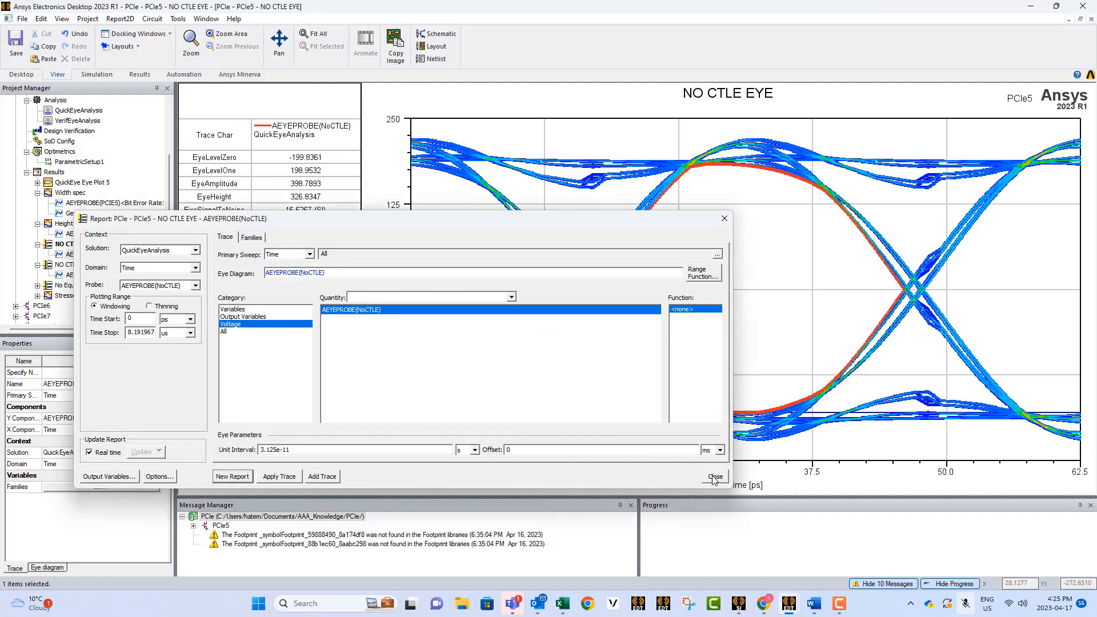
left_click(714, 476)
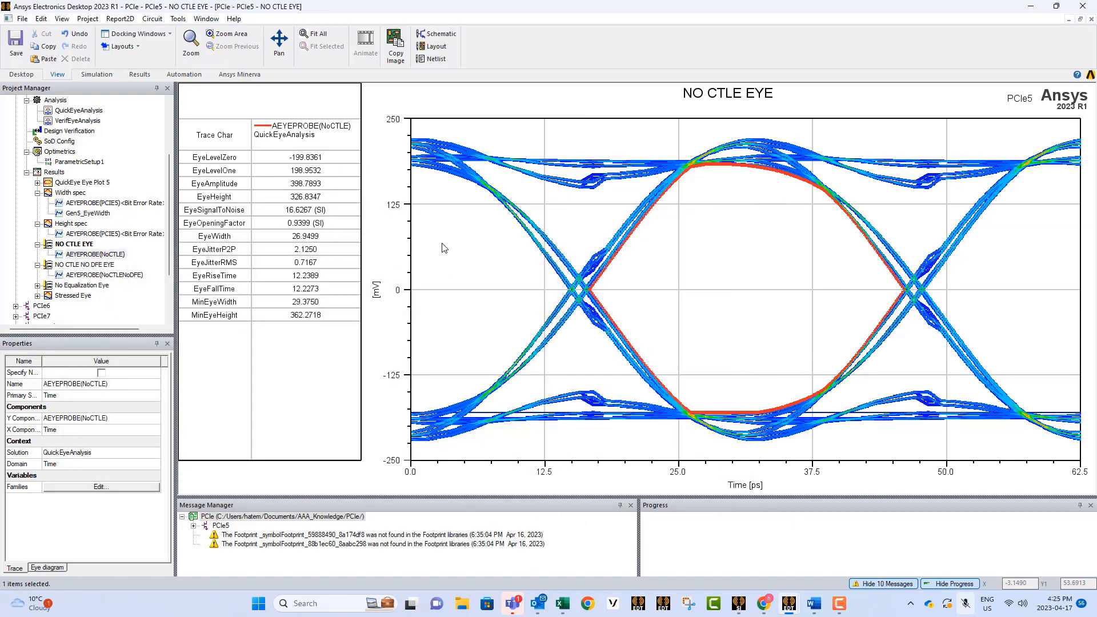
mouse_move(317, 210)
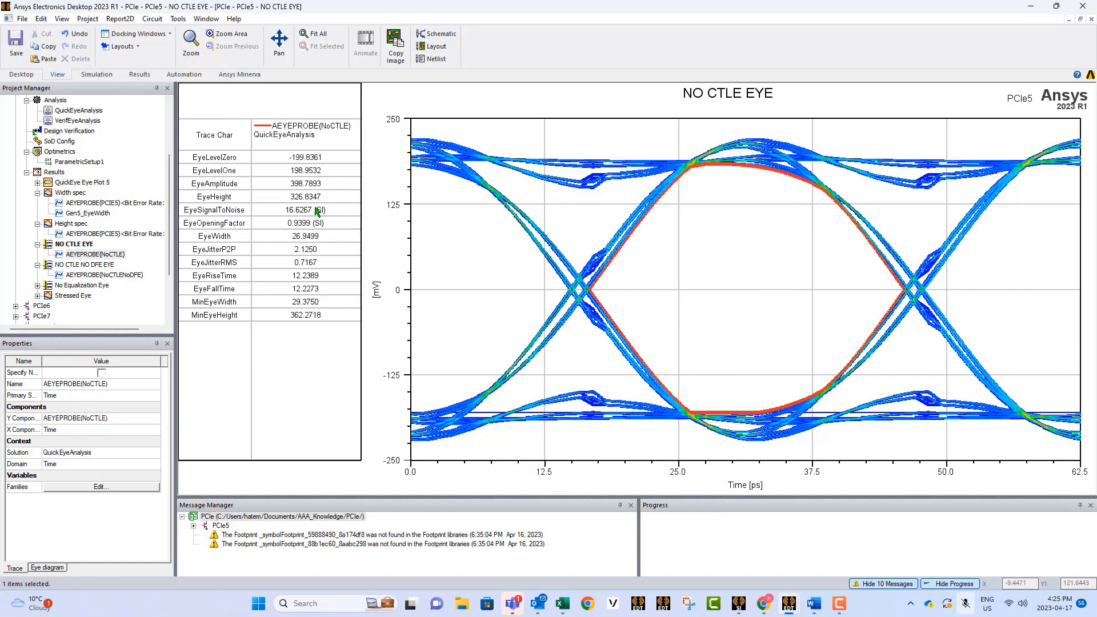
mouse_move(283, 243)
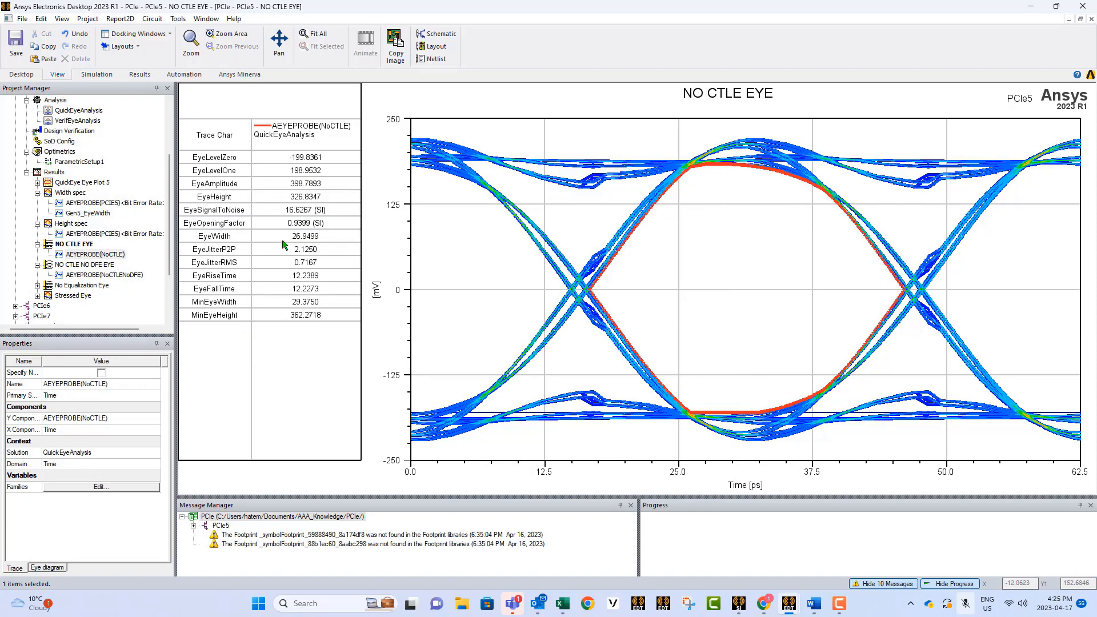
mouse_move(163, 274)
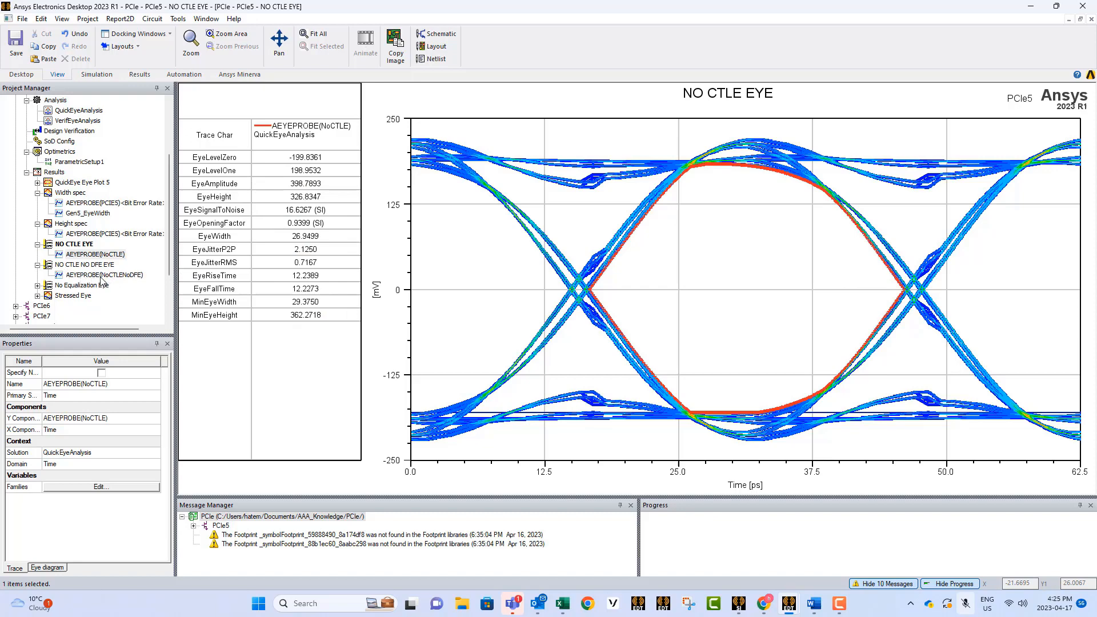
mouse_move(76, 276)
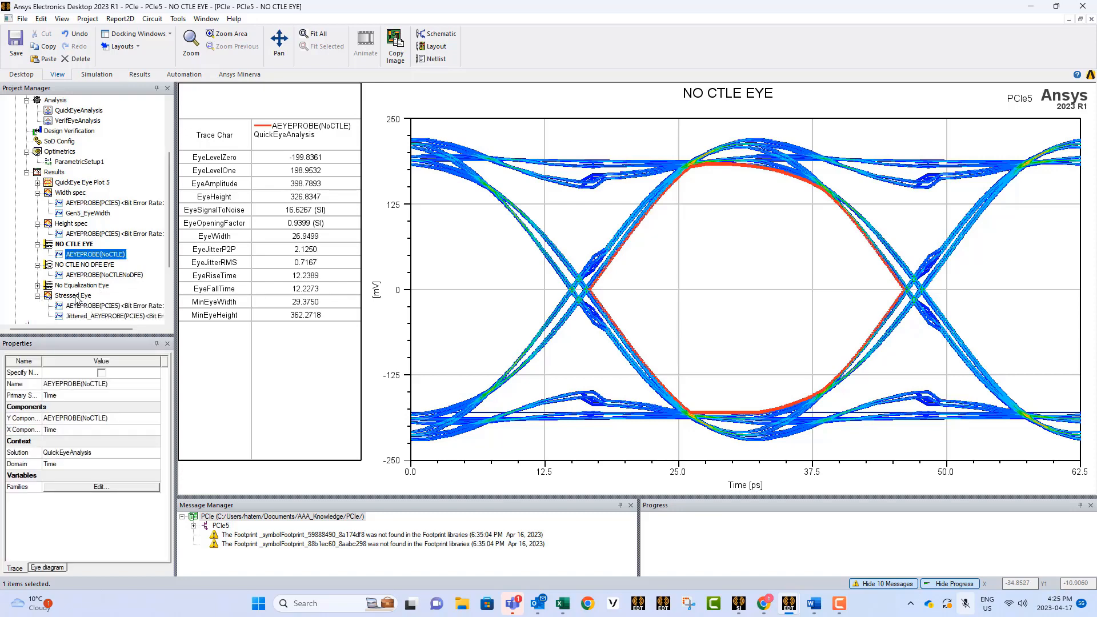
mouse_move(88, 297)
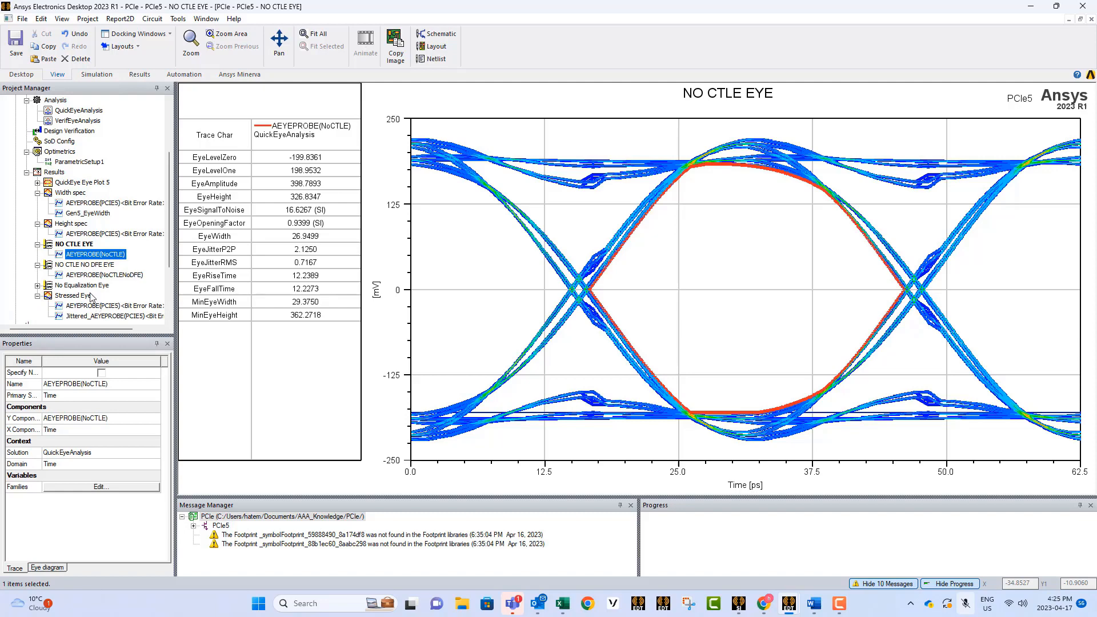
mouse_move(93, 286)
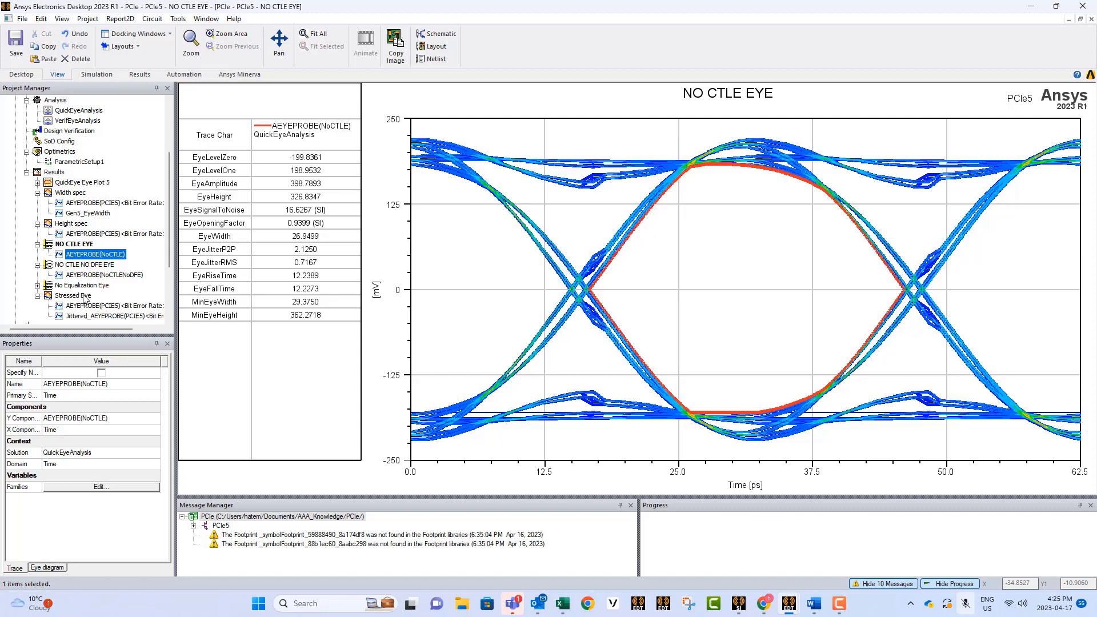
right_click(44, 171)
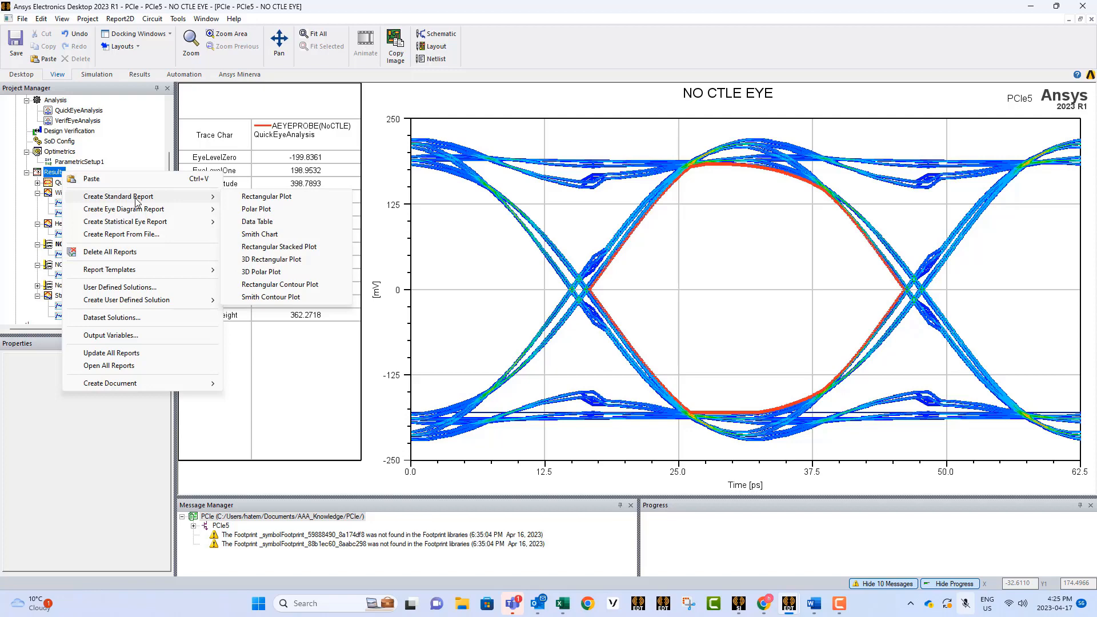
left_click(265, 196)
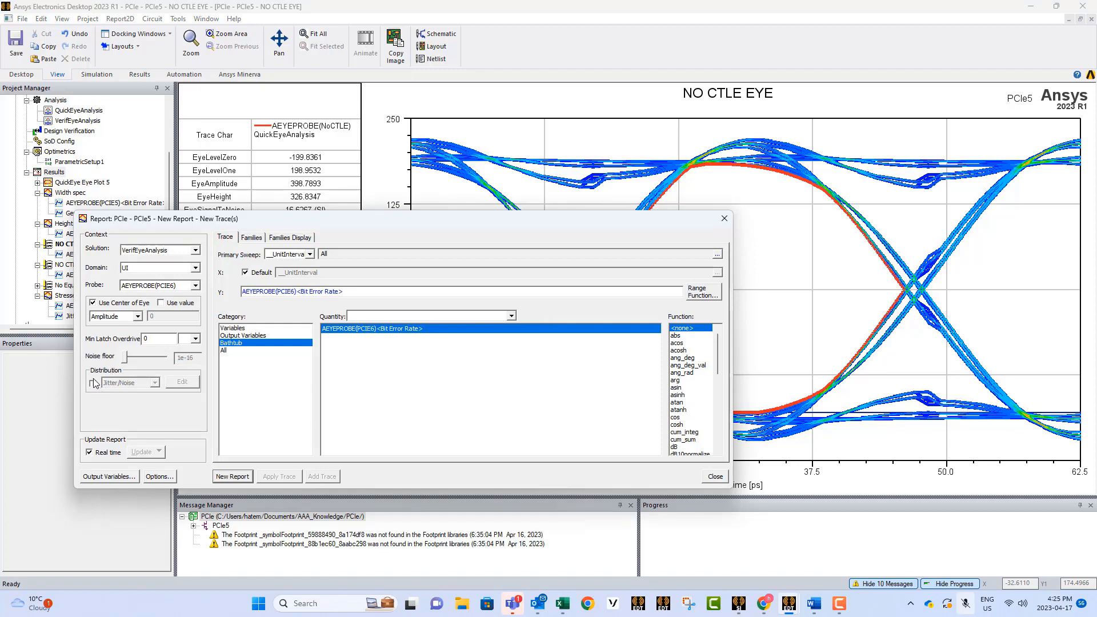
left_click(94, 382)
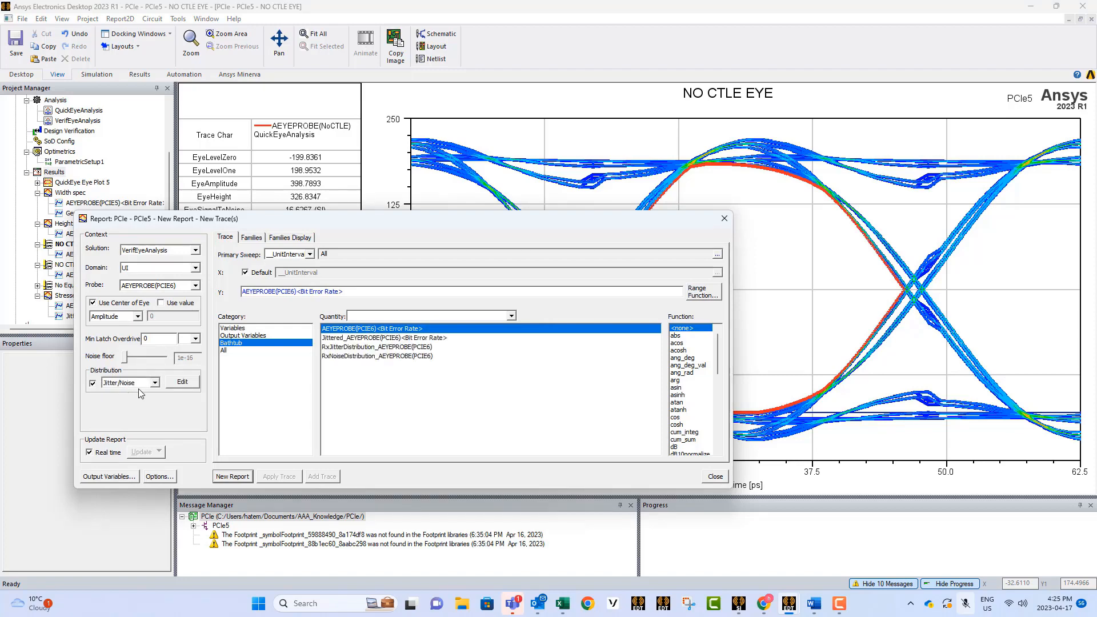
left_click(183, 382)
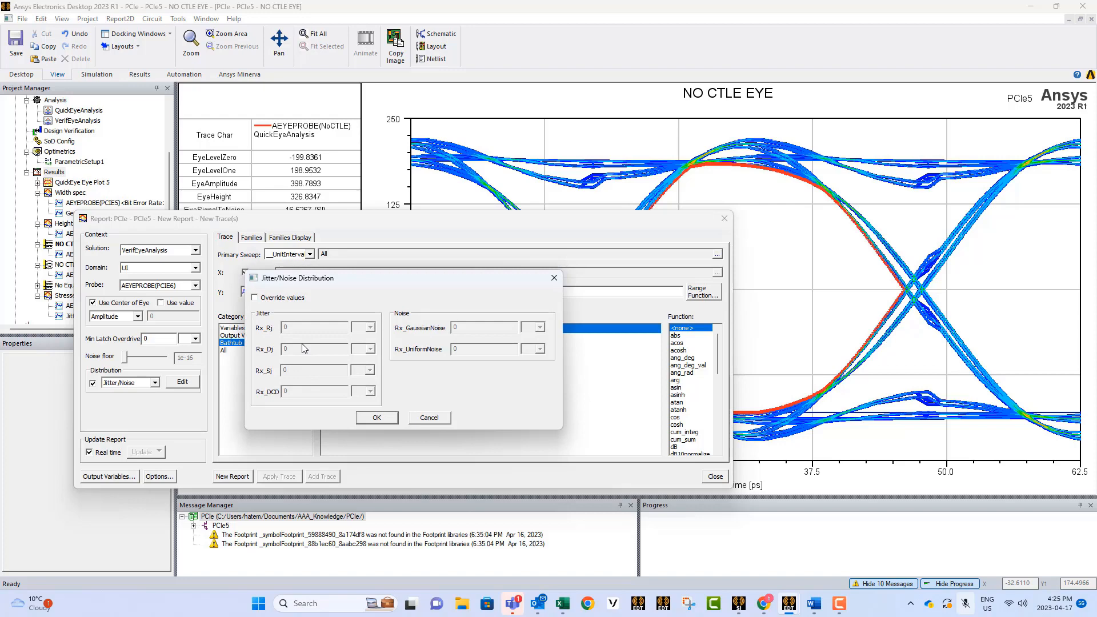
left_click(253, 298)
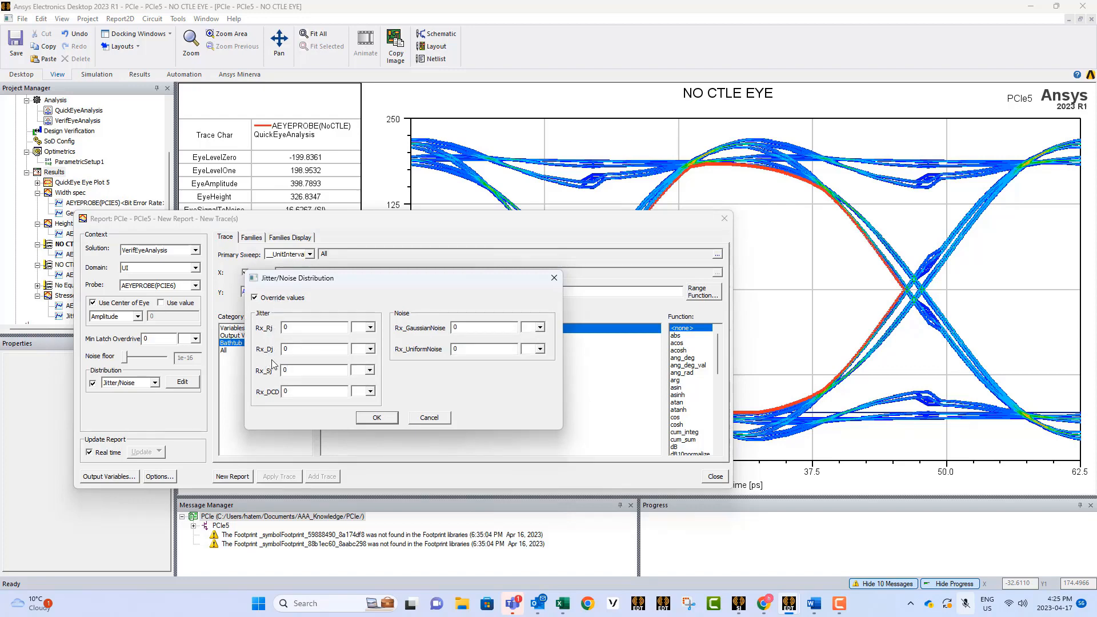
mouse_move(272, 385)
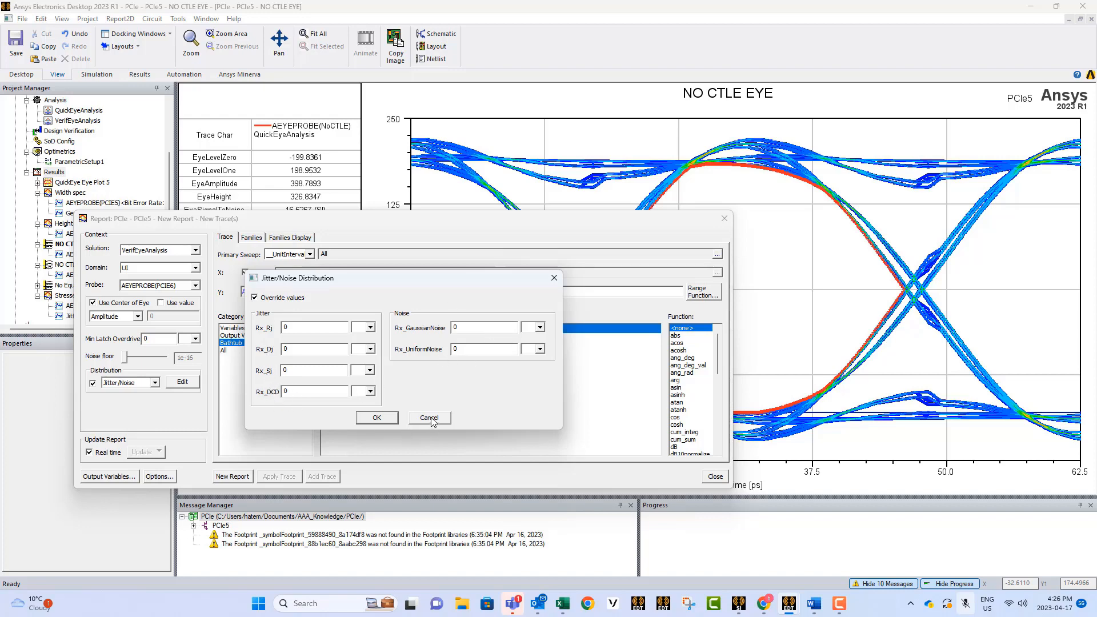
left_click(429, 418)
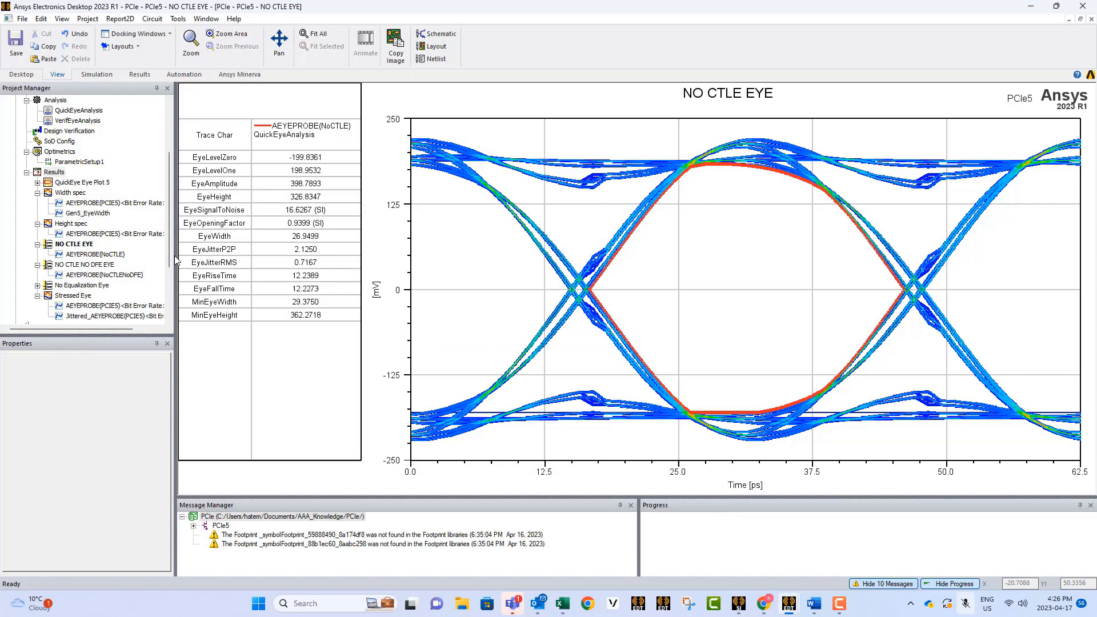
mouse_move(131, 254)
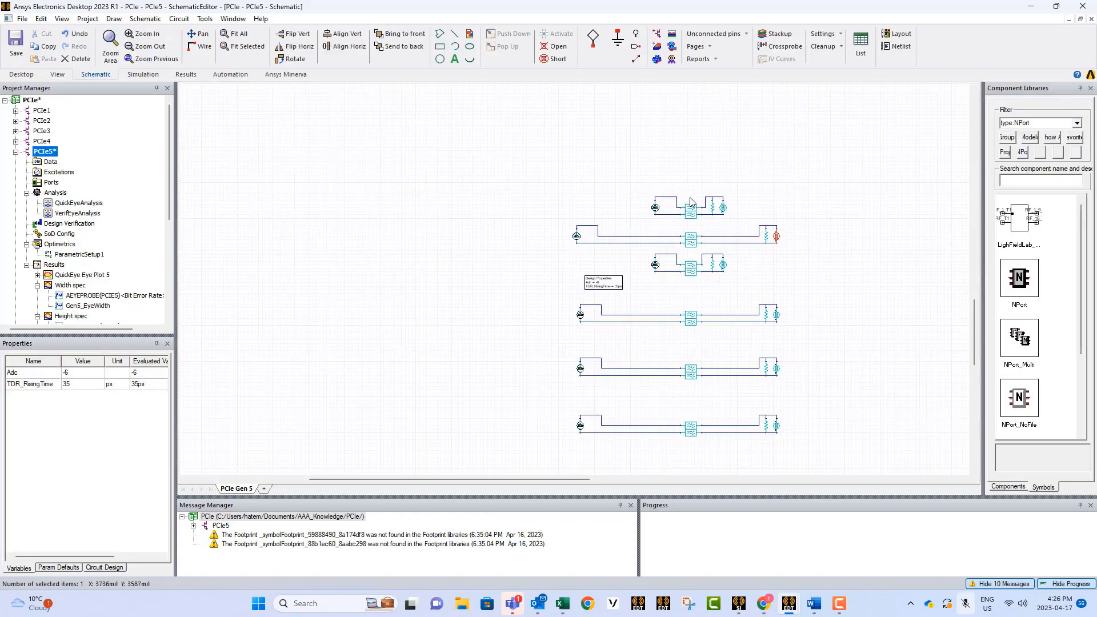
mouse_move(687, 283)
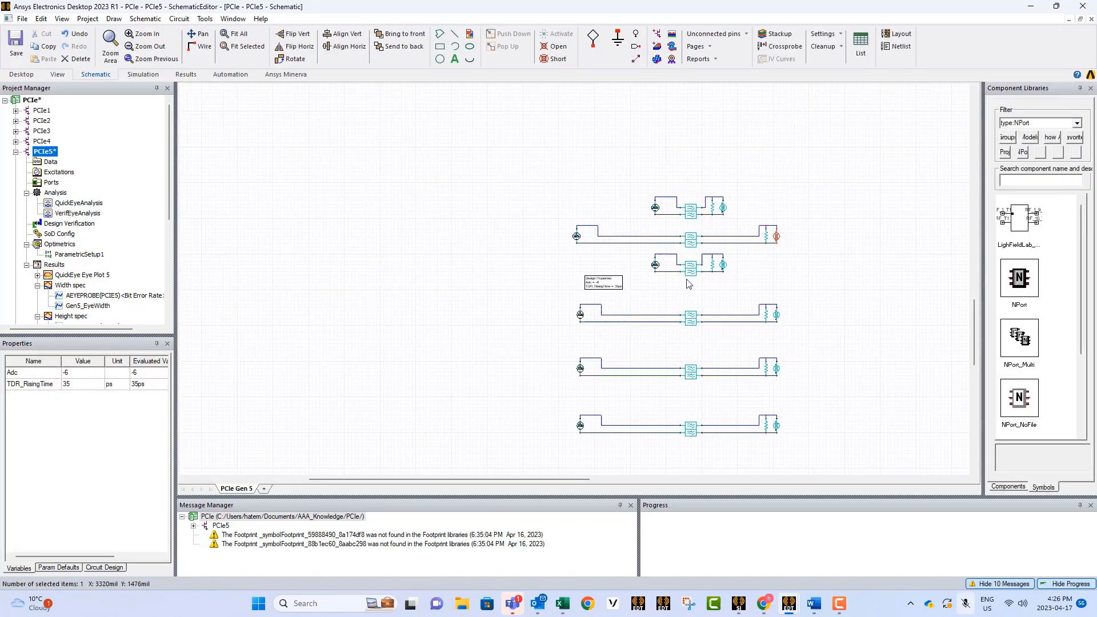
mouse_move(705, 221)
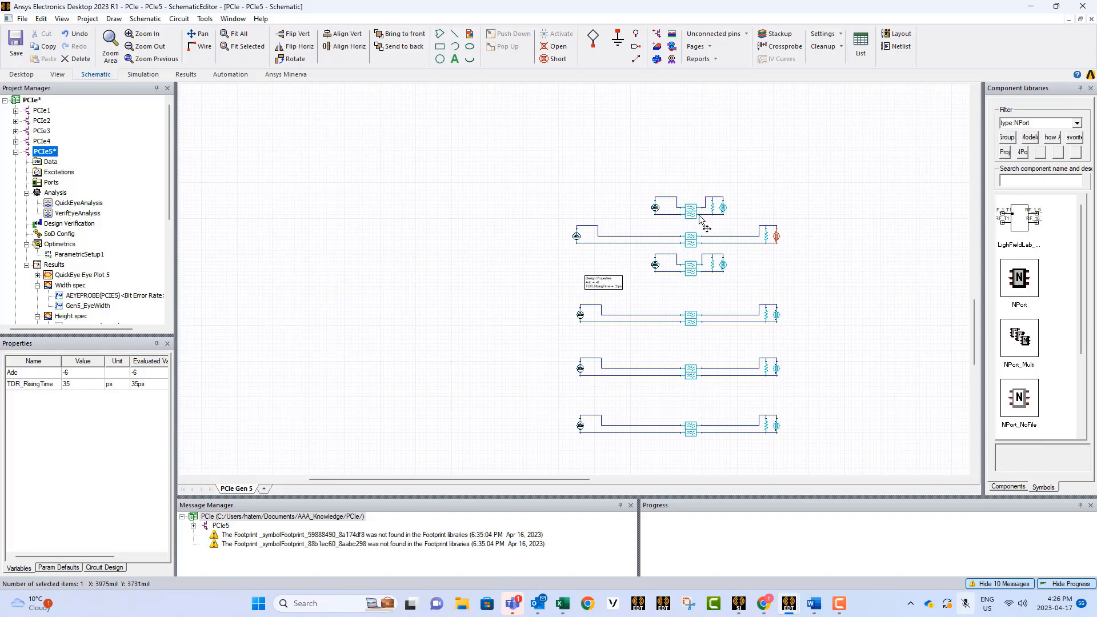
mouse_move(694, 227)
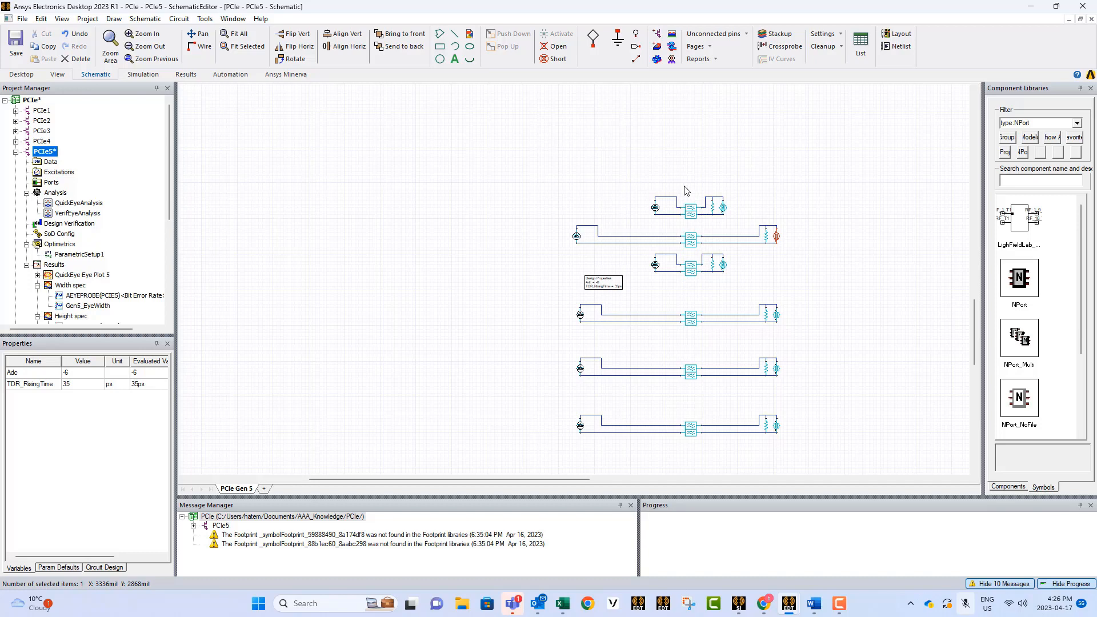
mouse_move(192, 174)
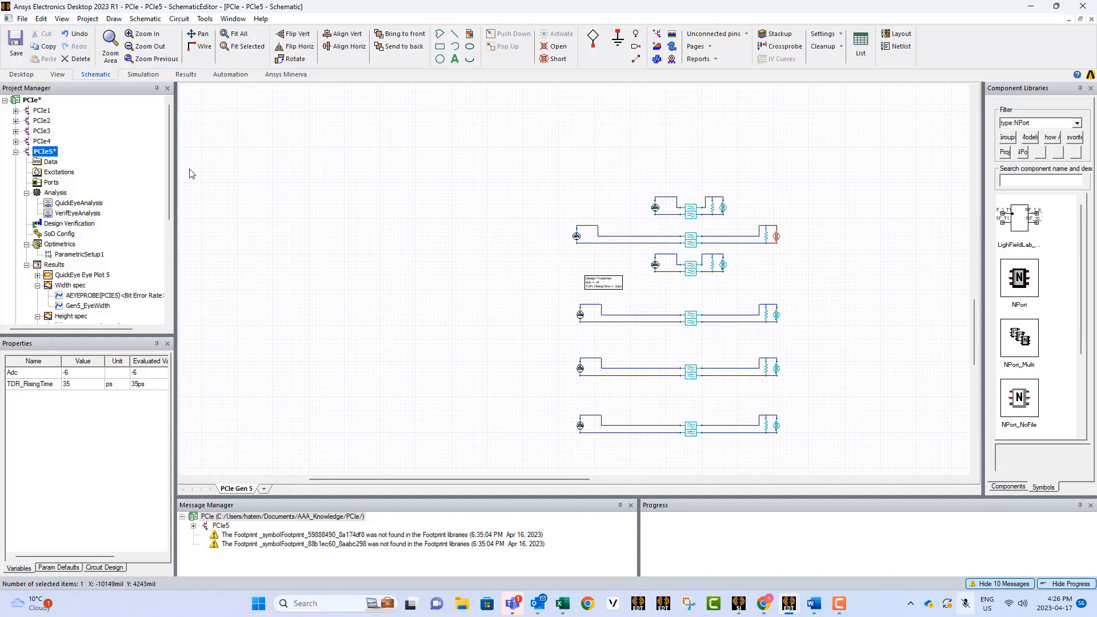
- Collapse PCIe5 in the Project Manager and expand the Return loss Specs design
scroll("down", 3)
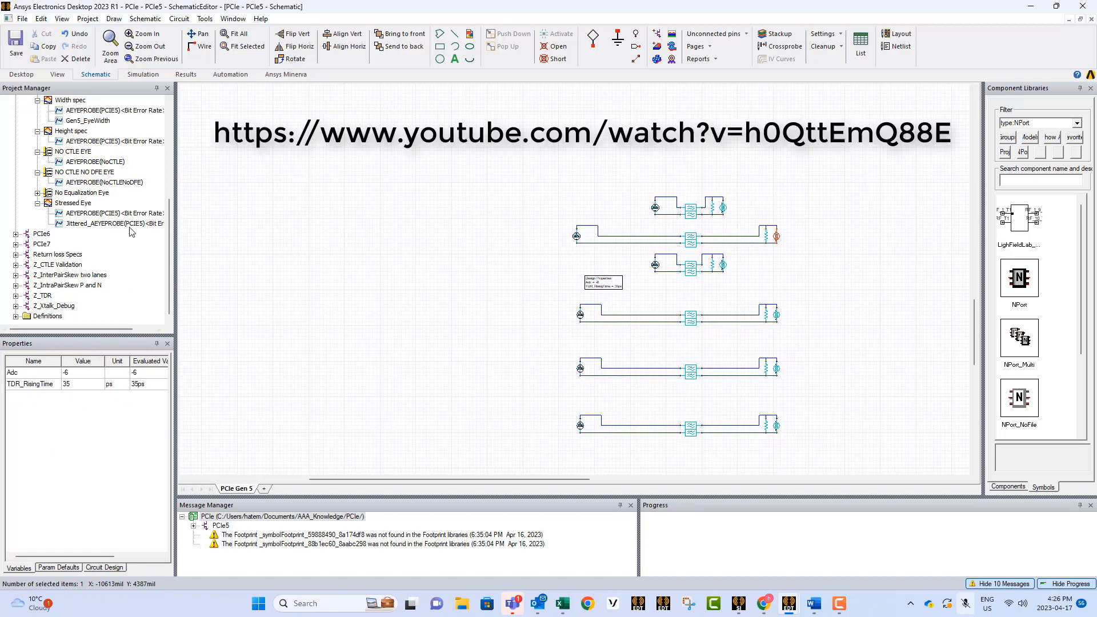
left_click(115, 213)
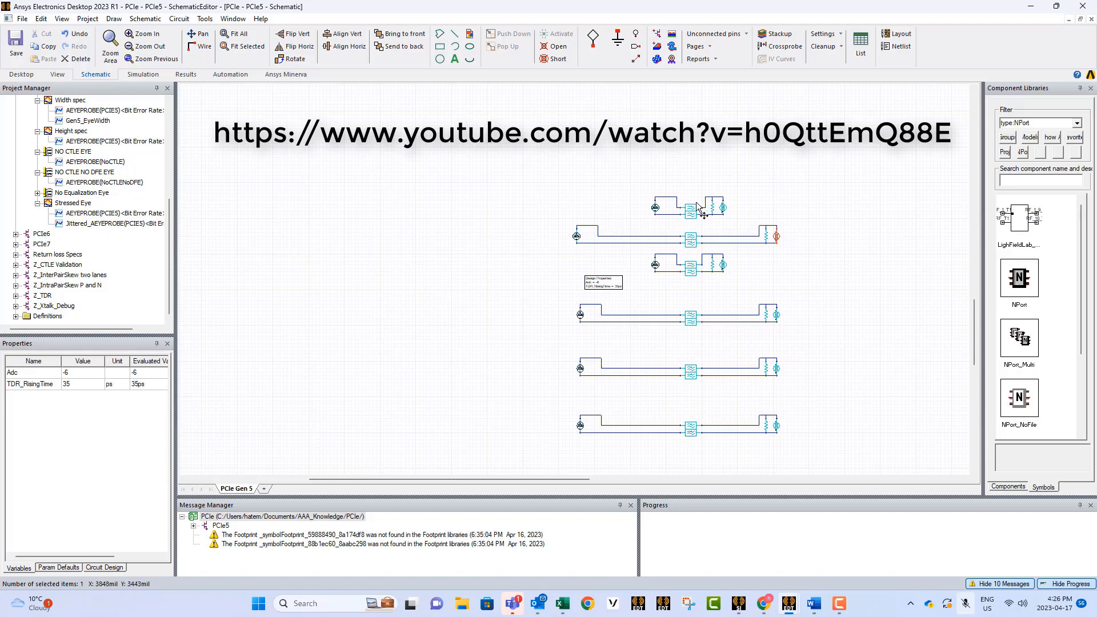
mouse_move(213, 453)
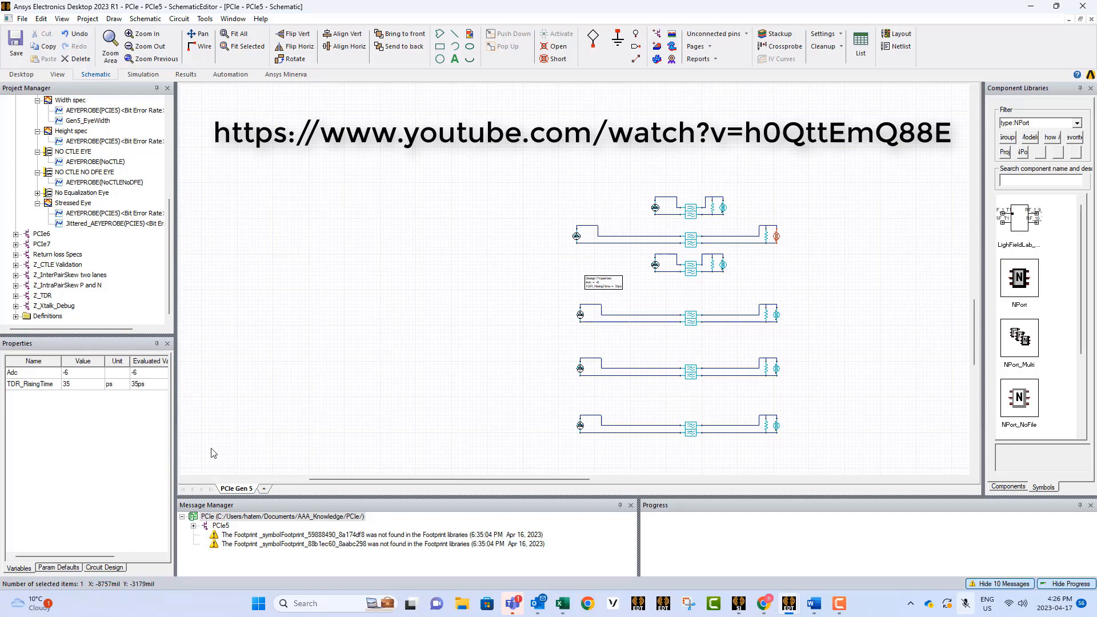
mouse_move(192, 418)
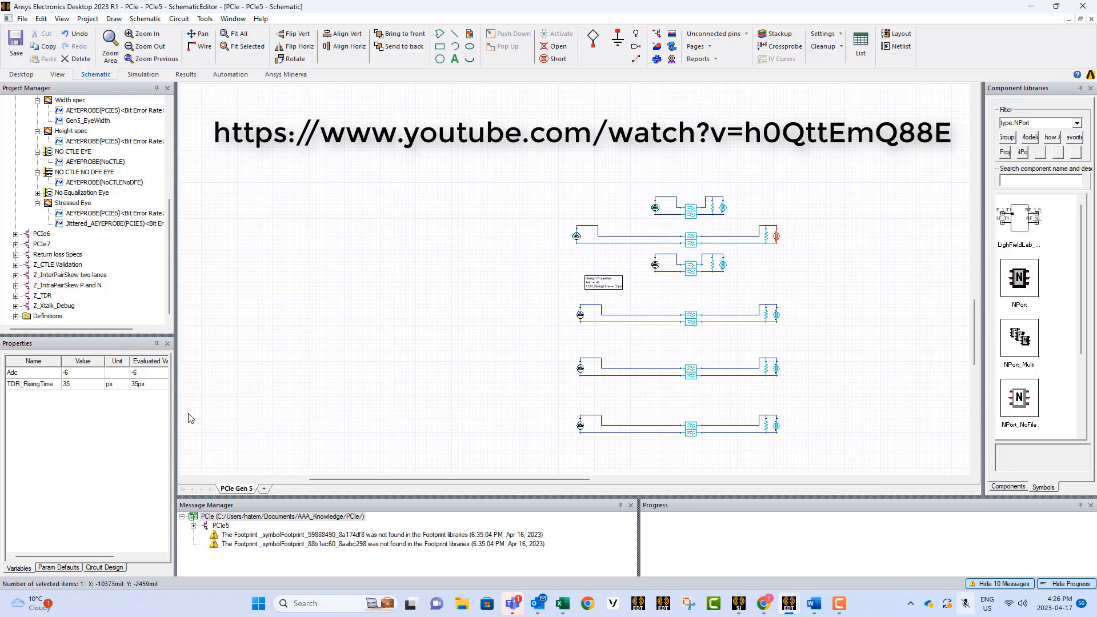
mouse_move(131, 423)
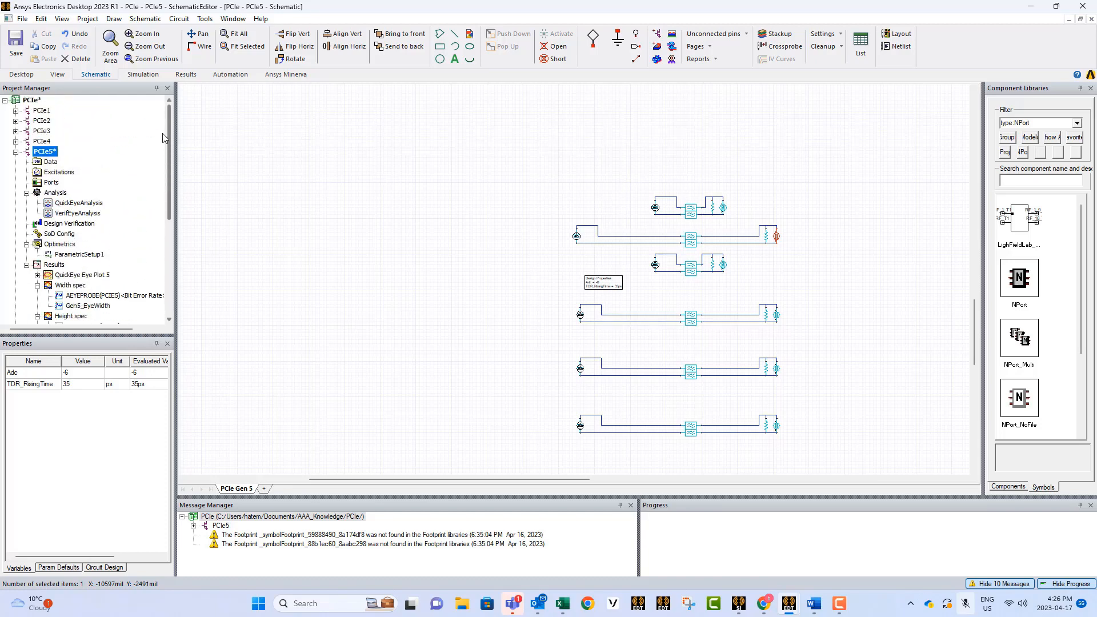
left_click(21, 151)
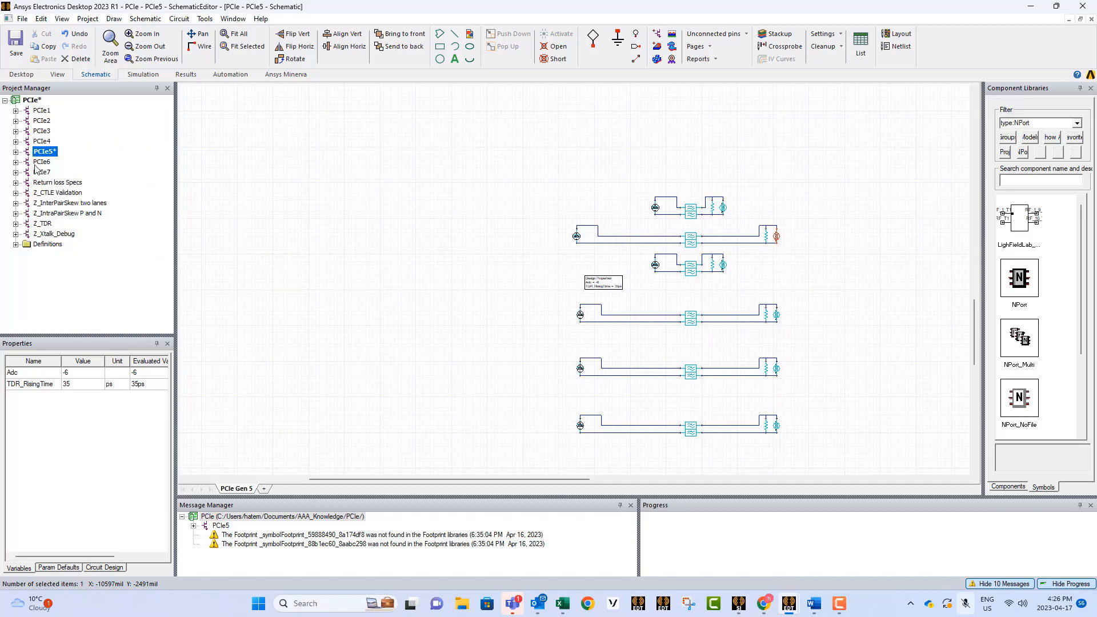
left_click(12, 182)
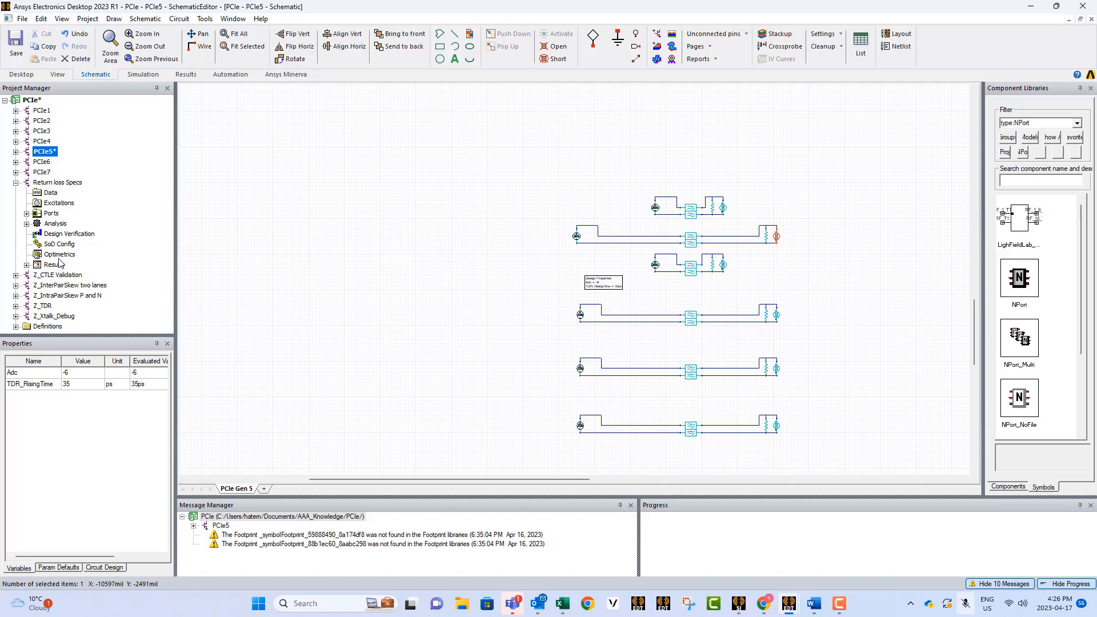
- Show the Differential then Common mode return loss plots with their PCIe spec limit lines
left_click(26, 265)
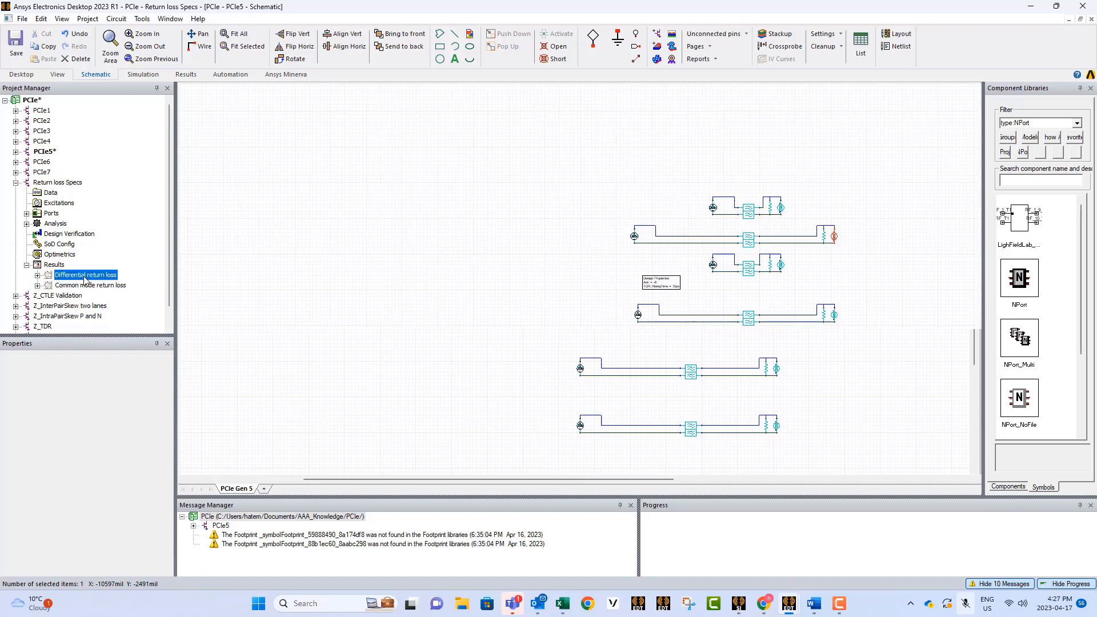
double_click(86, 275)
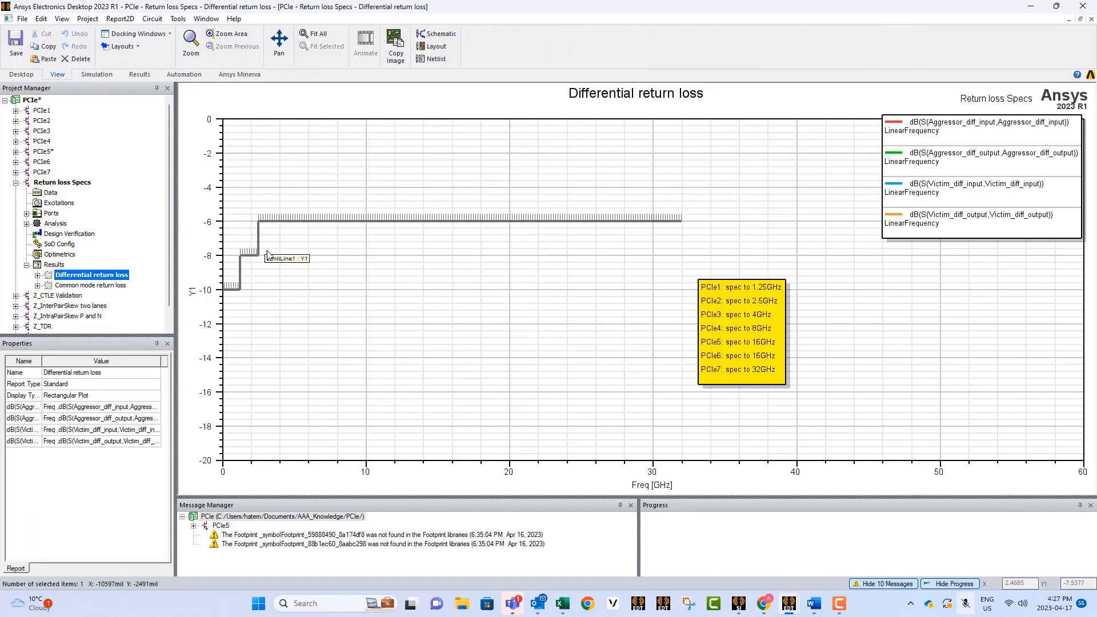
mouse_move(609, 222)
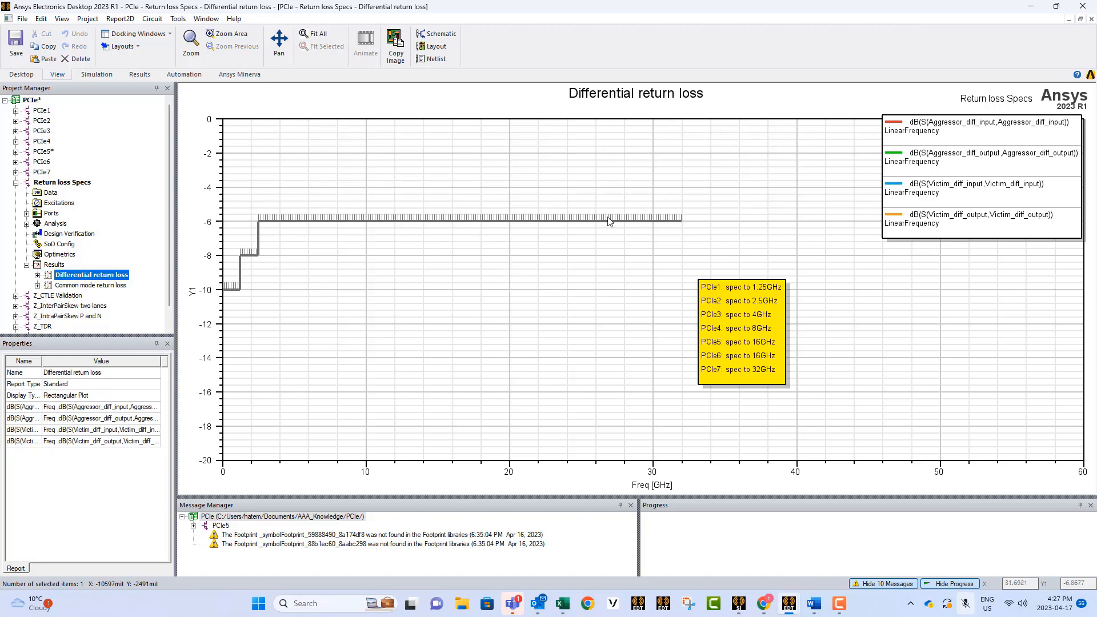
mouse_move(787, 291)
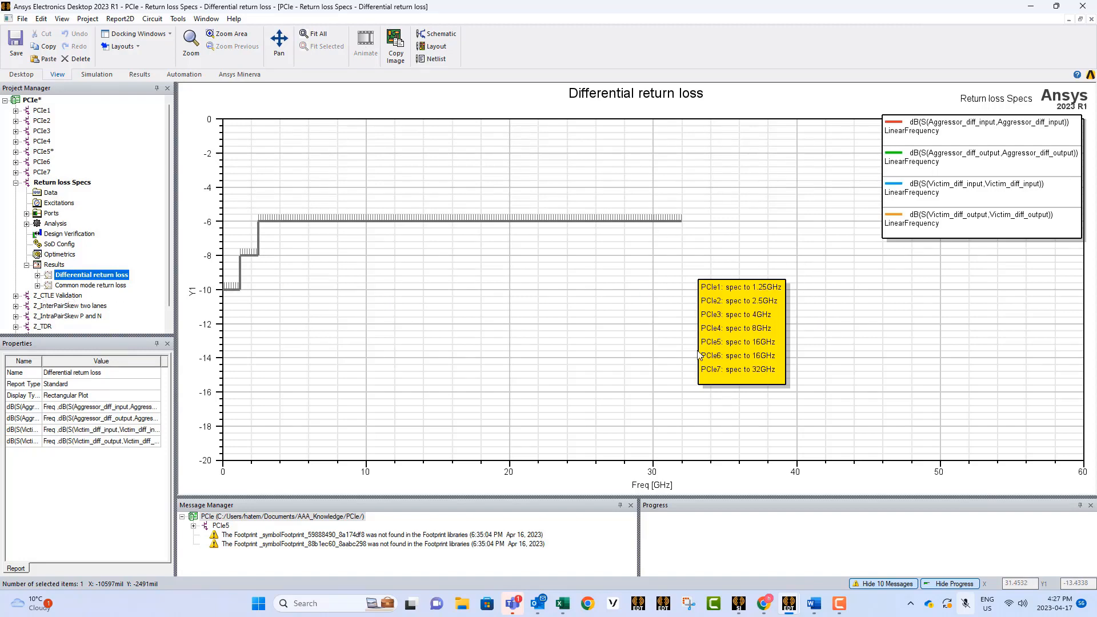
mouse_move(722, 348)
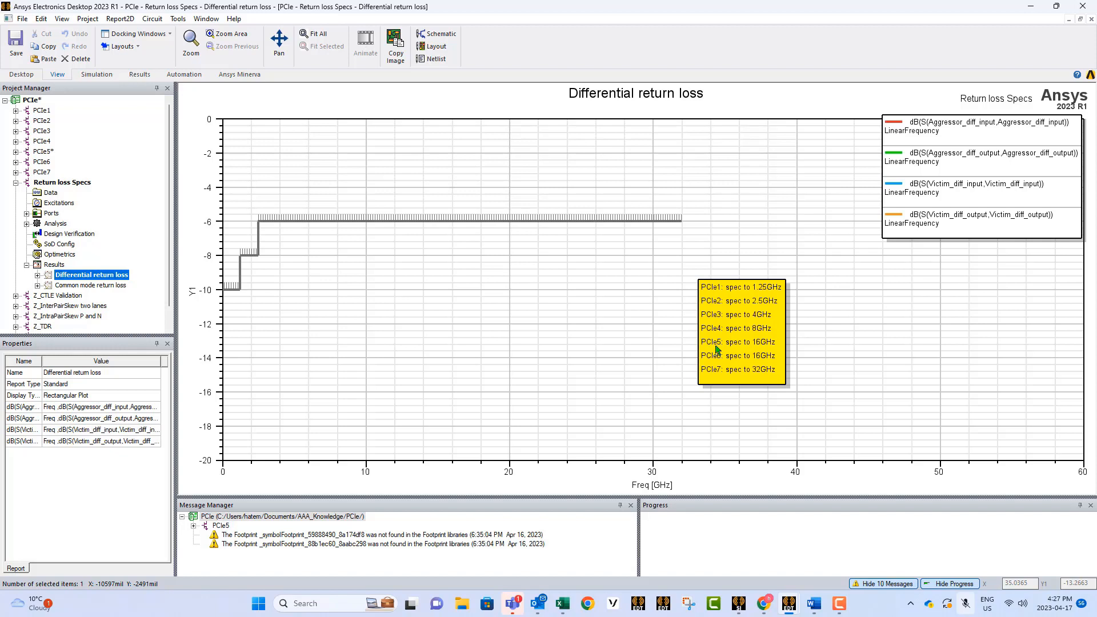
mouse_move(741, 353)
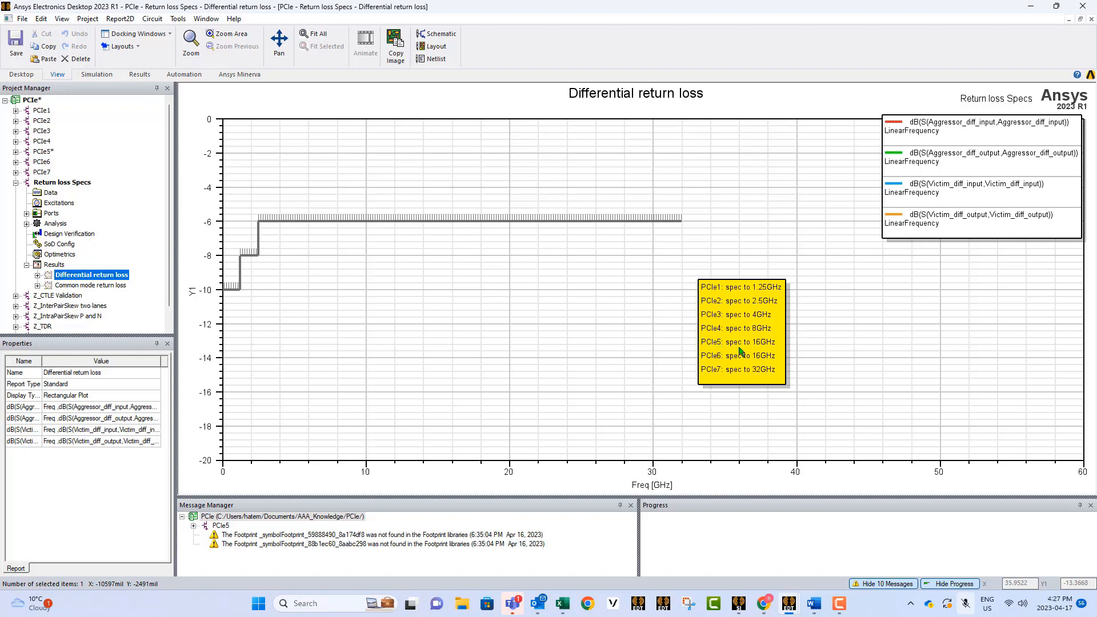
mouse_move(751, 346)
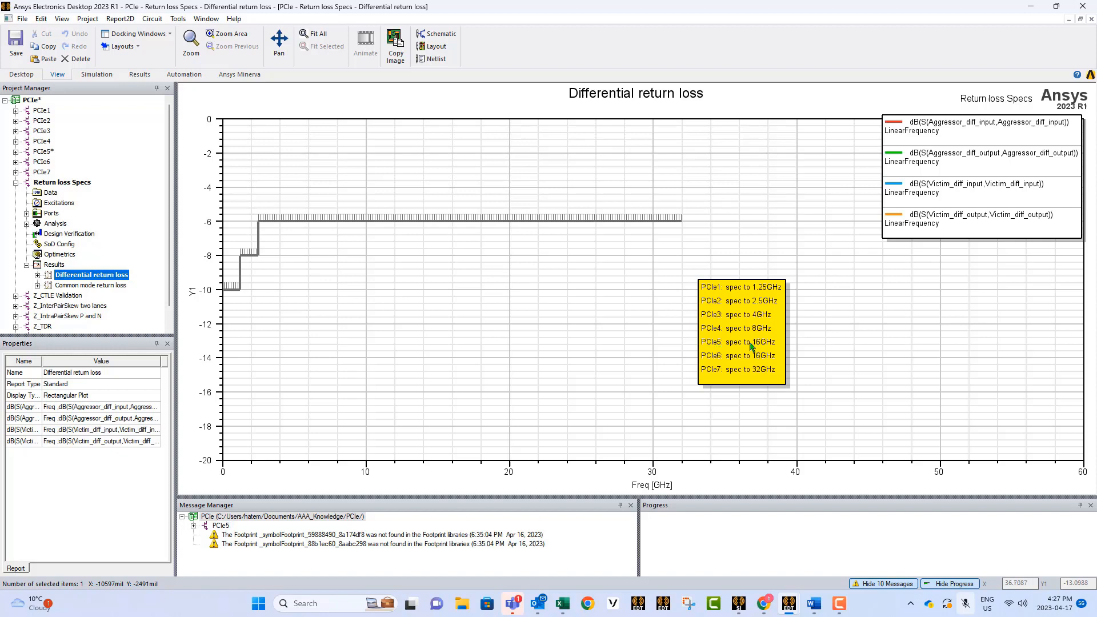
mouse_move(734, 228)
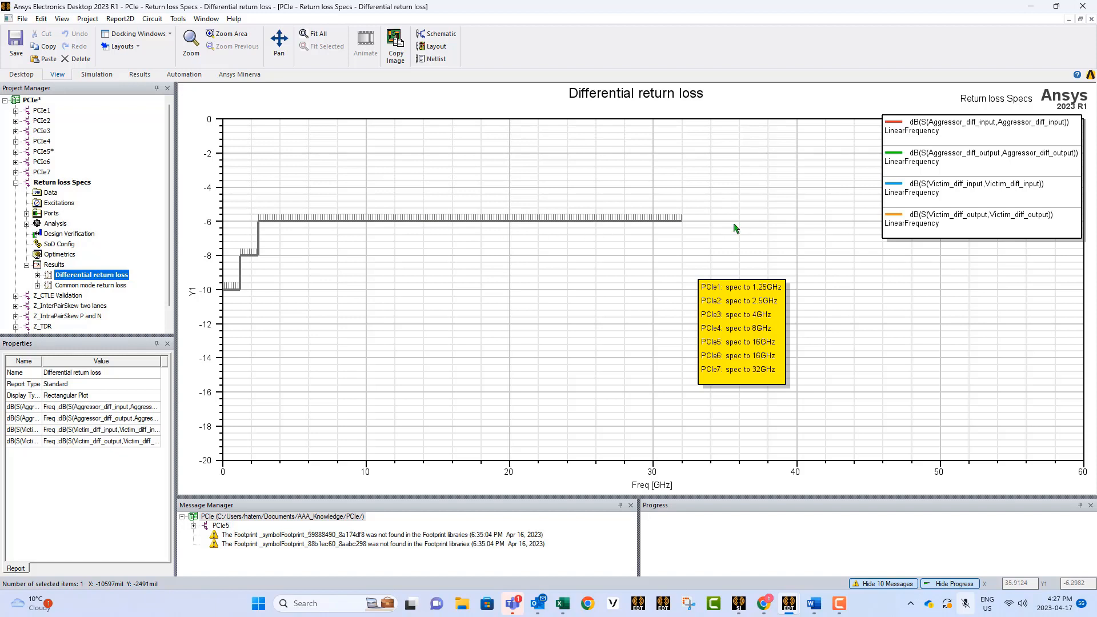
mouse_move(754, 309)
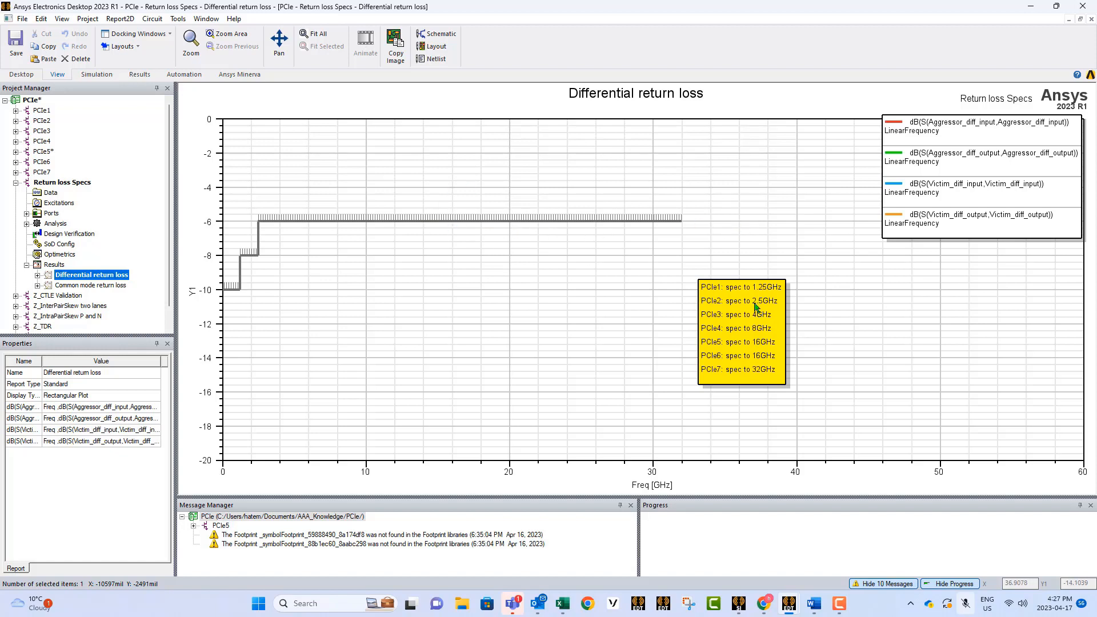
mouse_move(734, 318)
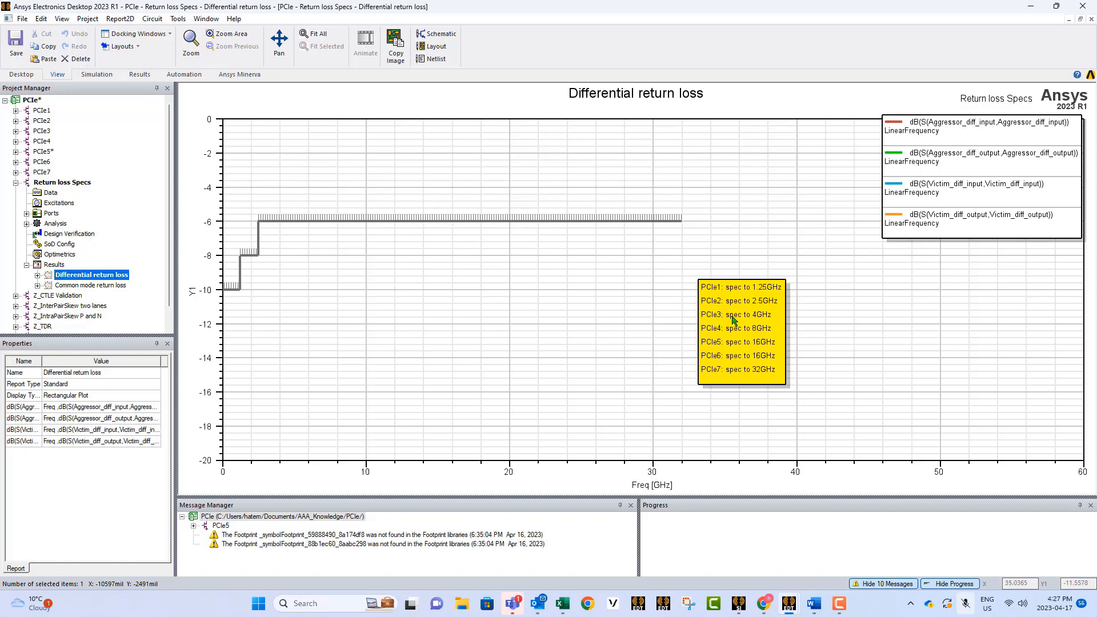
mouse_move(289, 336)
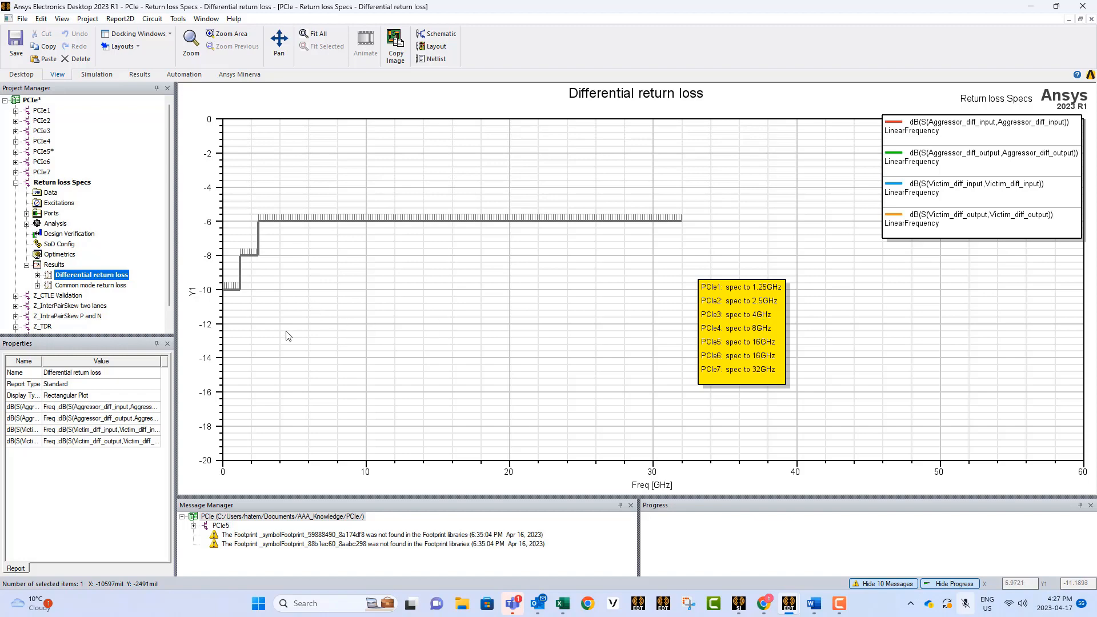
mouse_move(286, 233)
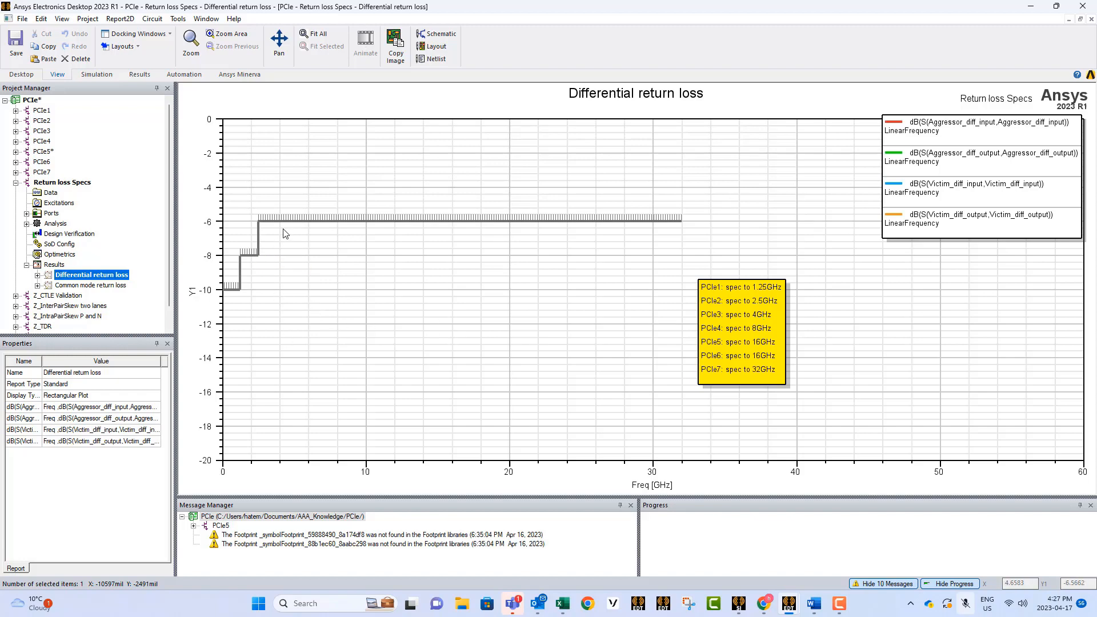
mouse_move(424, 286)
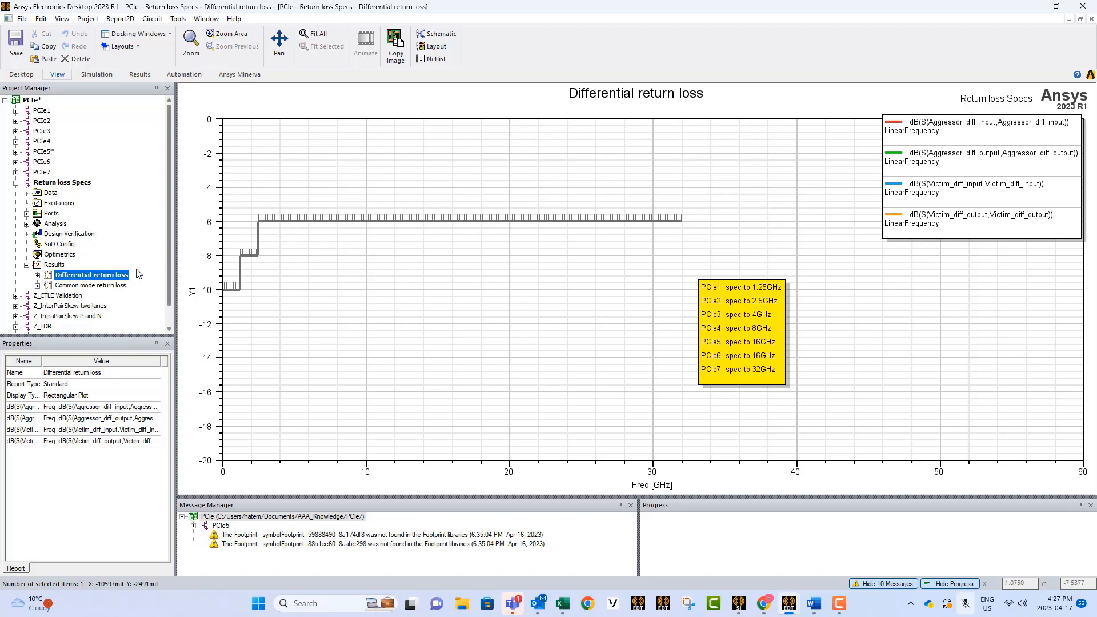
left_click(91, 286)
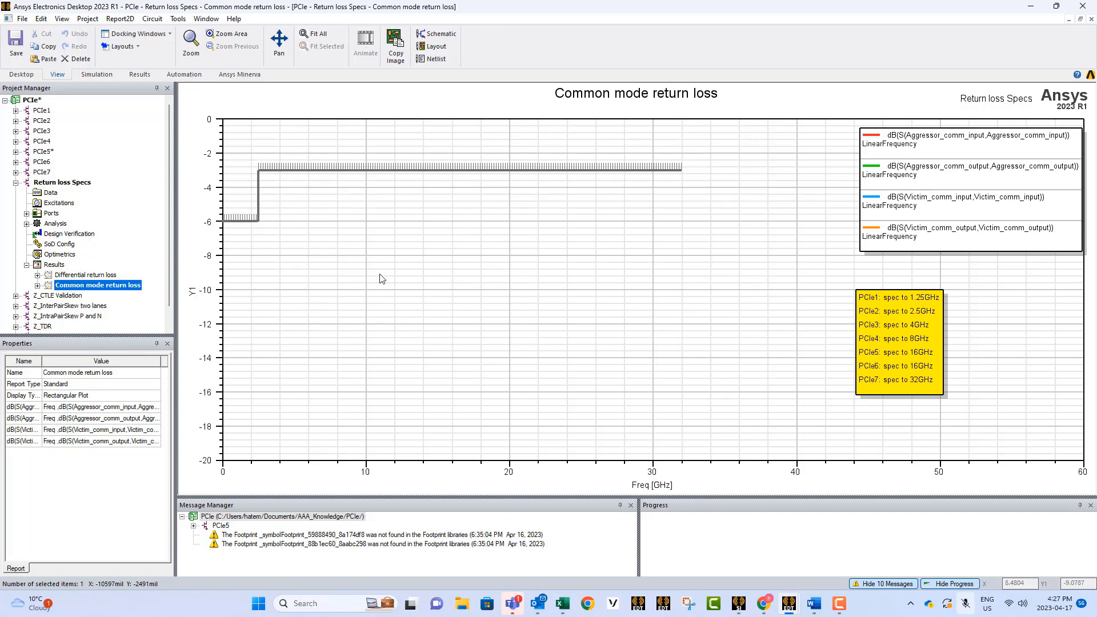
mouse_move(139, 272)
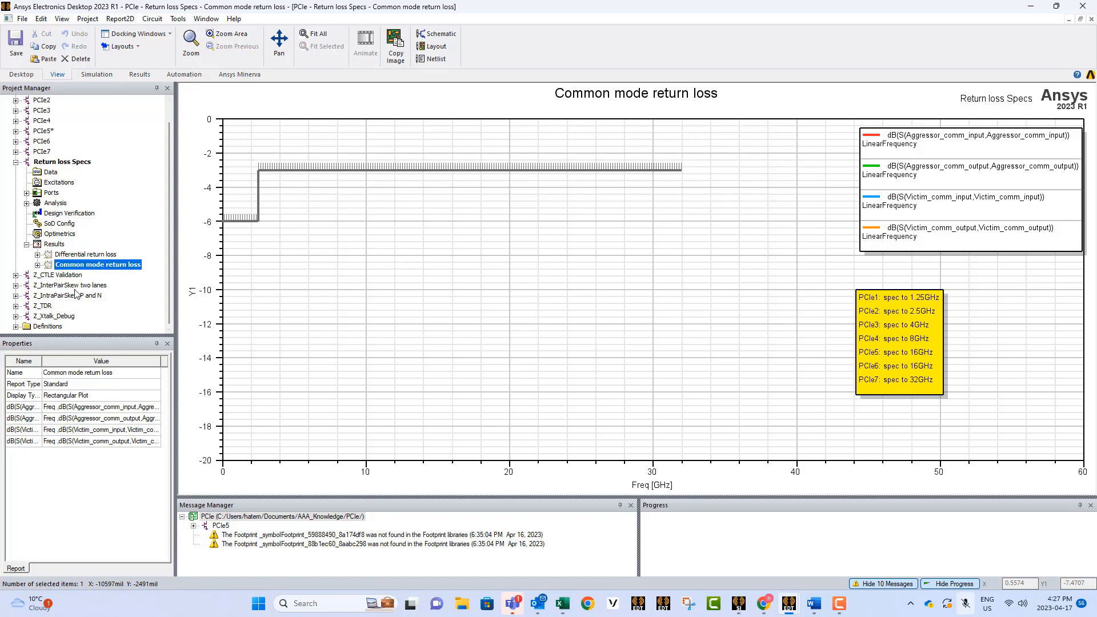
left_click(69, 286)
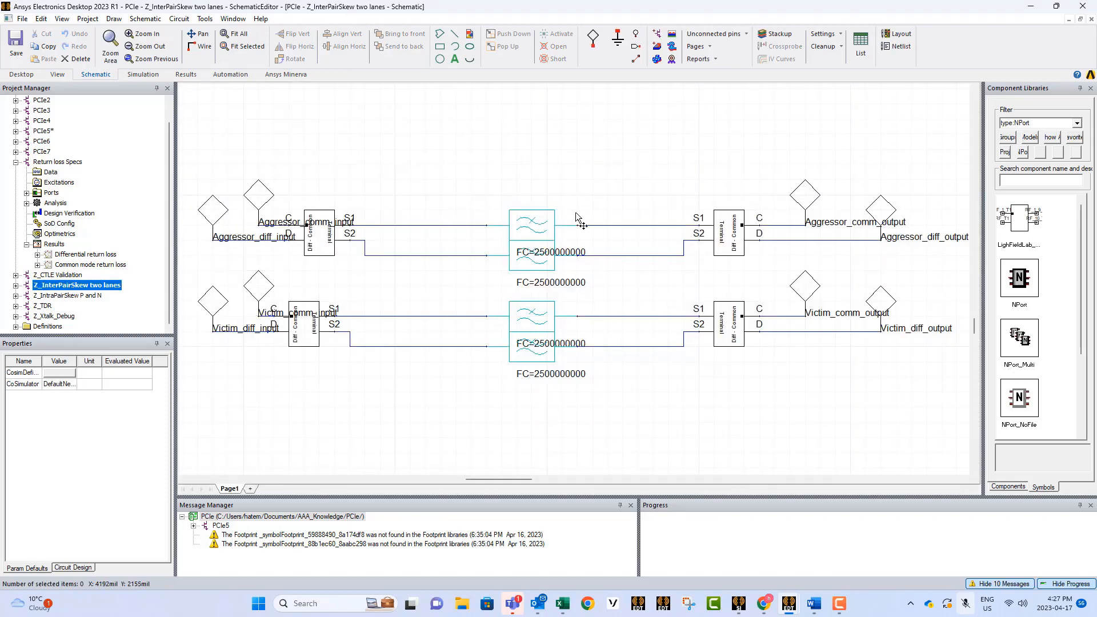
mouse_move(565, 230)
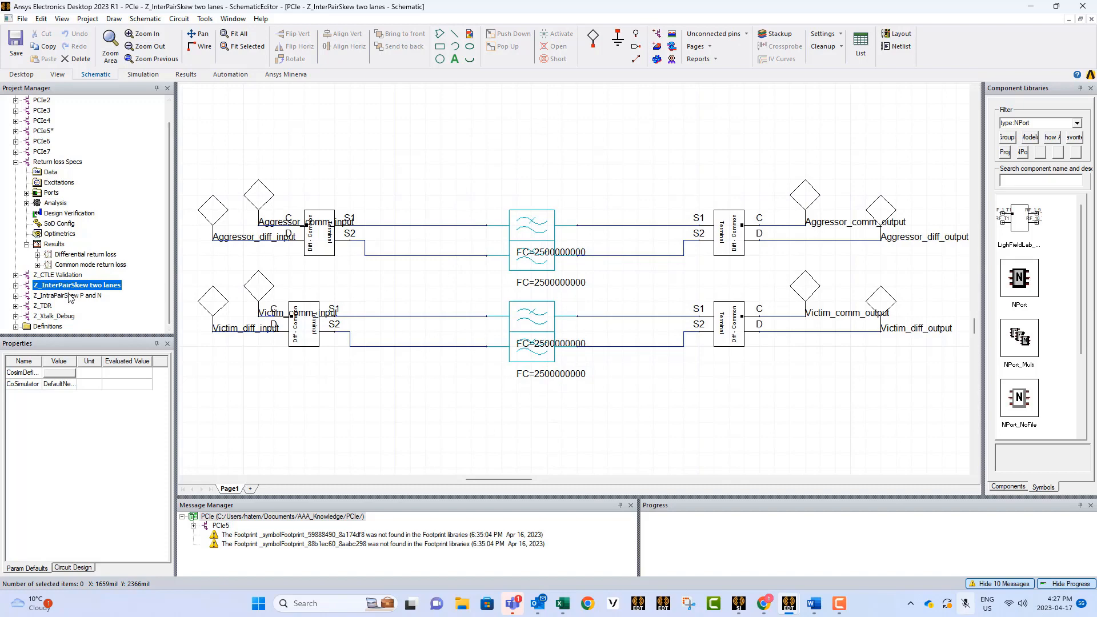
- Open the Z_IntraPairSkew P and N design and reveal its Plot 1 results
left_click(72, 295)
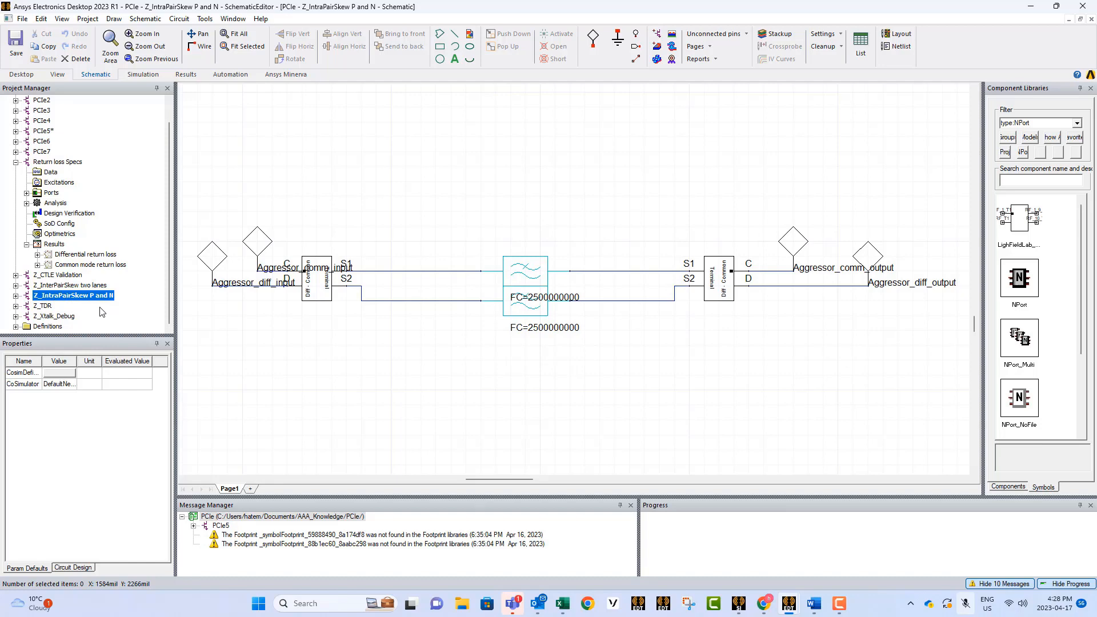
mouse_move(109, 300)
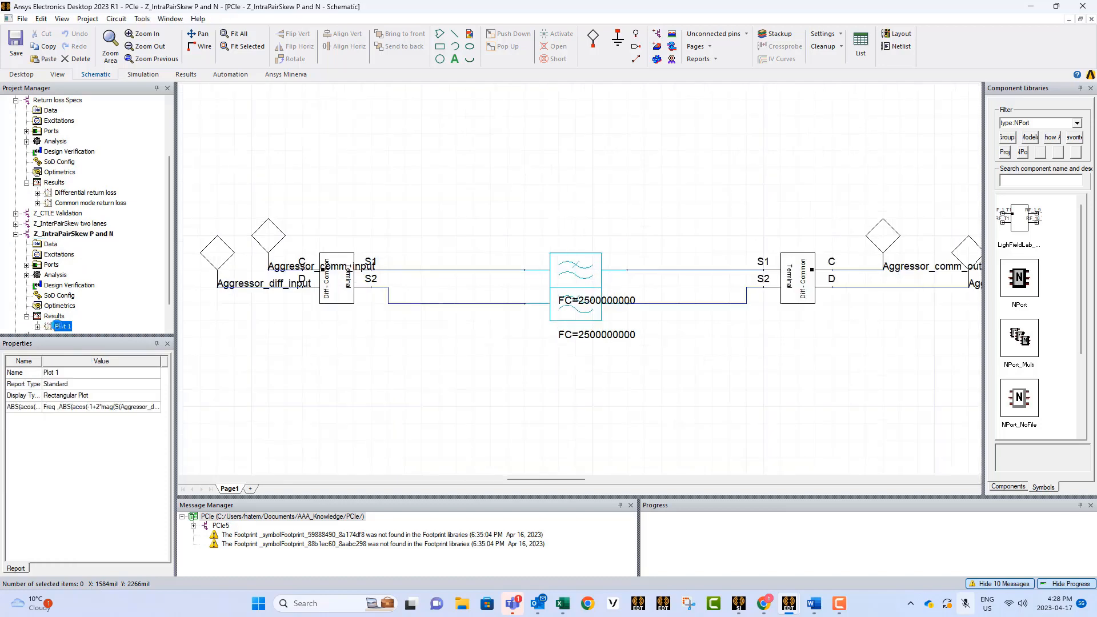
double_click(62, 326)
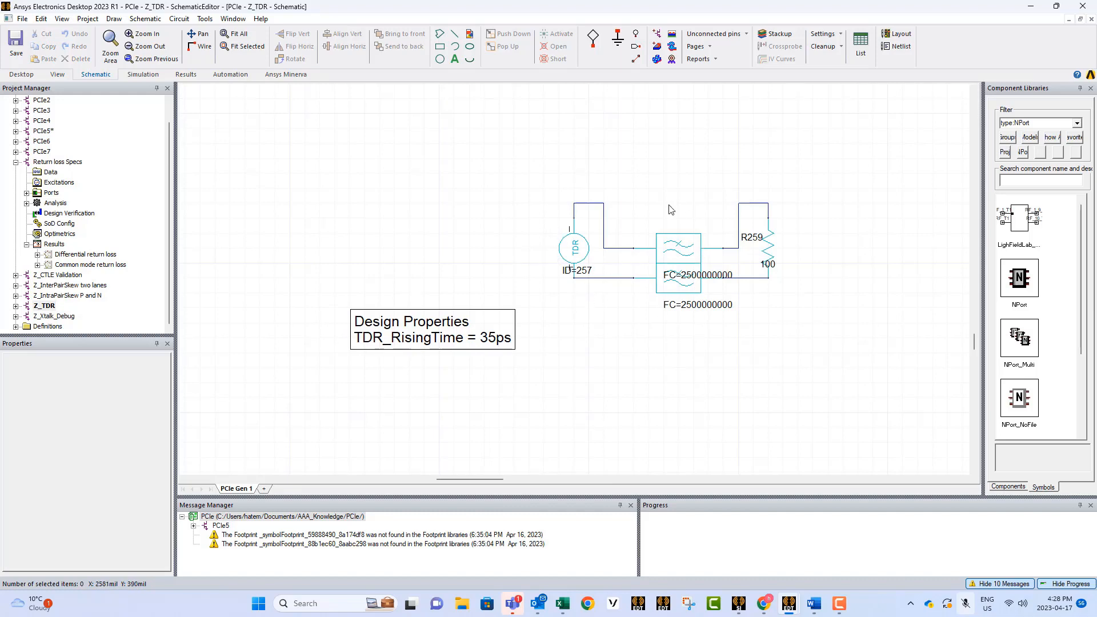
mouse_move(693, 231)
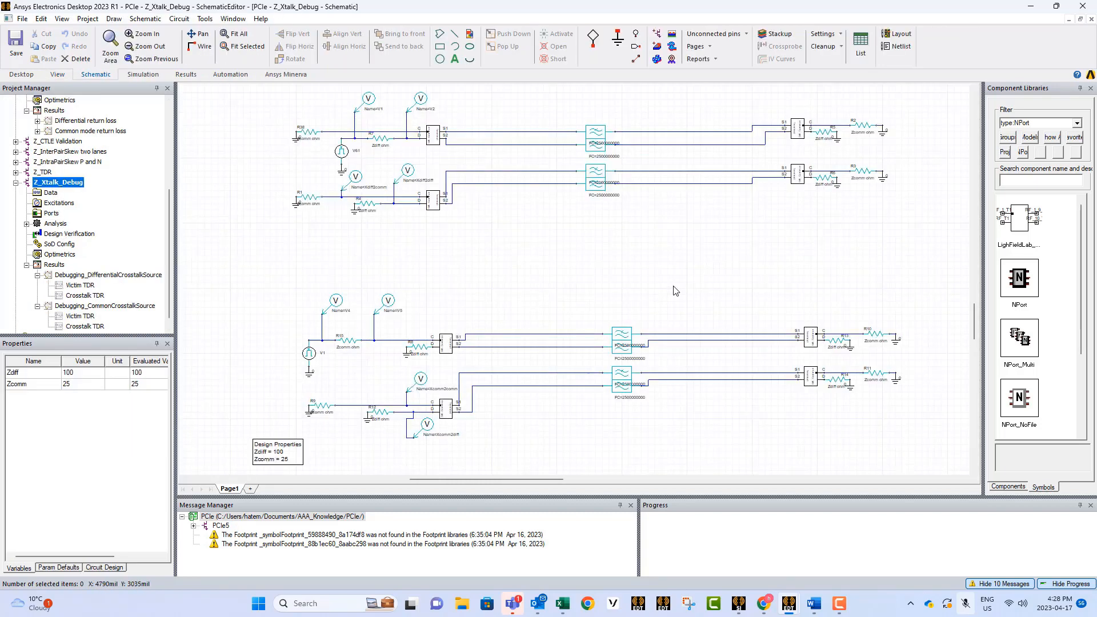
mouse_move(672, 293)
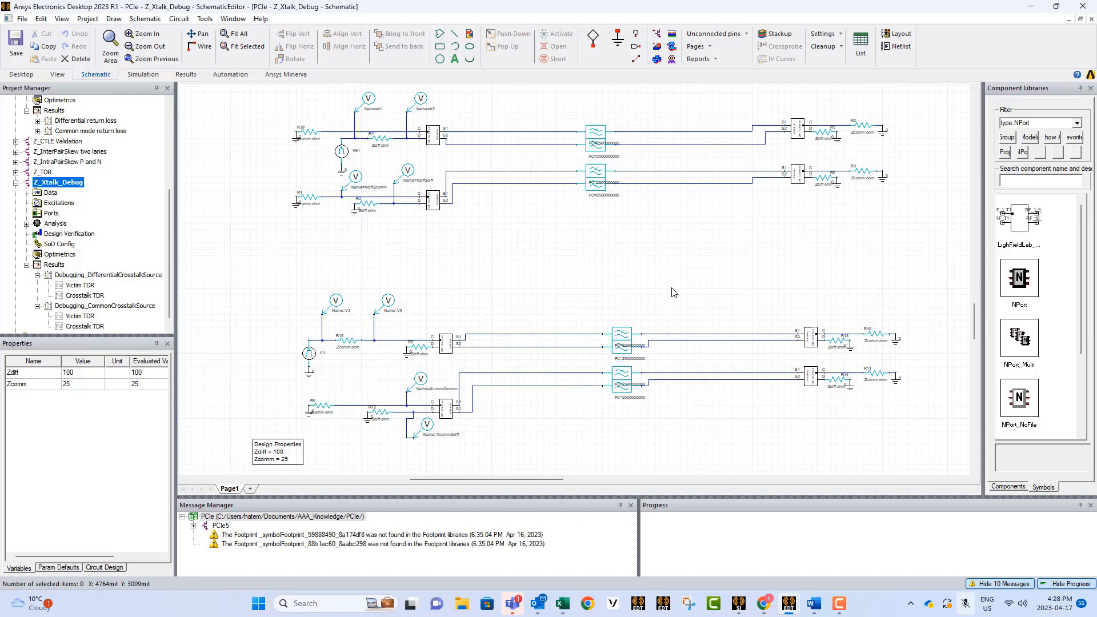
mouse_move(602, 112)
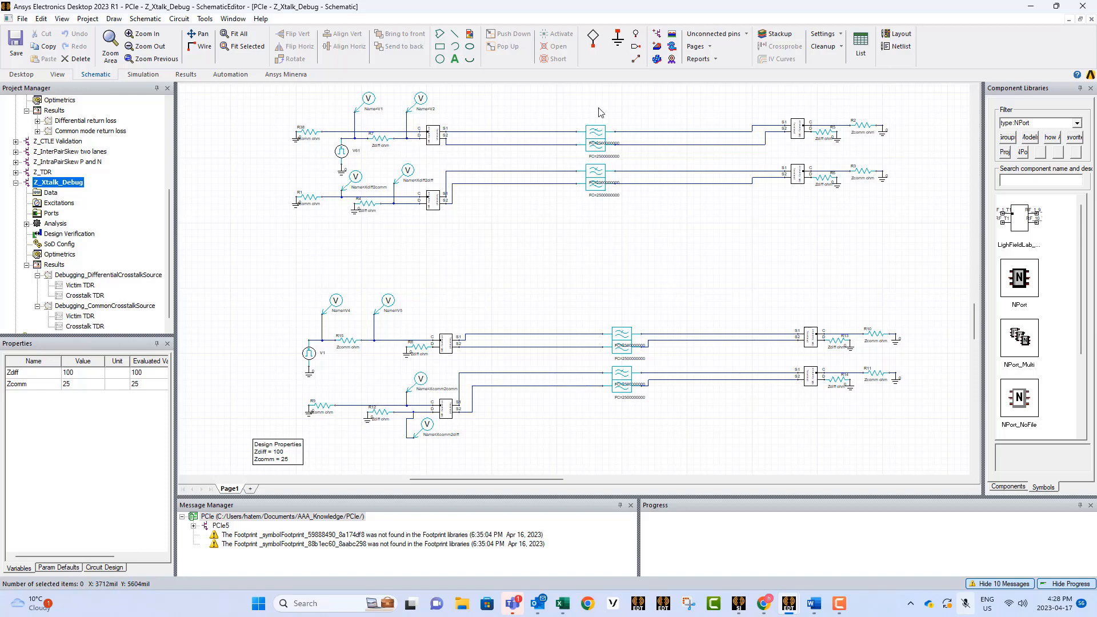
mouse_move(578, 161)
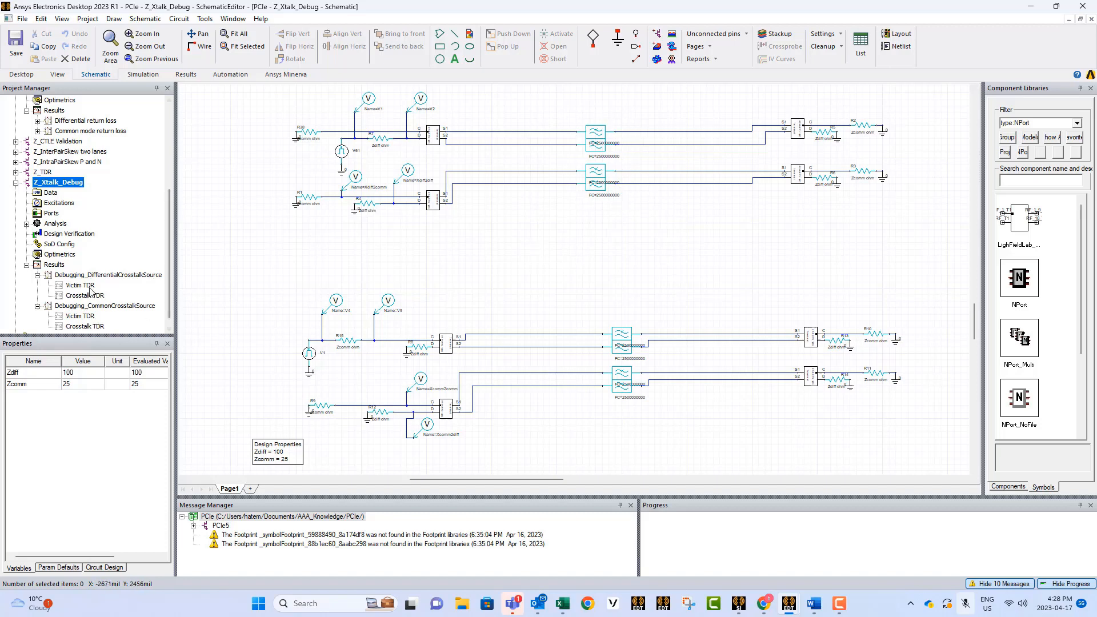
- Show Z_Xtalk_Debug's Debugging_DifferentialCrosstalkSource report with Victim and Crosstalk TDR traces
double_click(108, 274)
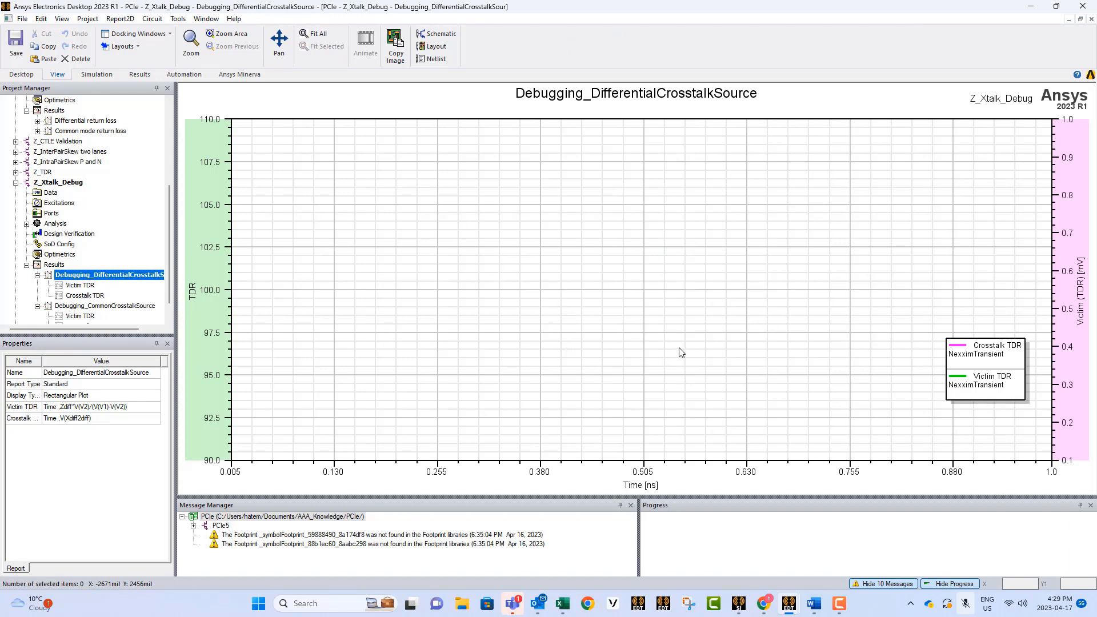
mouse_move(576, 388)
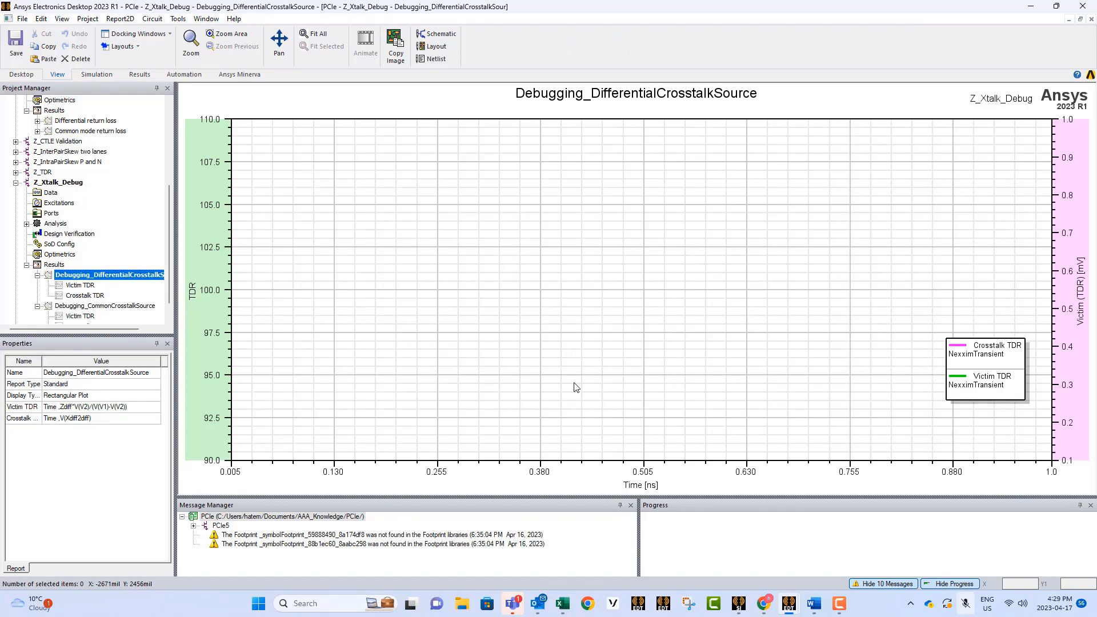
mouse_move(958, 307)
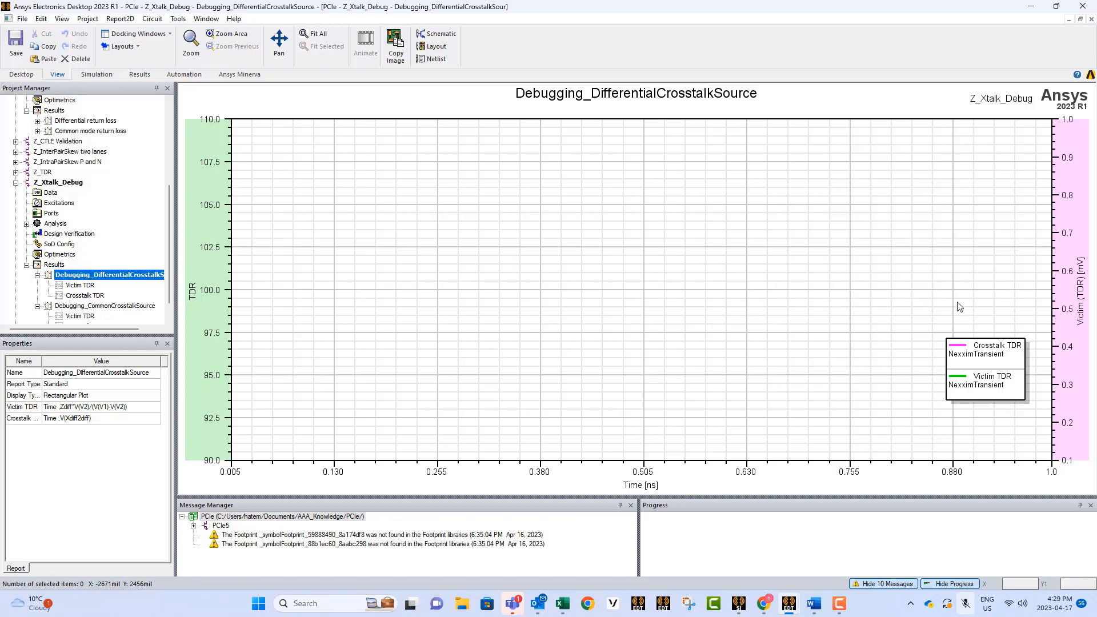
mouse_move(821, 373)
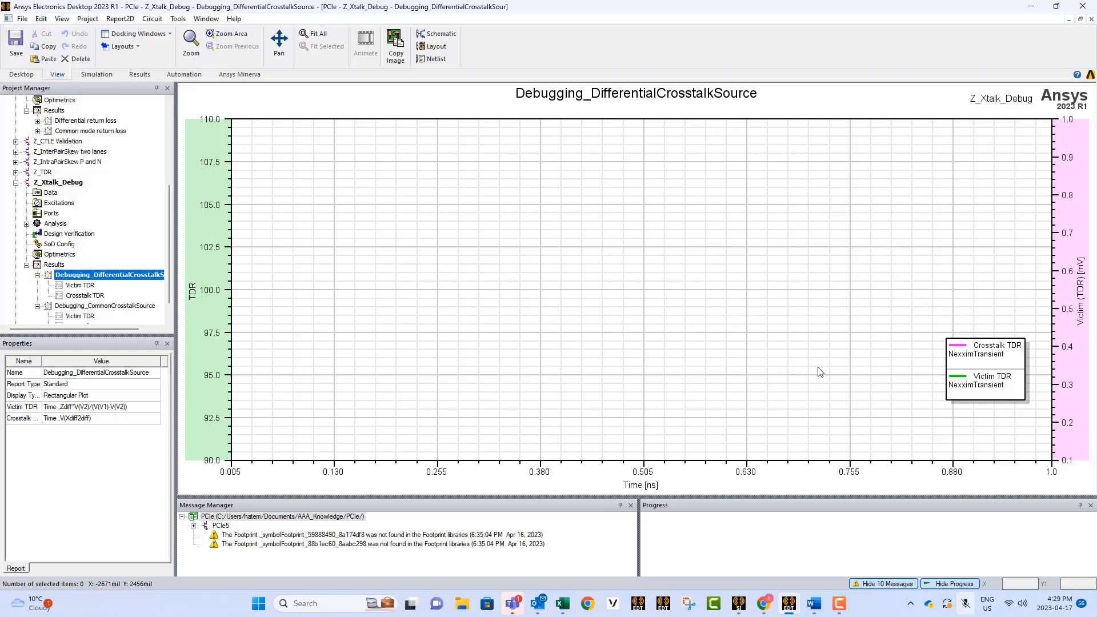
mouse_move(672, 284)
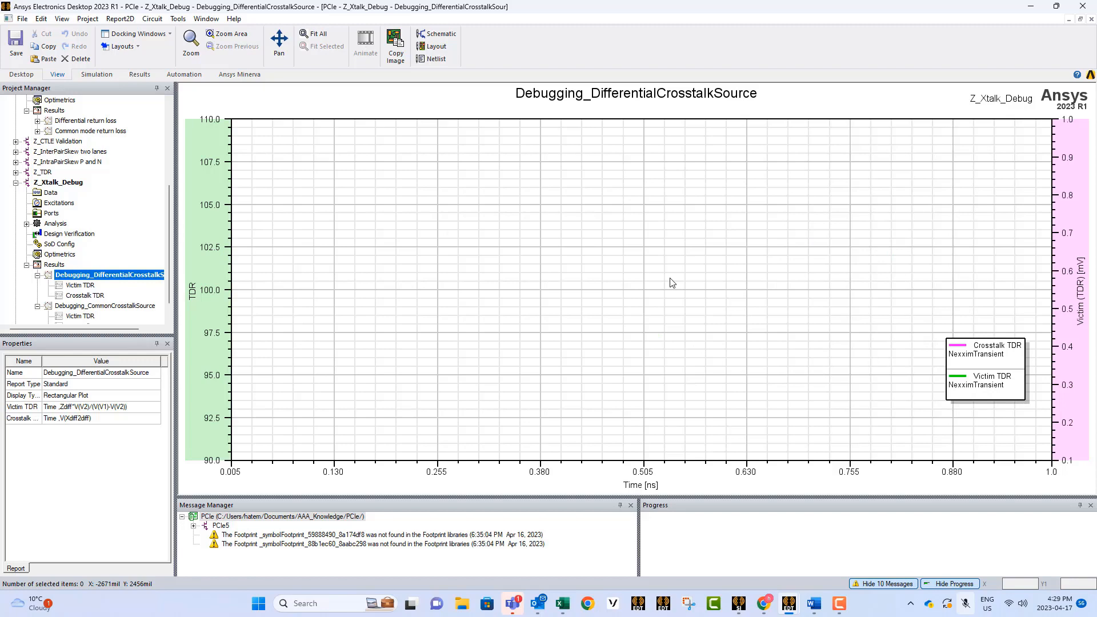
mouse_move(973, 371)
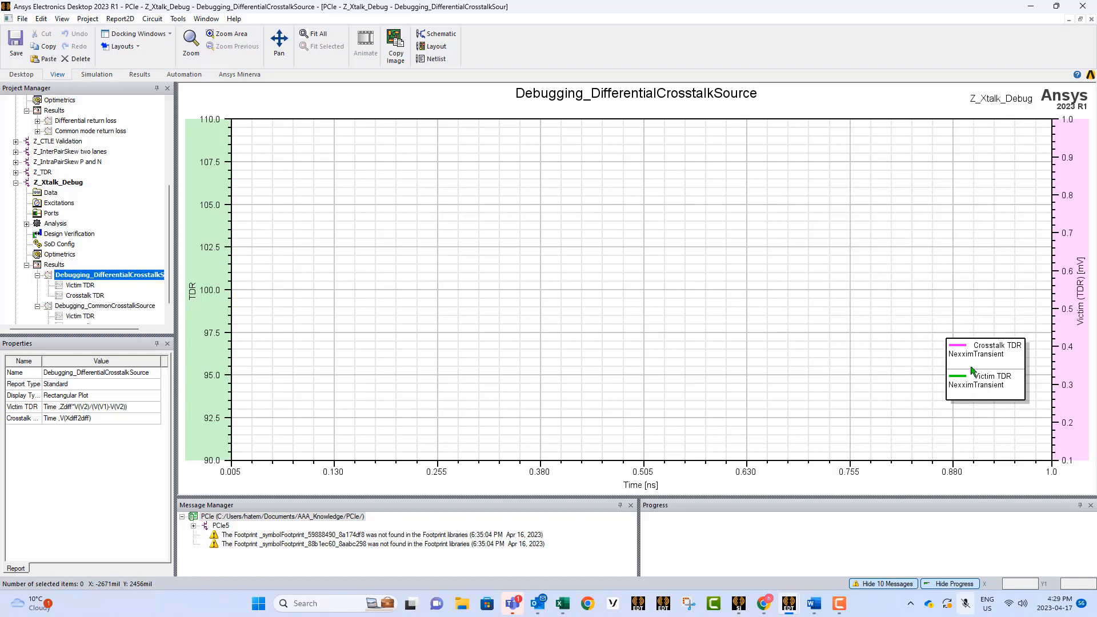
mouse_move(378, 338)
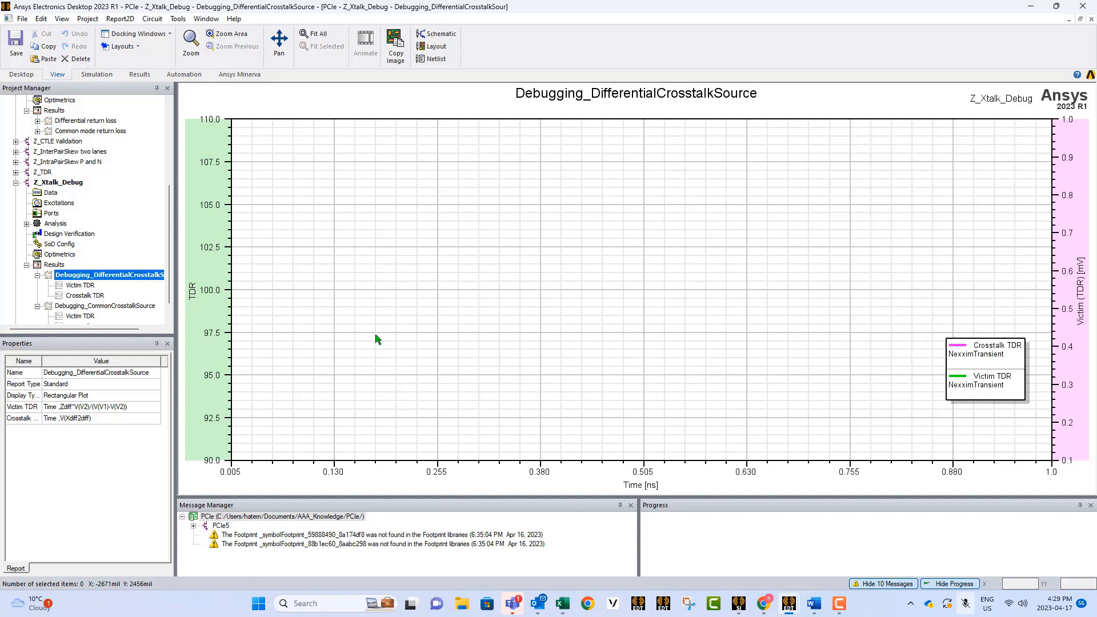
mouse_move(482, 357)
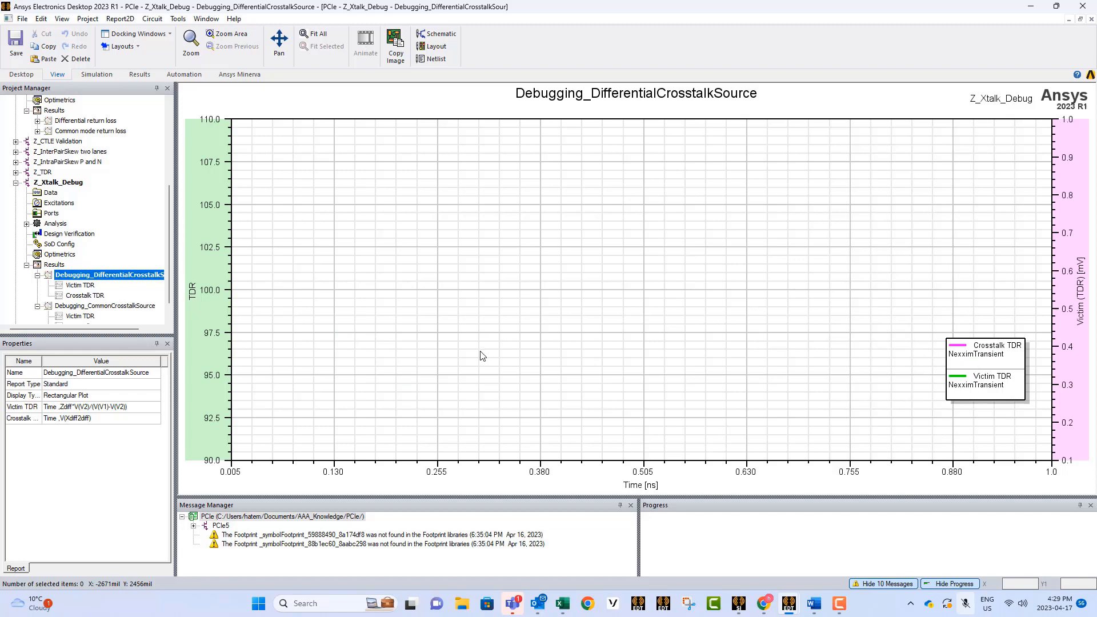
mouse_move(739, 339)
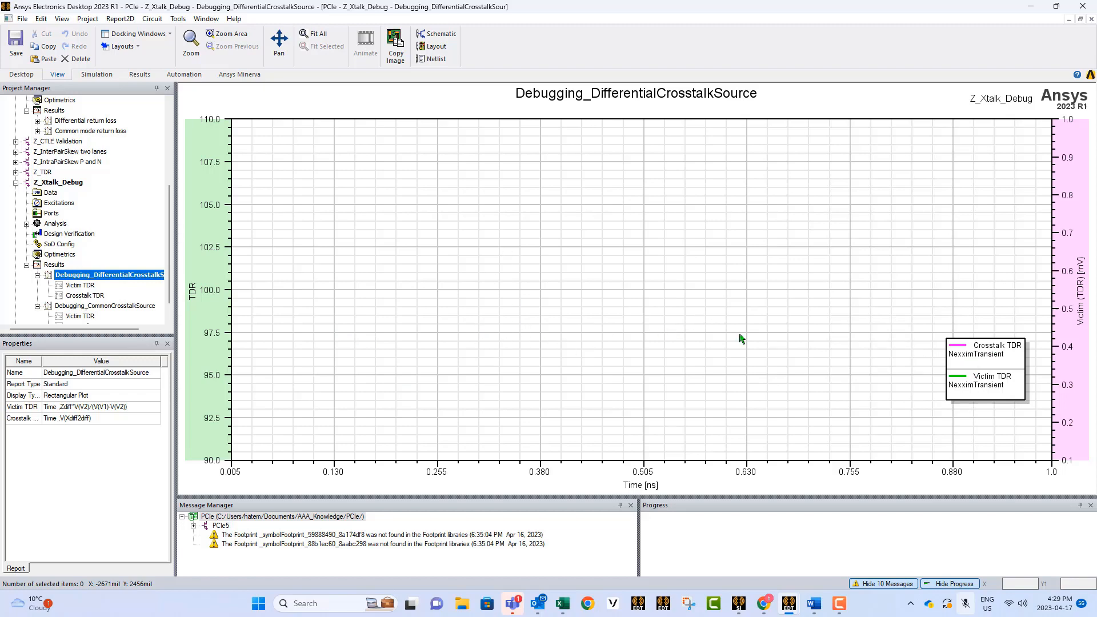
mouse_move(506, 307)
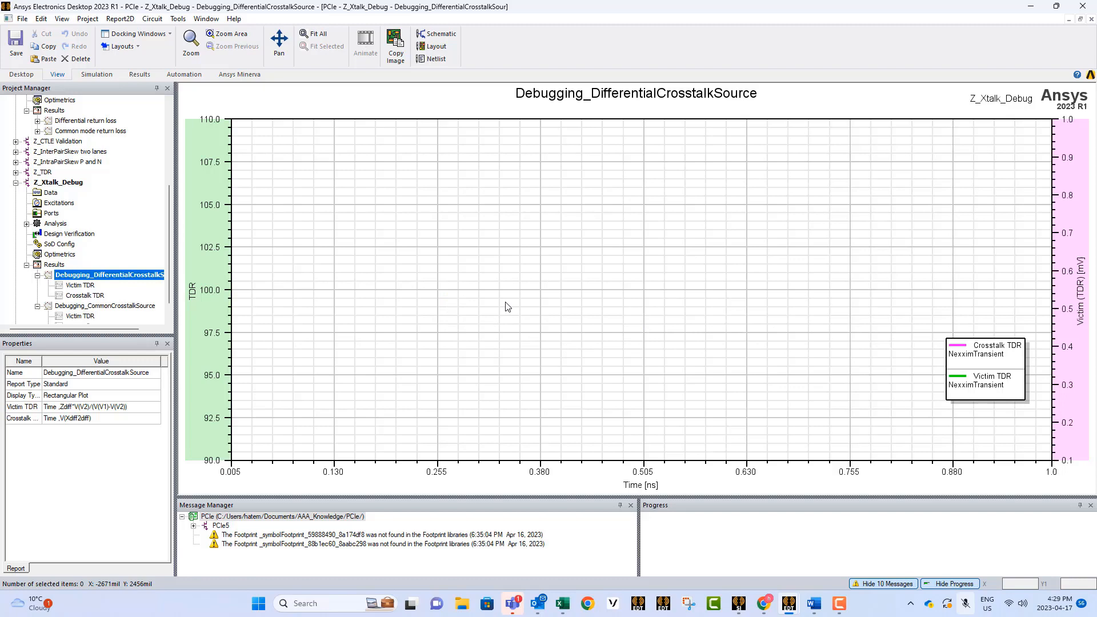
mouse_move(457, 343)
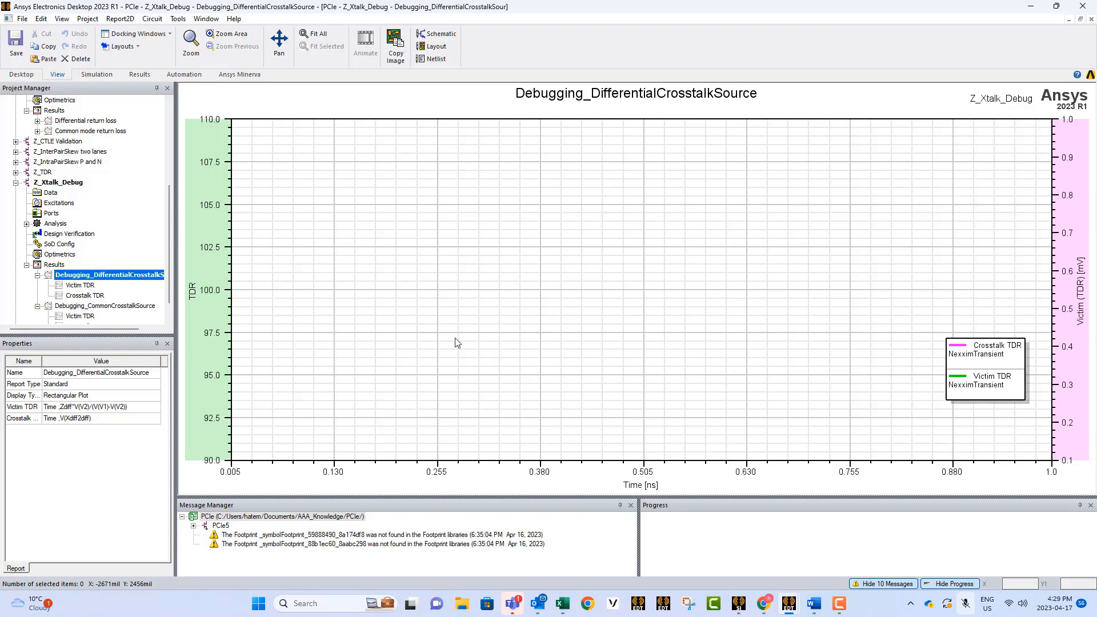
mouse_move(967, 366)
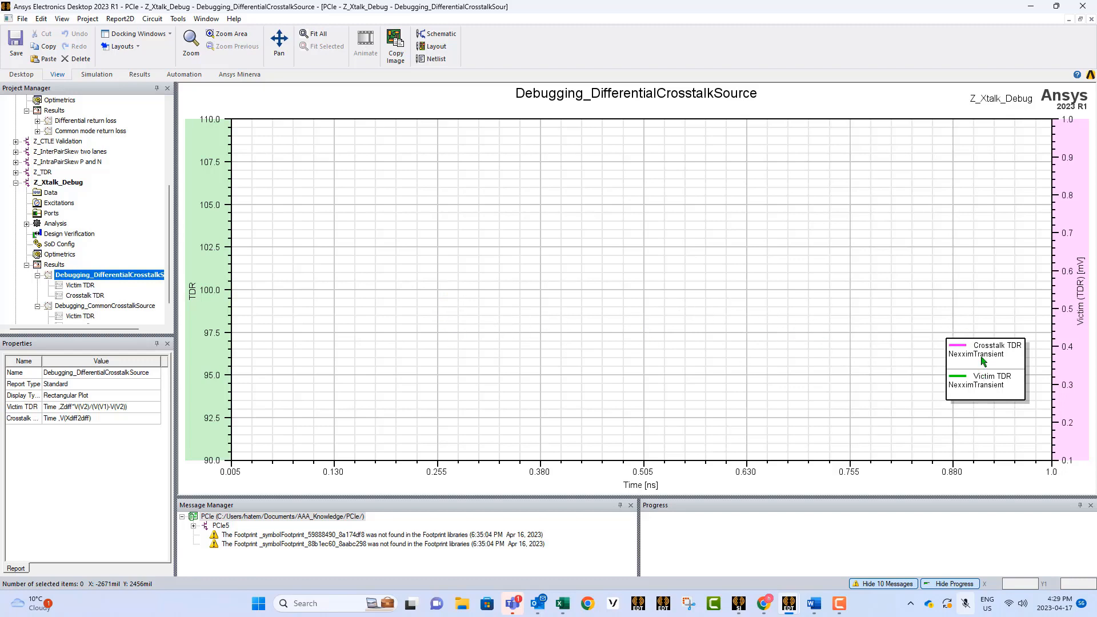
mouse_move(448, 329)
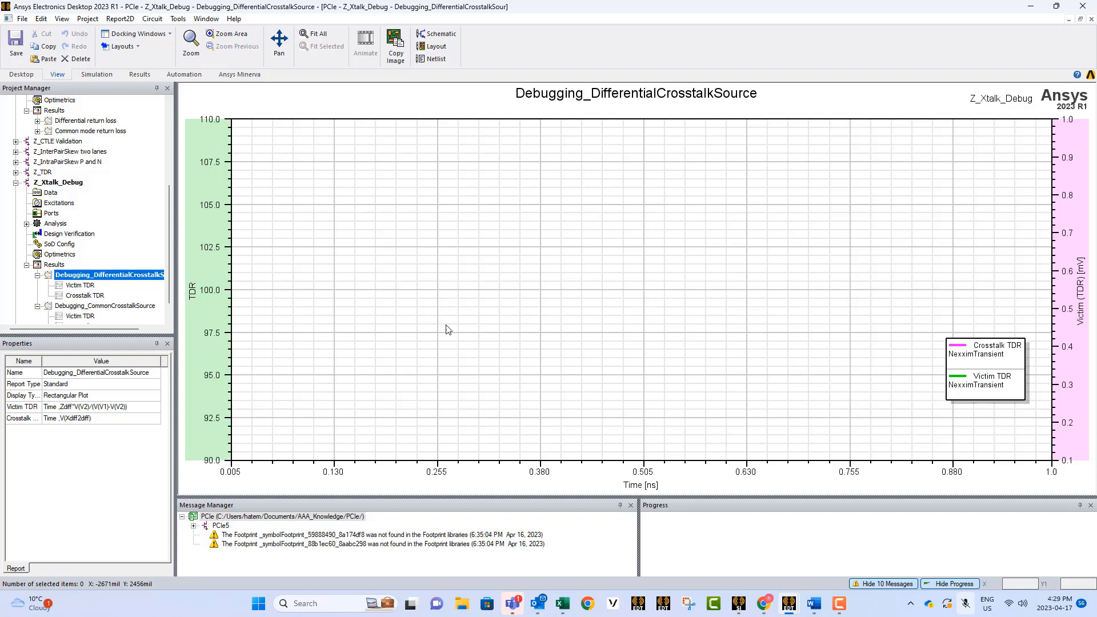
mouse_move(494, 296)
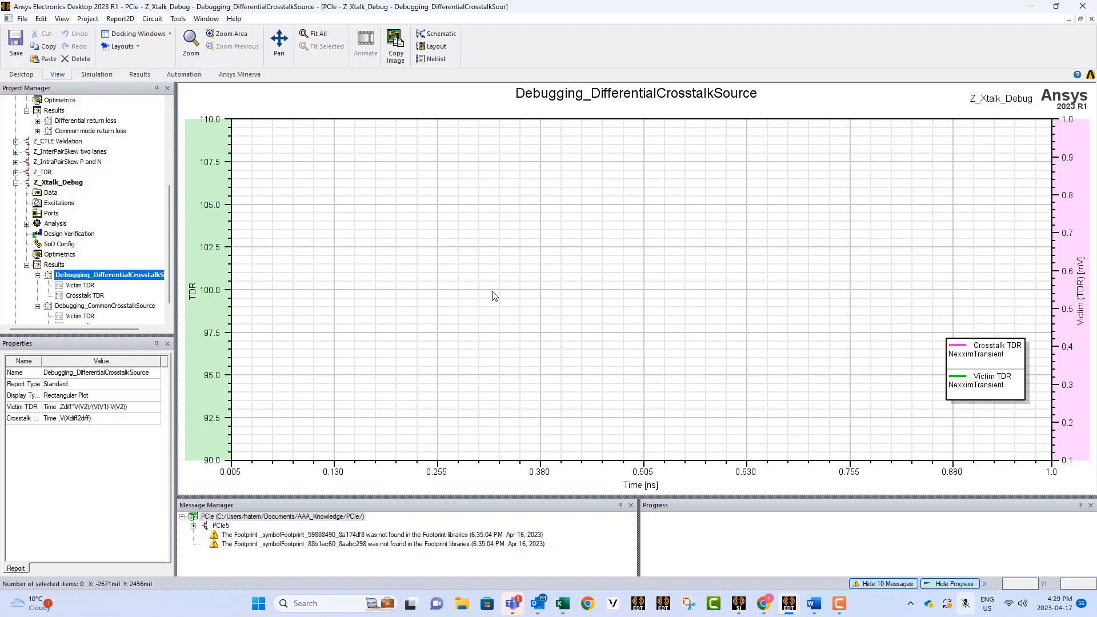
mouse_move(481, 265)
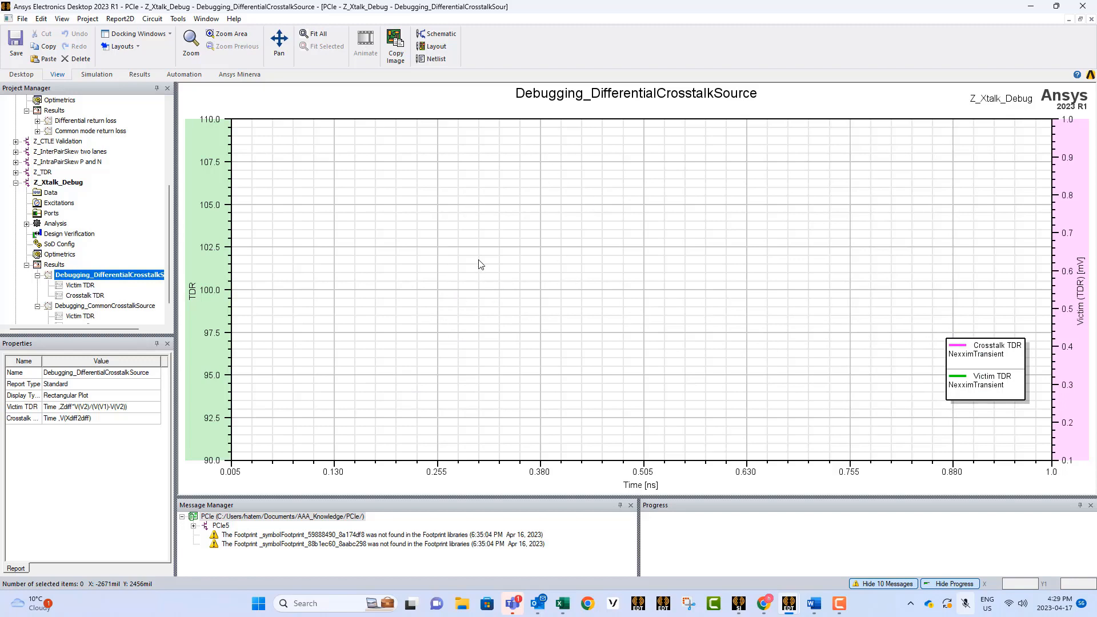
mouse_move(451, 265)
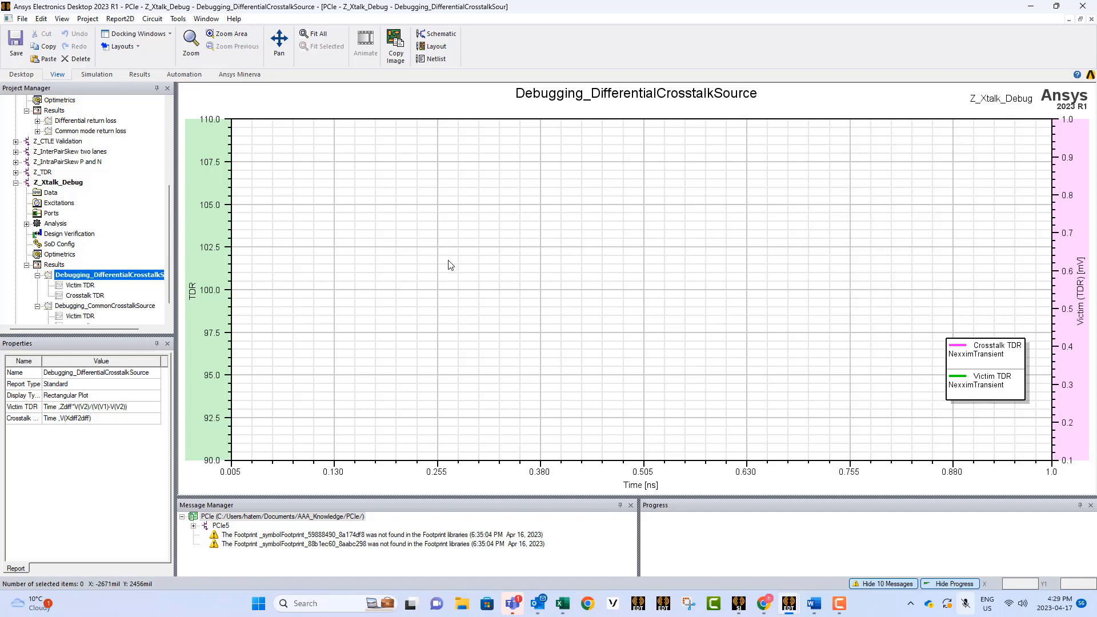
mouse_move(534, 276)
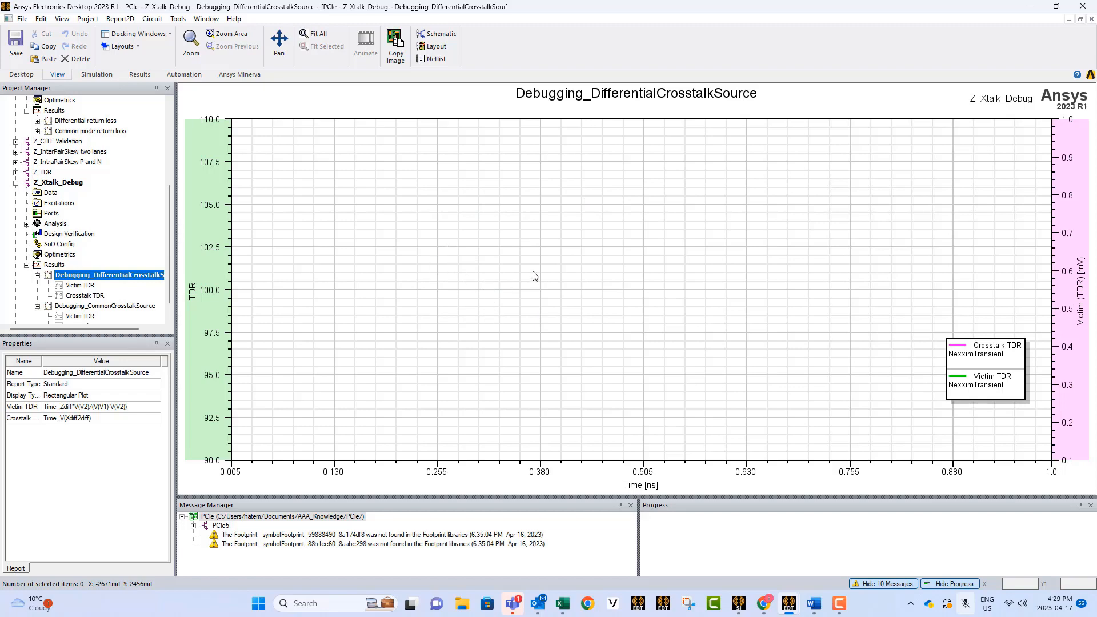
mouse_move(521, 290)
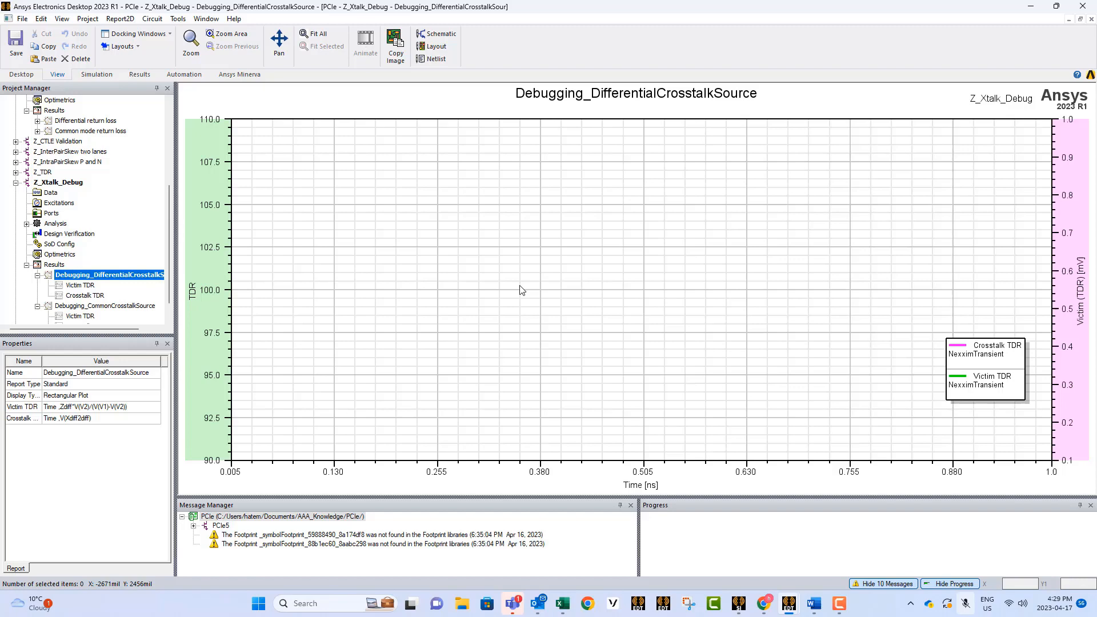
mouse_move(431, 285)
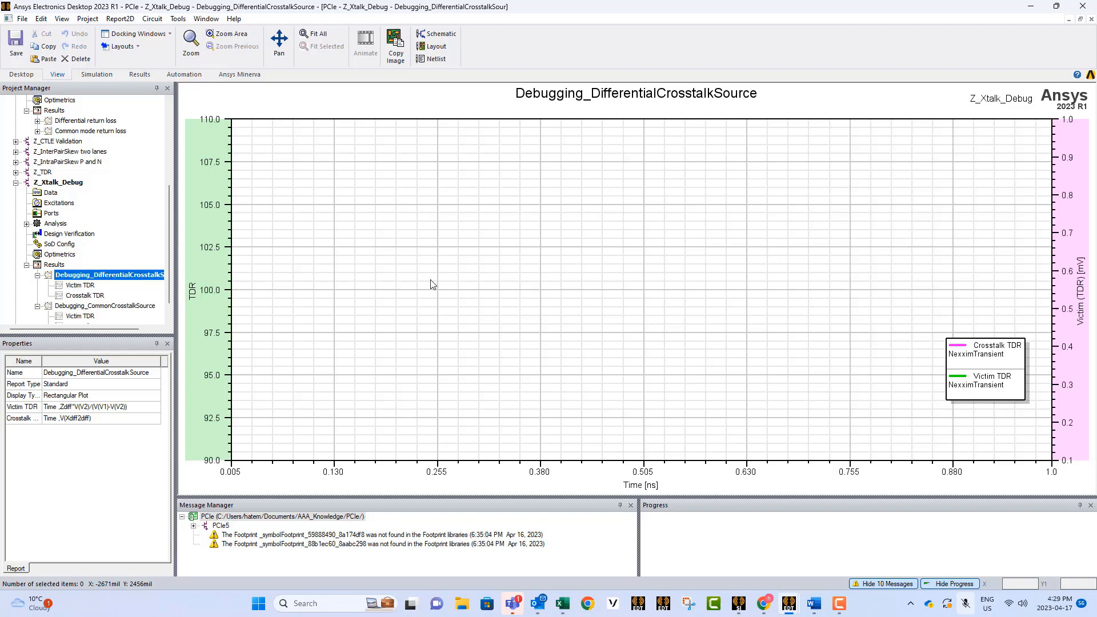
mouse_move(642, 290)
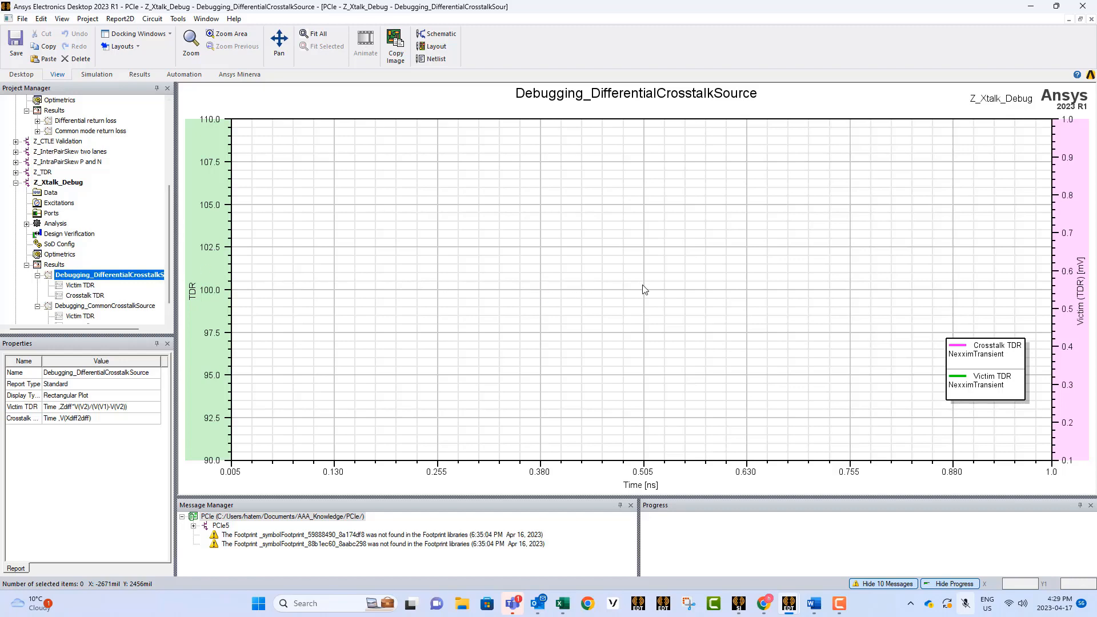